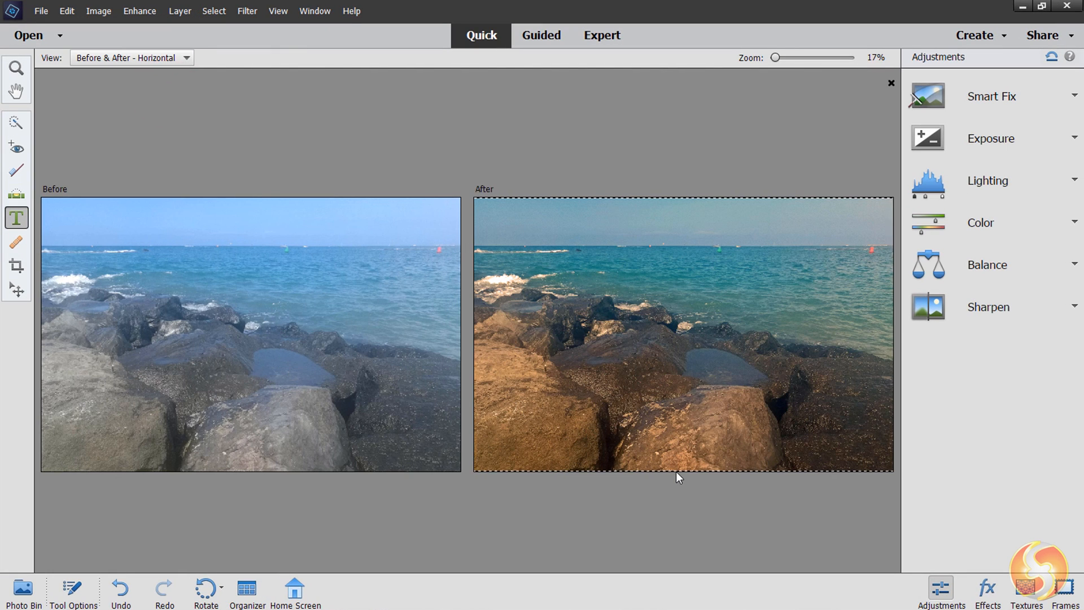
# Switch the comparison view to Before & After - Vertical so the photos stack top and bottom.
pyautogui.click(131, 57)
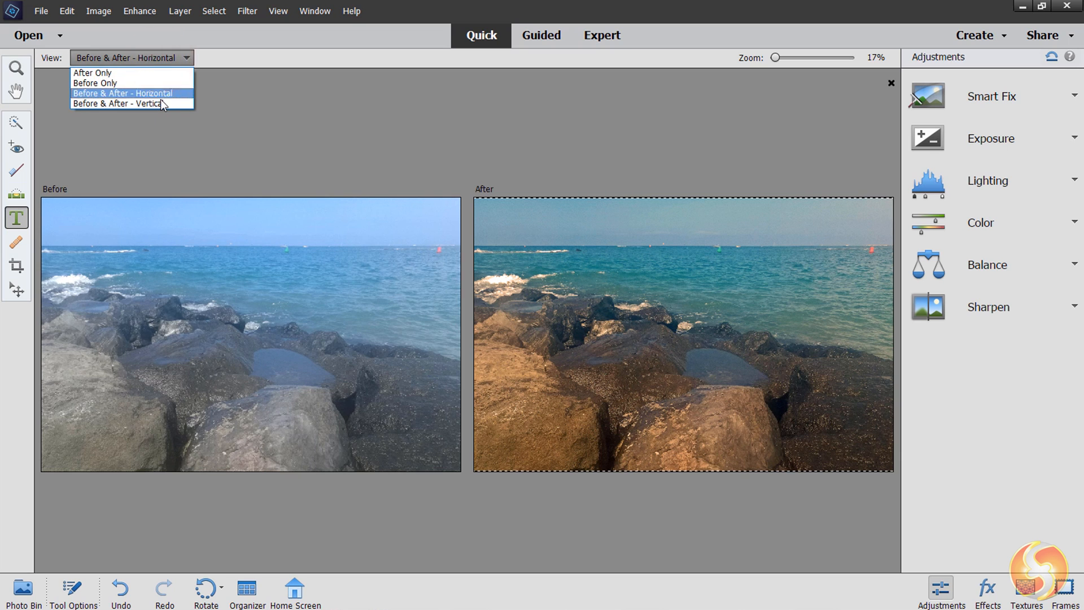
pyautogui.click(117, 103)
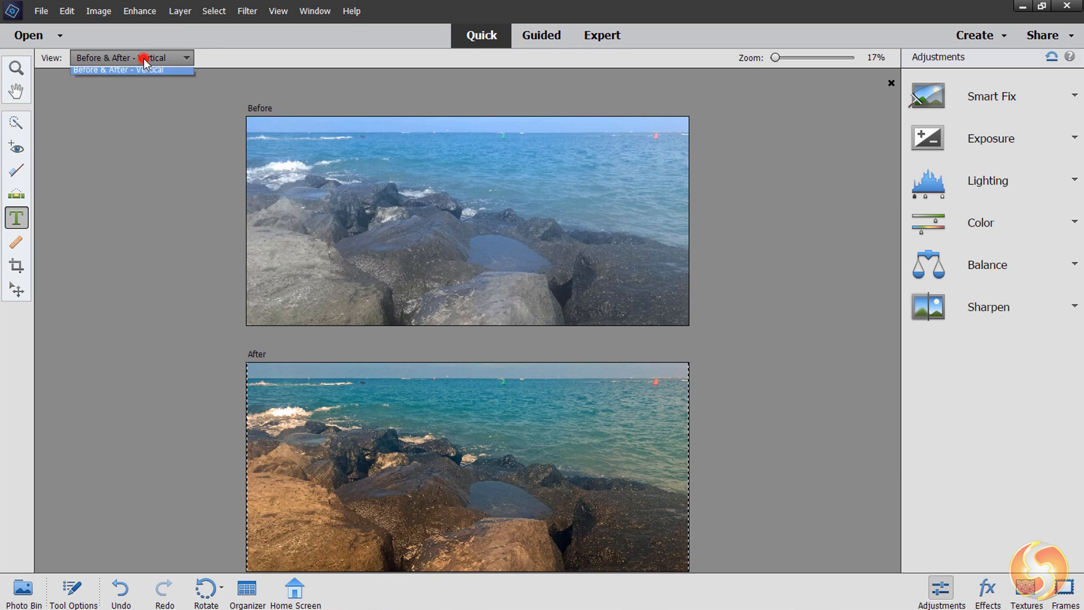
pyautogui.click(124, 69)
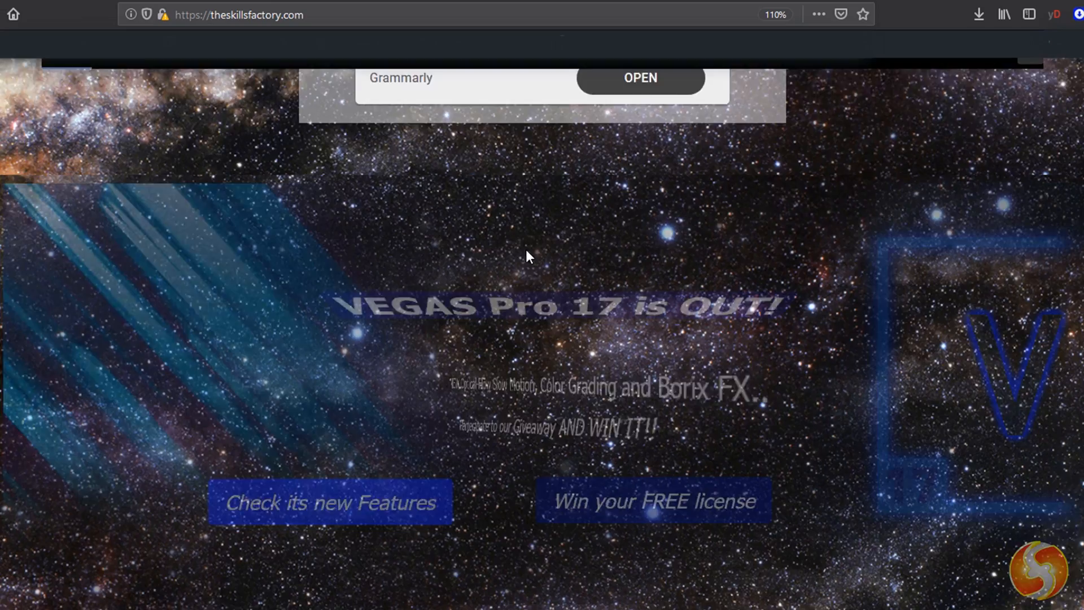
pyautogui.scroll(-3)
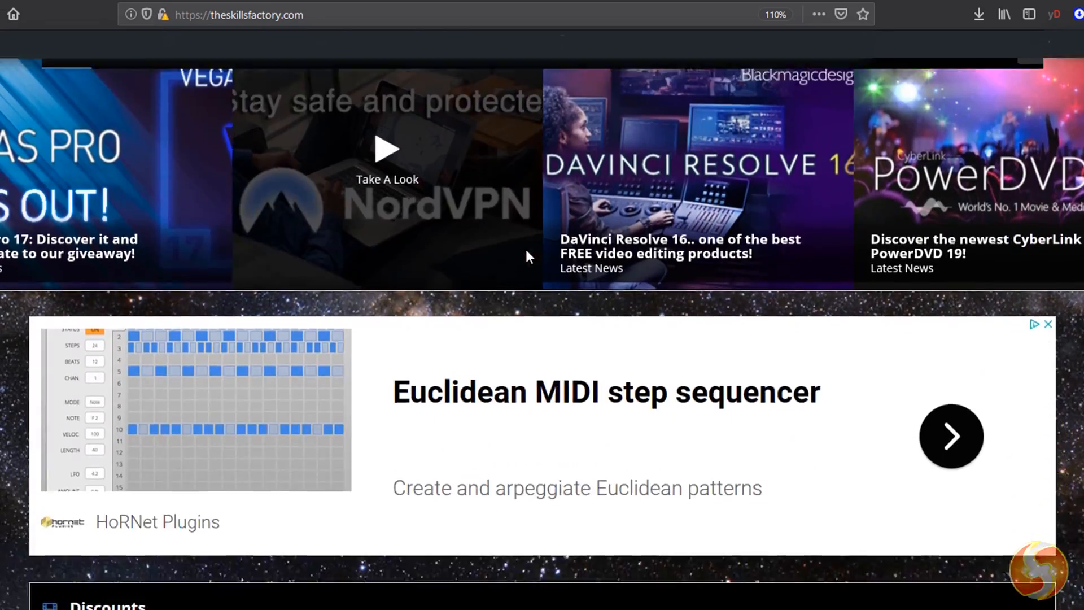
pyautogui.scroll(-3)
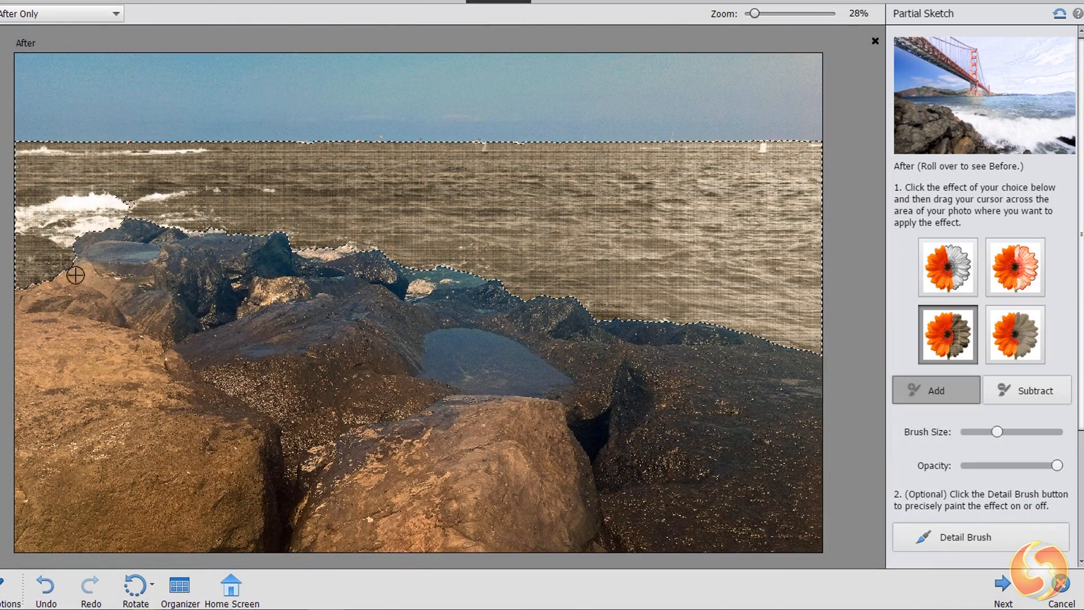
# Select the sea area, lighten the midtones and raise Vibrance to 100.
pyautogui.moveTo(74, 275); pyautogui.dragTo(199, 371)
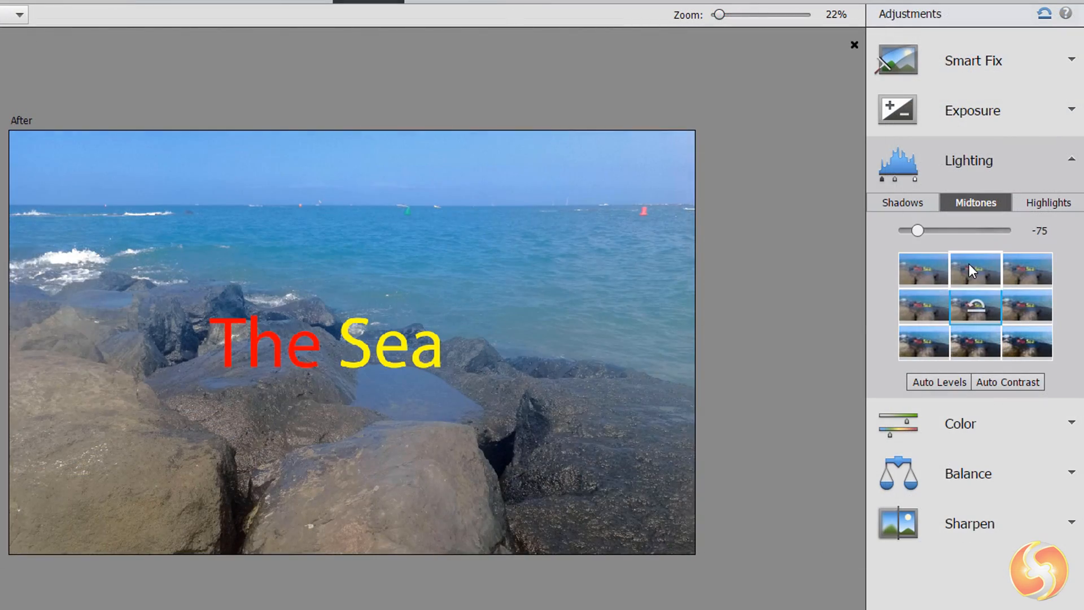
pyautogui.click(1026, 307)
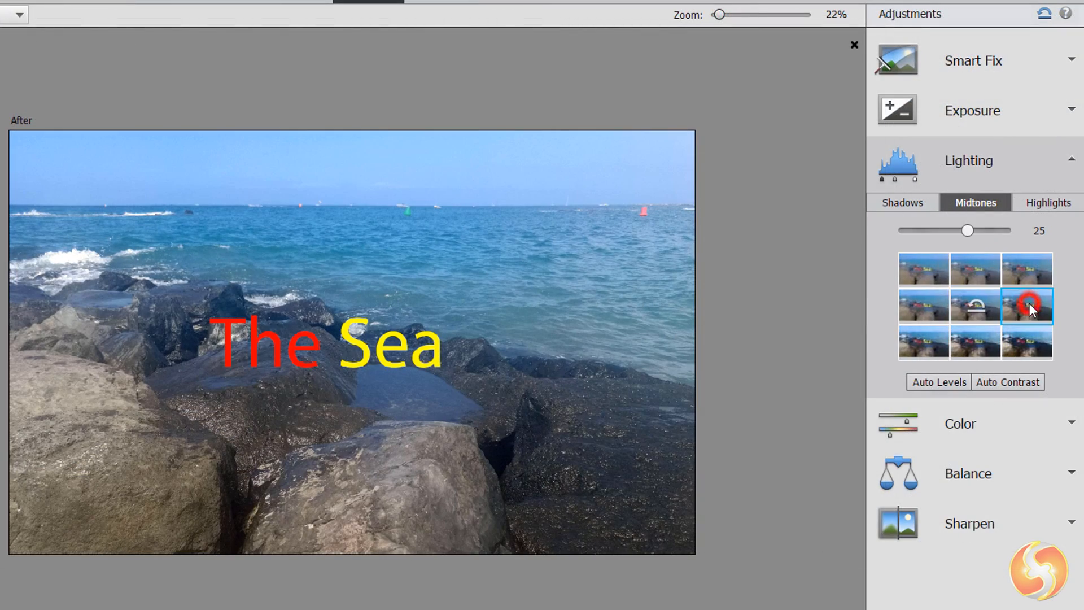
pyautogui.click(1047, 202)
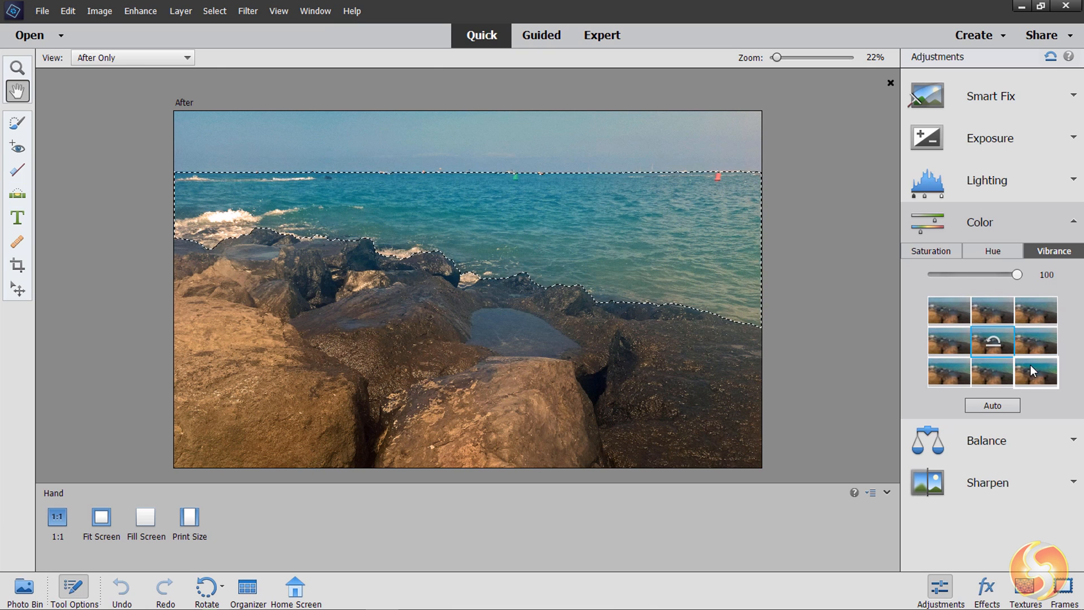
# Browse the Organizer's Media and People views, then return to the home screen.
pyautogui.click(295, 586)
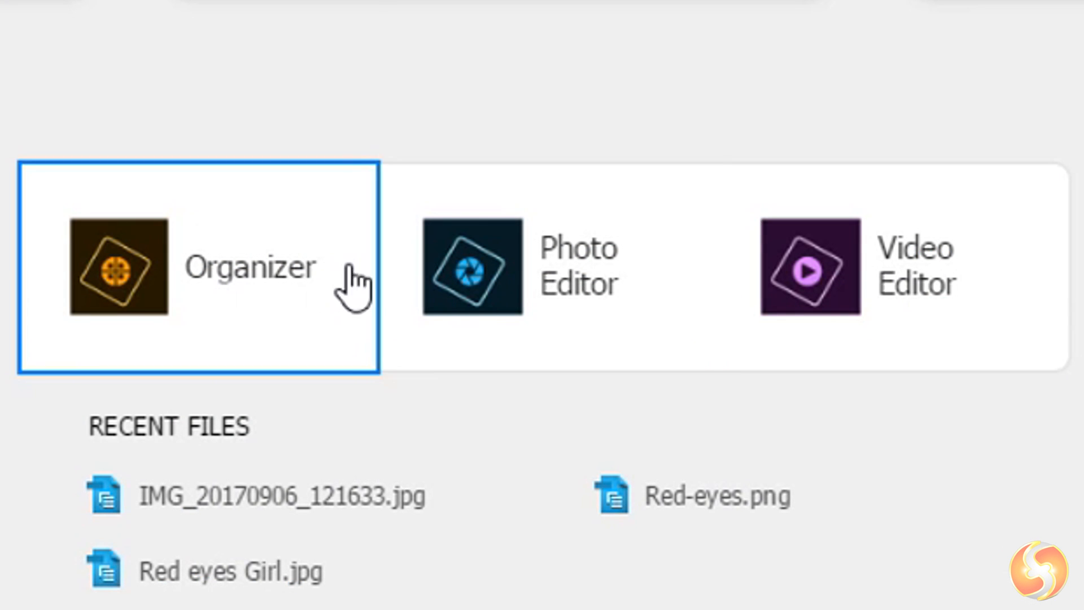
pyautogui.moveTo(104, 325)
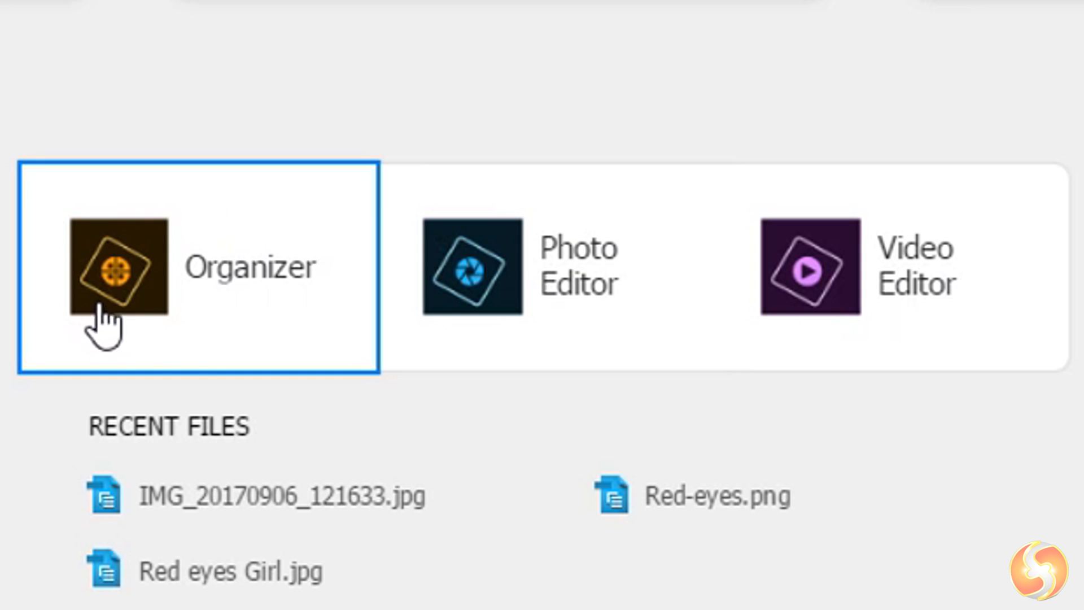
pyautogui.click(117, 268)
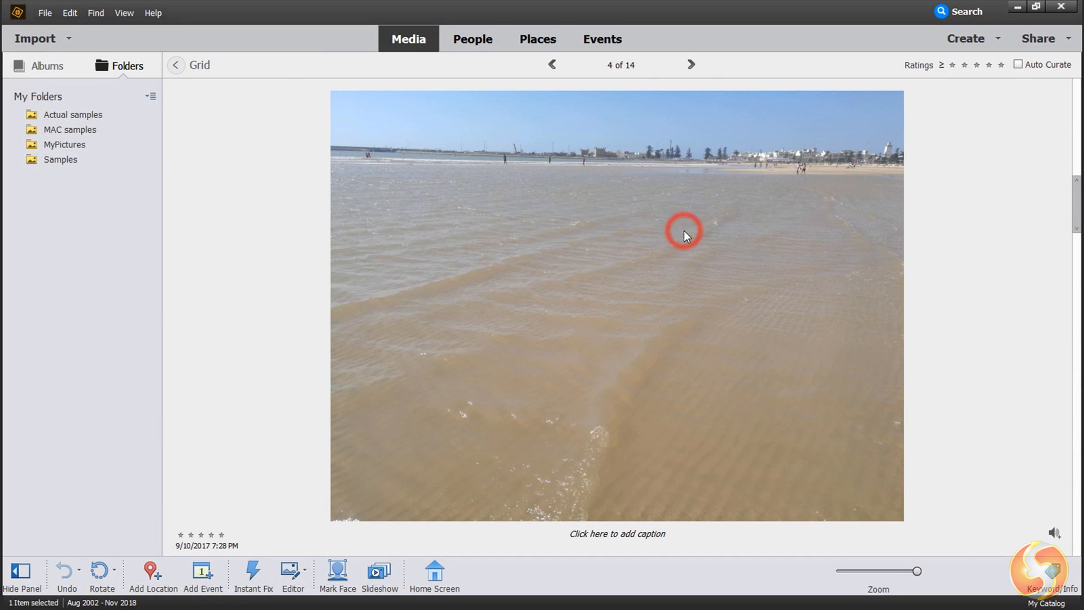
pyautogui.click(473, 38)
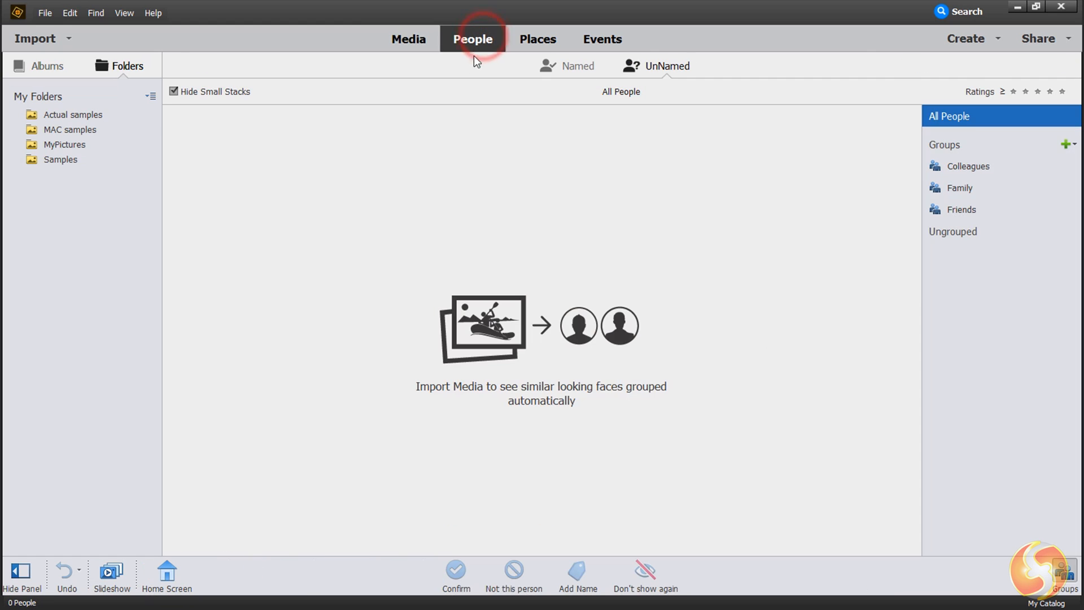
pyautogui.click(601, 39)
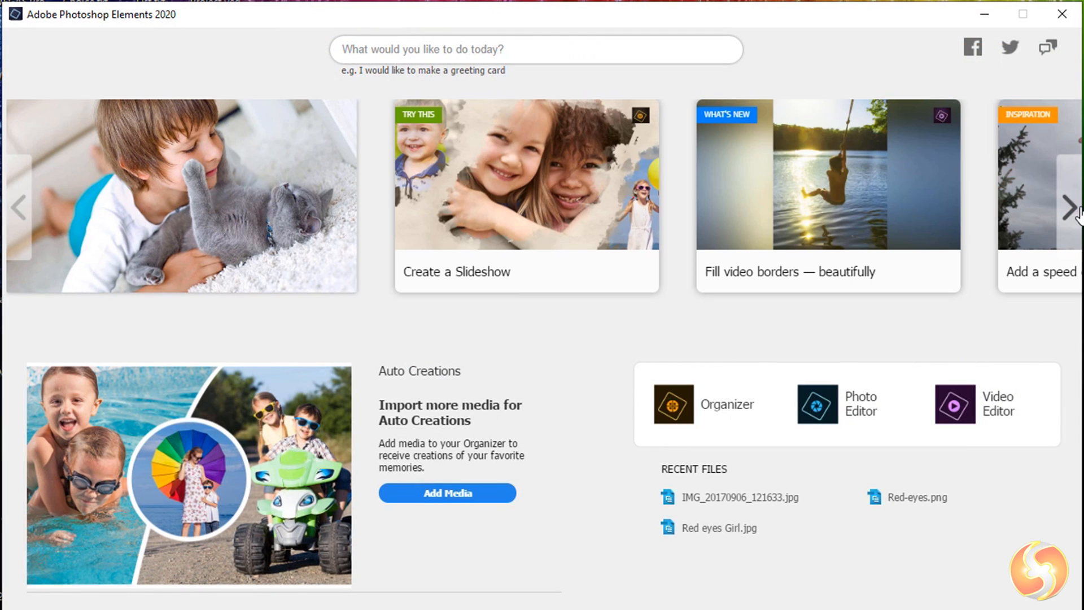
# Browse the home carousel, launch the Photo Editor and show the Guided edits.
pyautogui.click(1070, 209)
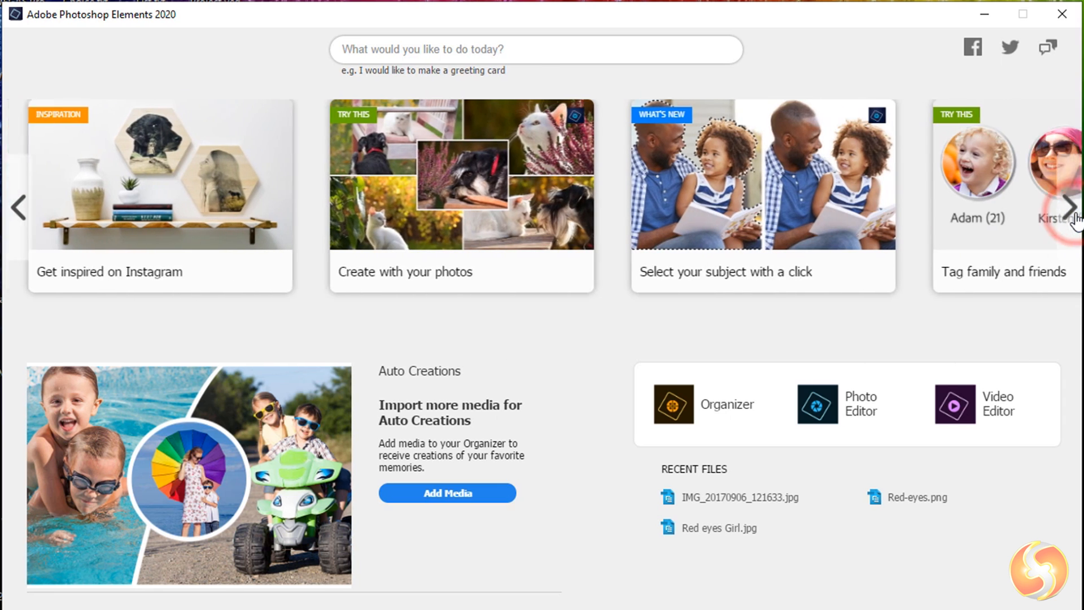
pyautogui.write('d')
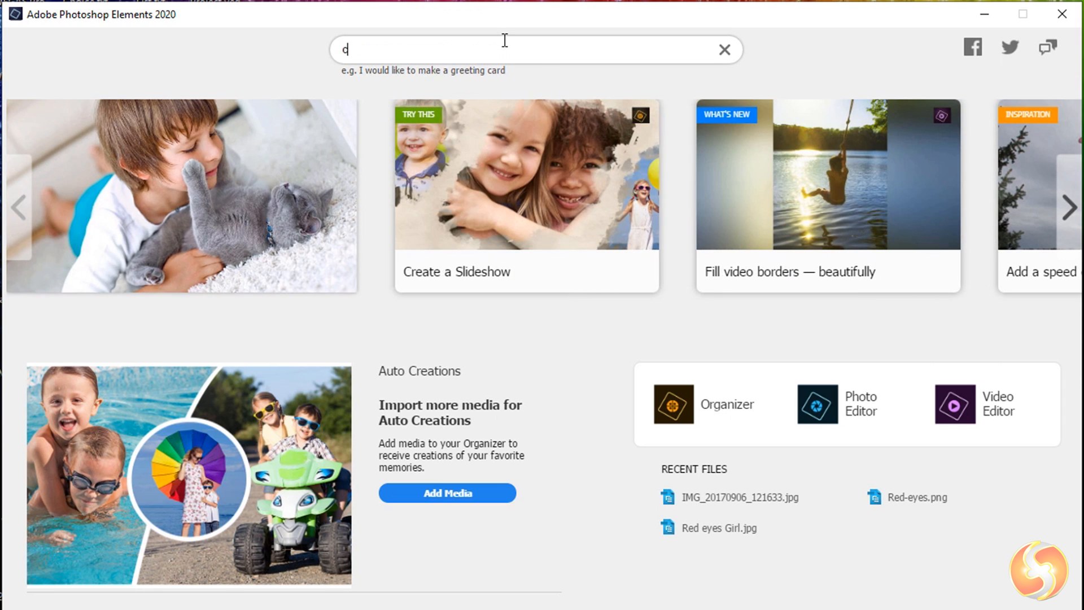
pyautogui.write('crop')
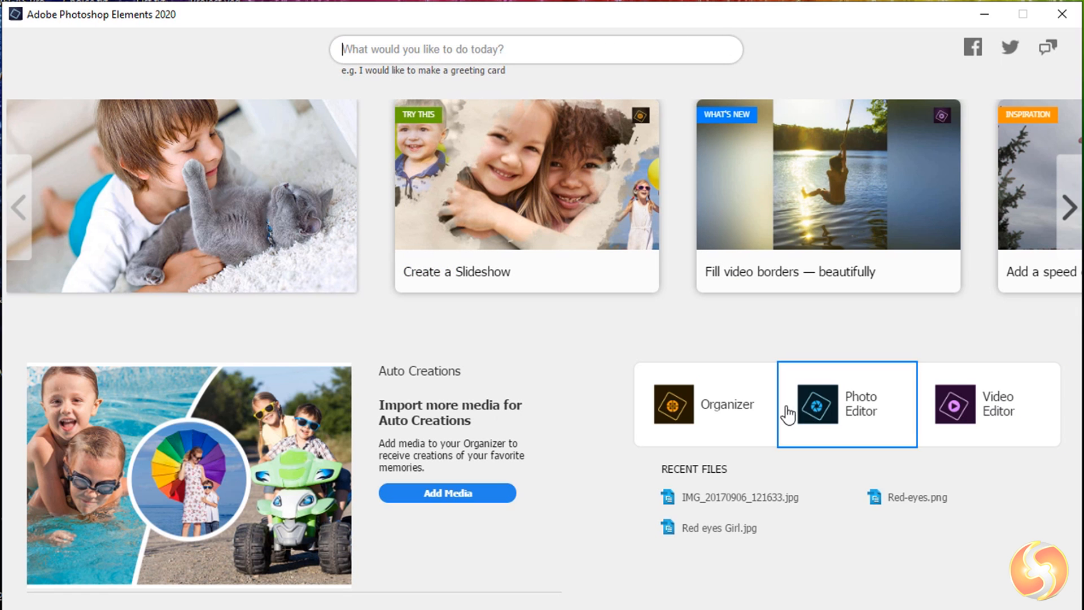
pyautogui.moveTo(864, 421)
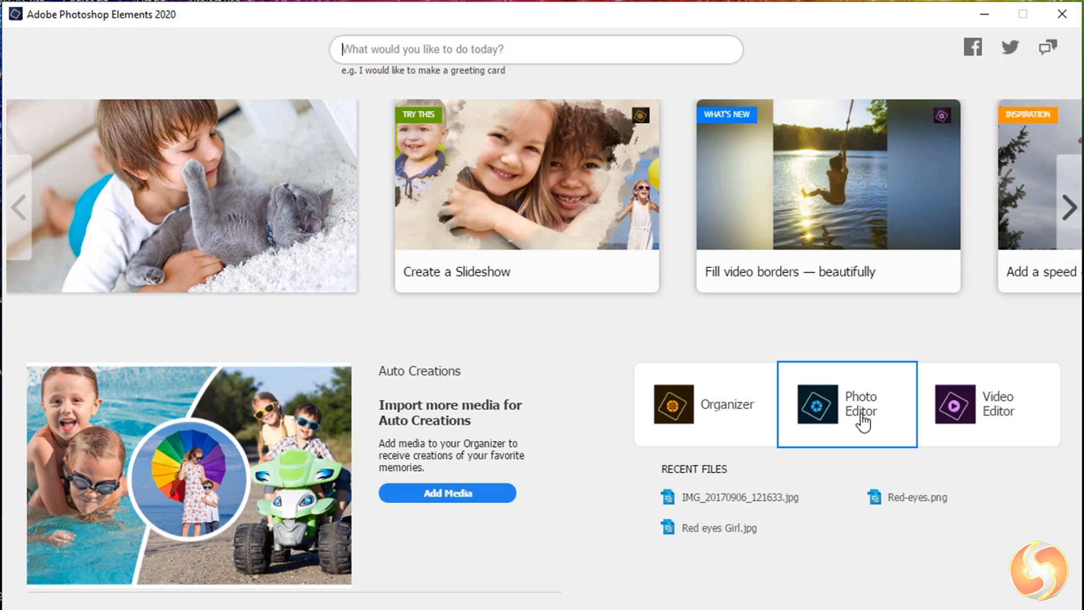
pyautogui.click(817, 404)
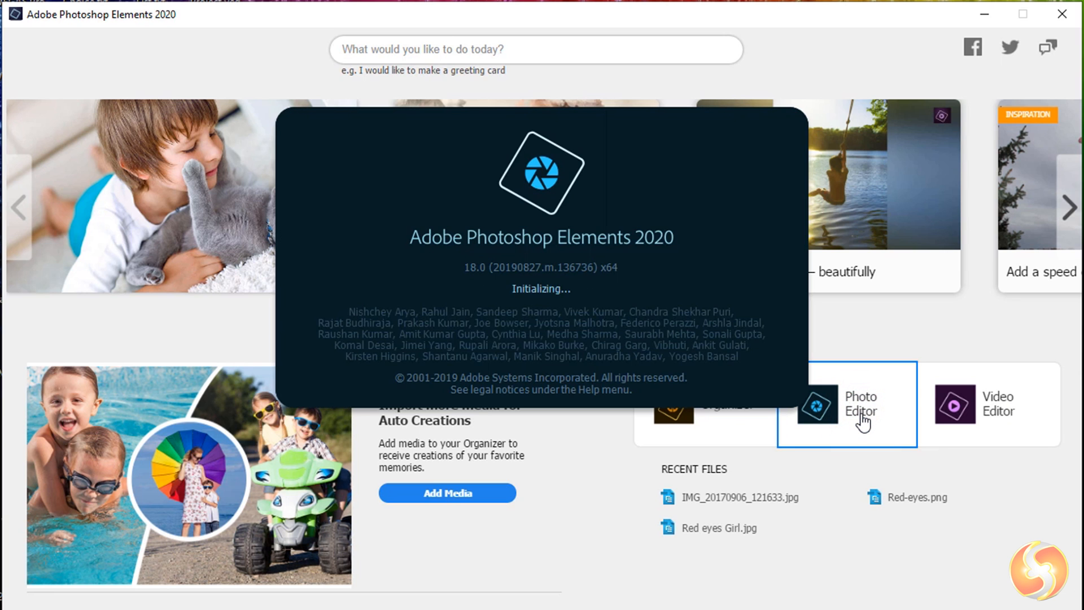
pyautogui.click(858, 404)
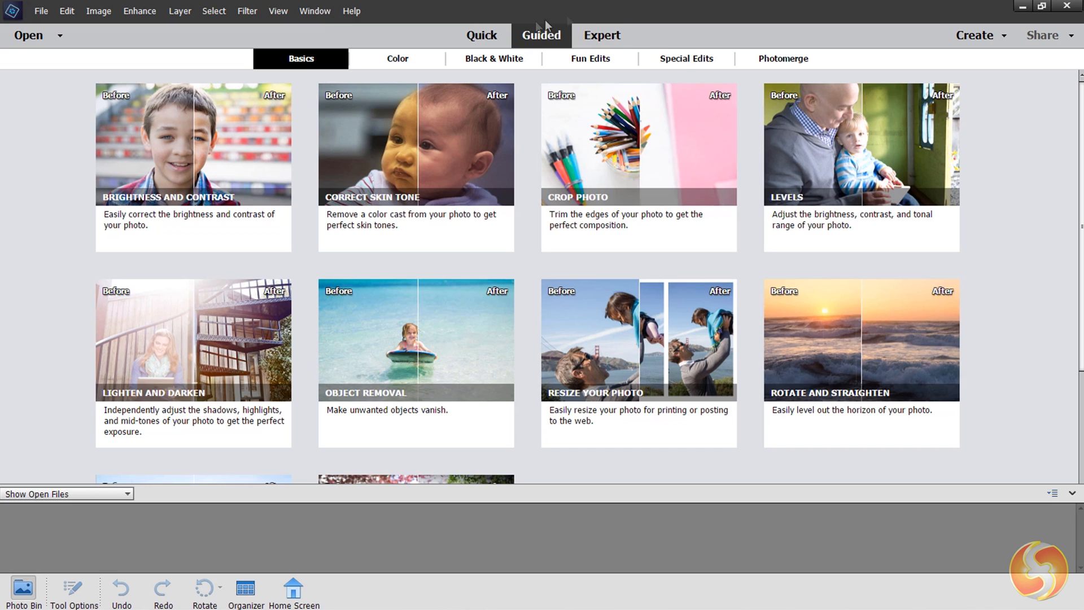
# Drag the beach rocks photo from File Explorer into the Quick editor.
pyautogui.click(481, 35)
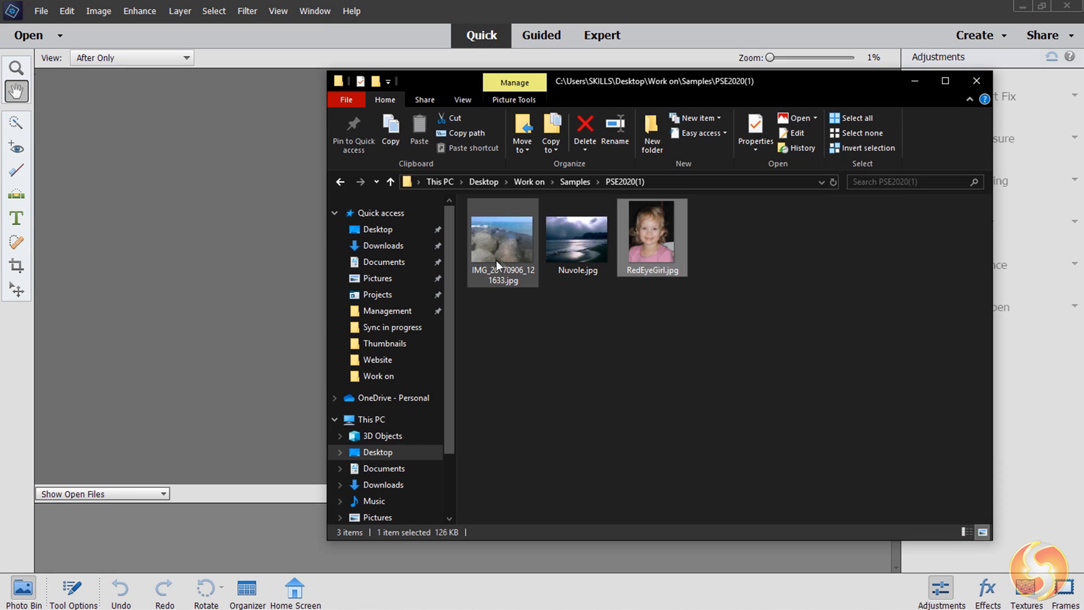
pyautogui.moveTo(501, 238); pyautogui.dragTo(256, 228)
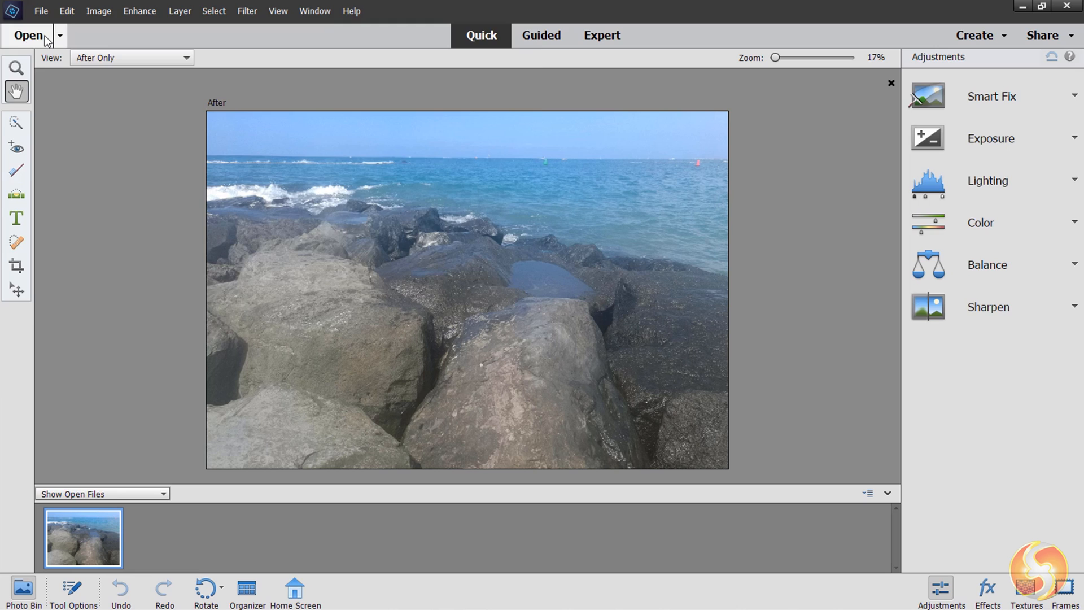
pyautogui.click(27, 35)
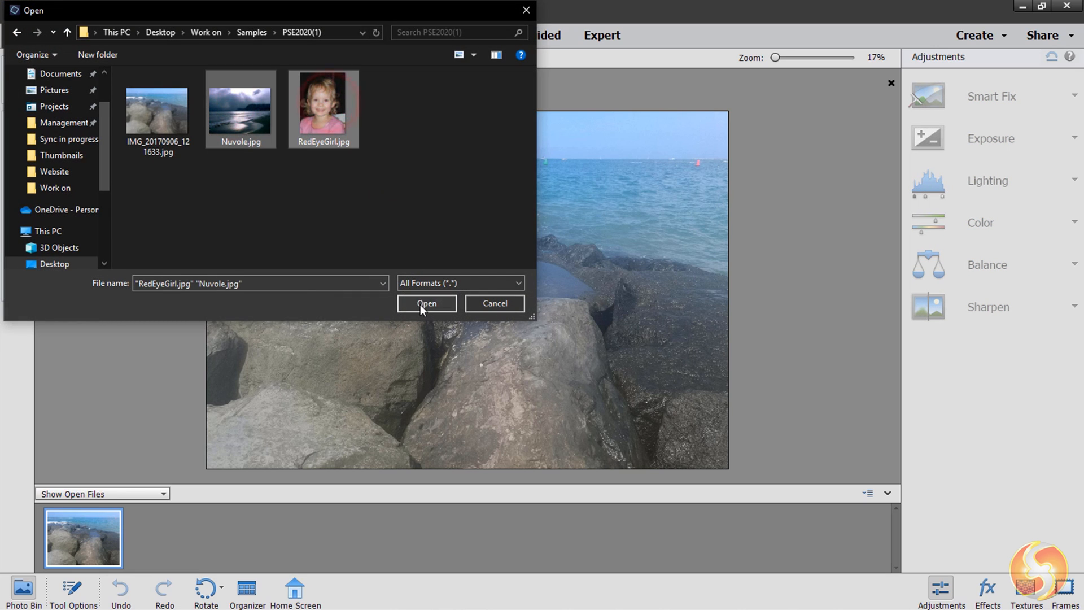
# Load Nuvole.jpg and RedEyeGirl.jpg, then return to the beach rocks photo.
pyautogui.click(426, 302)
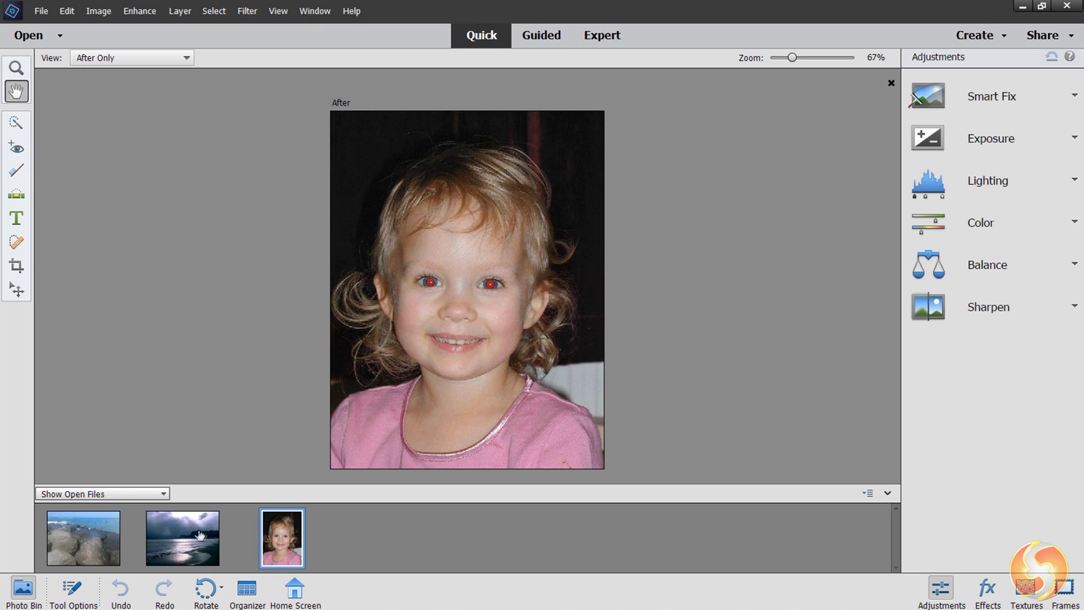
pyautogui.click(182, 537)
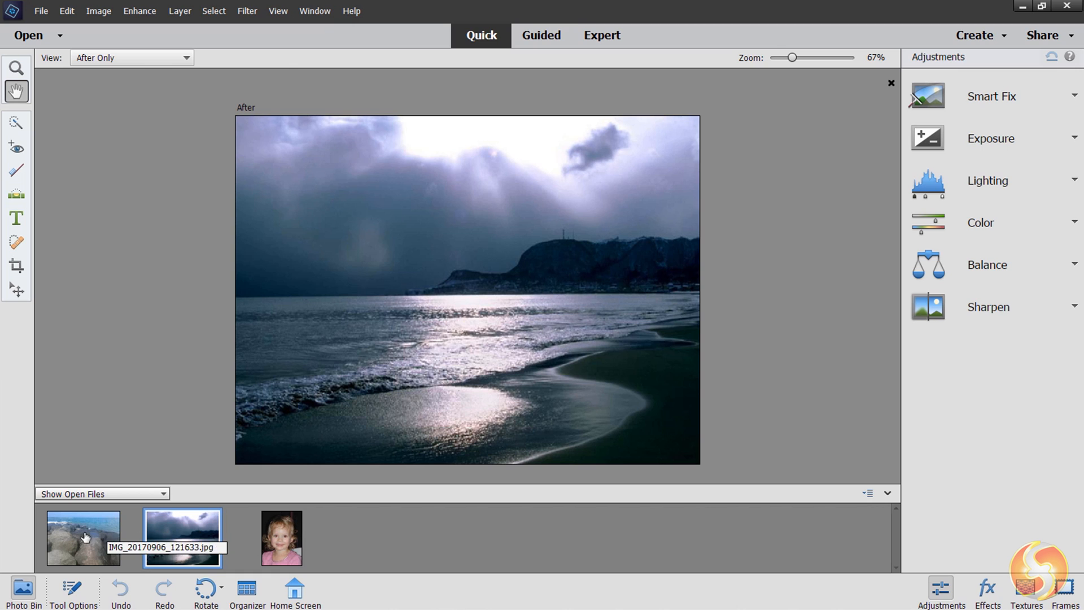
pyautogui.click(82, 537)
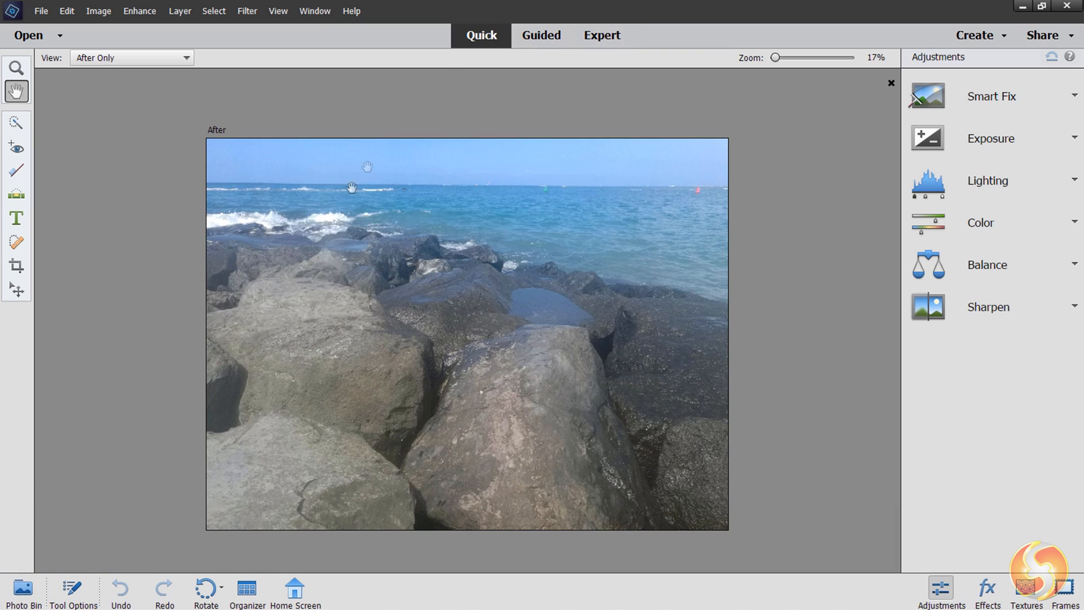
pyautogui.moveTo(650, 351)
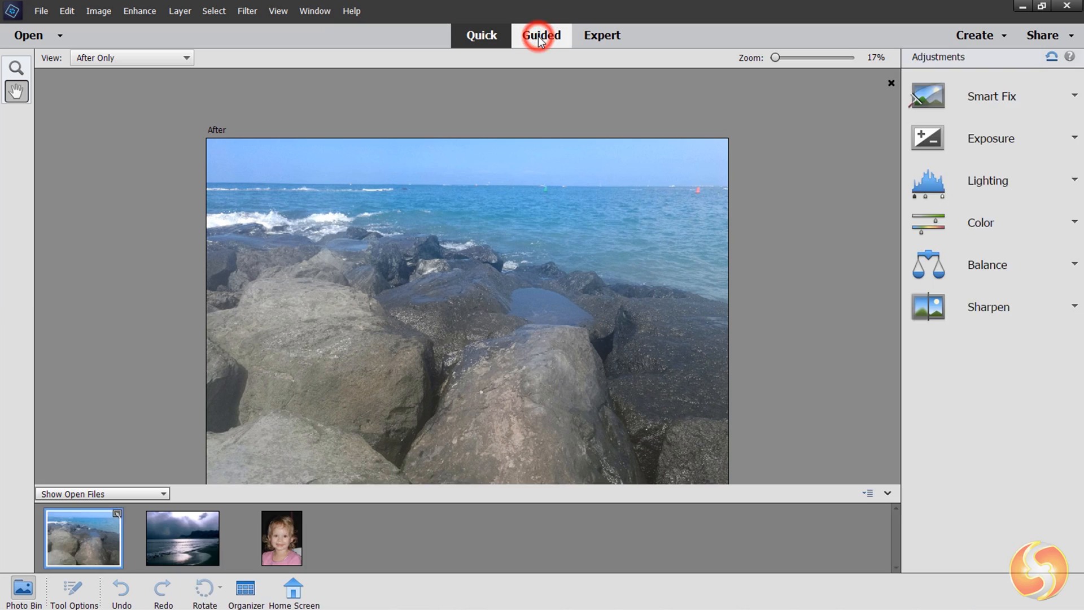
# Visit the Guided and Expert workspaces, then return to Quick mode.
pyautogui.click(541, 35)
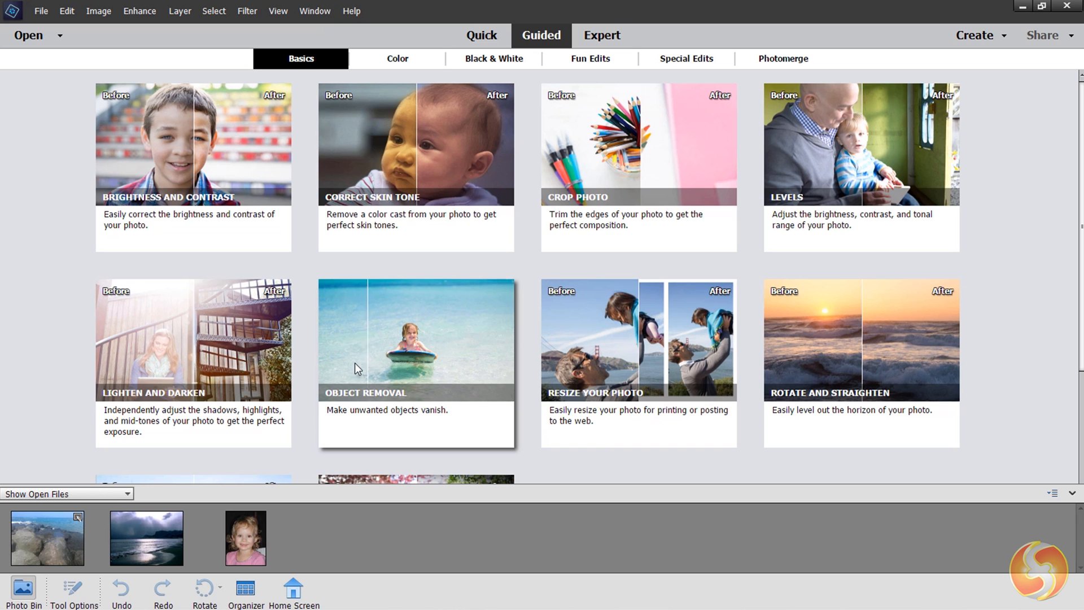
pyautogui.click(600, 35)
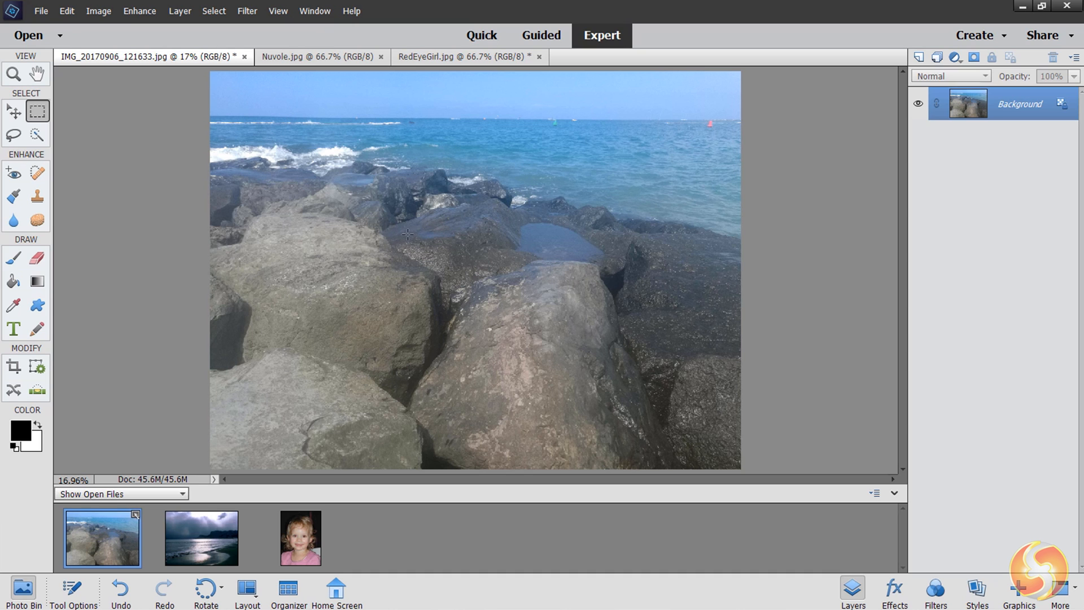
pyautogui.moveTo(229, 179)
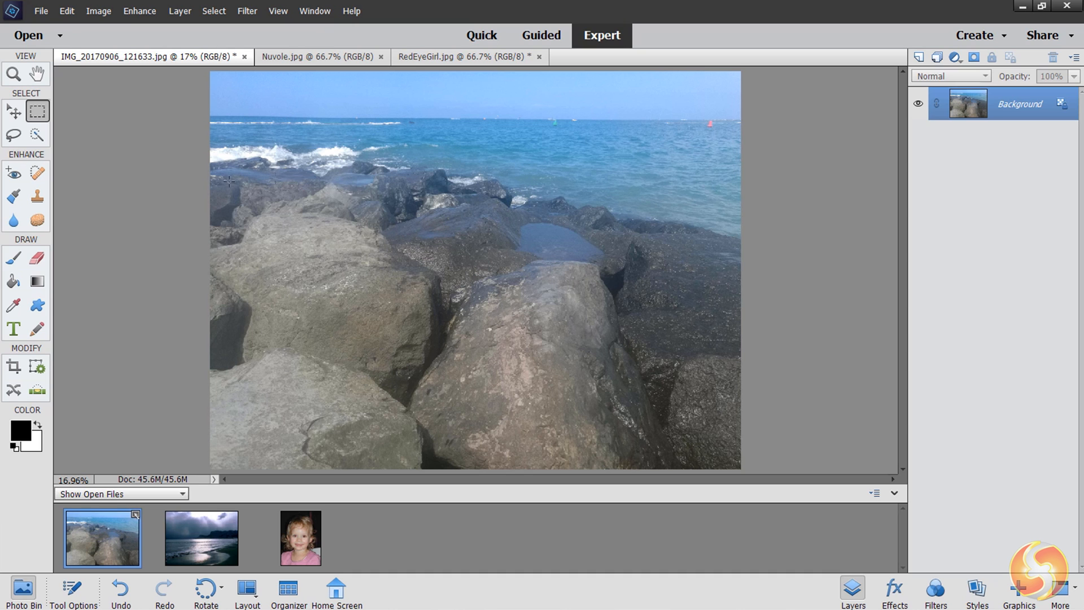
pyautogui.click(481, 35)
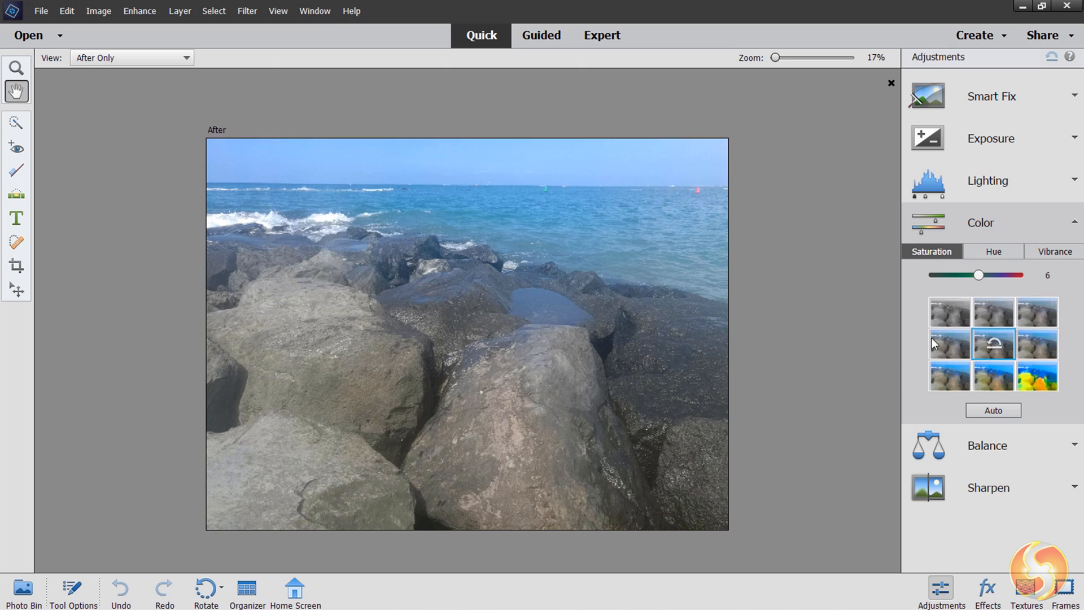
# Reduce the photo's color saturation, check Expert mode, and come back to Quick.
pyautogui.moveTo(978, 275); pyautogui.dragTo(956, 274)
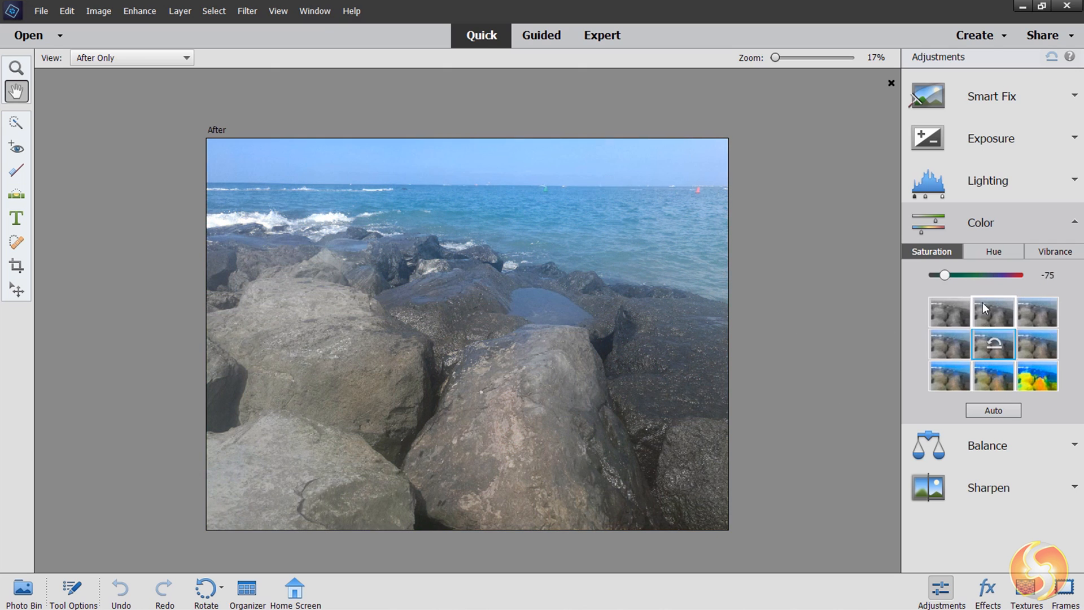
pyautogui.click(601, 35)
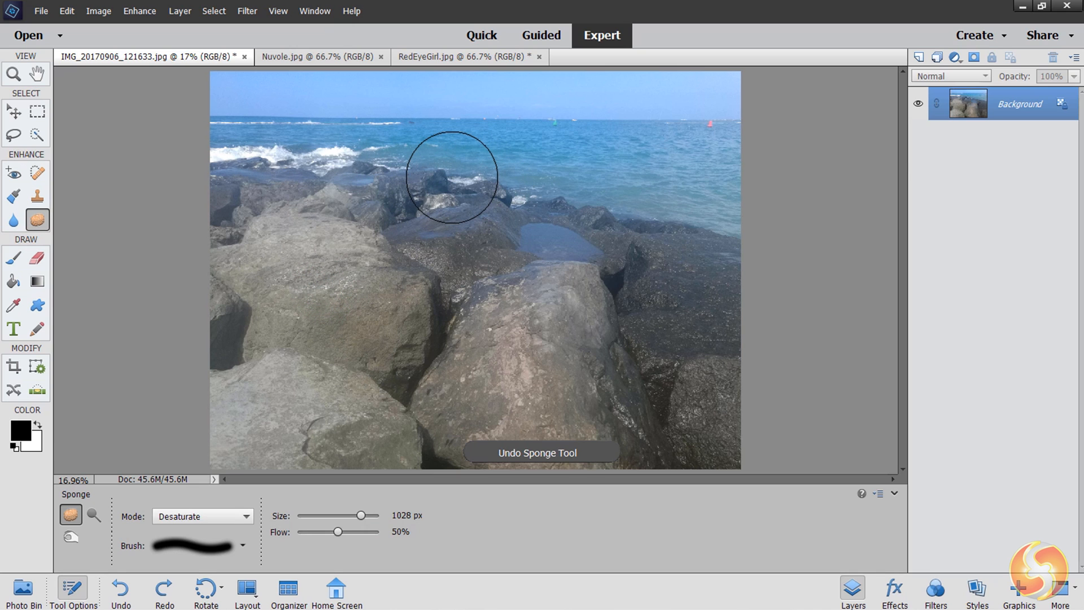
pyautogui.click(541, 35)
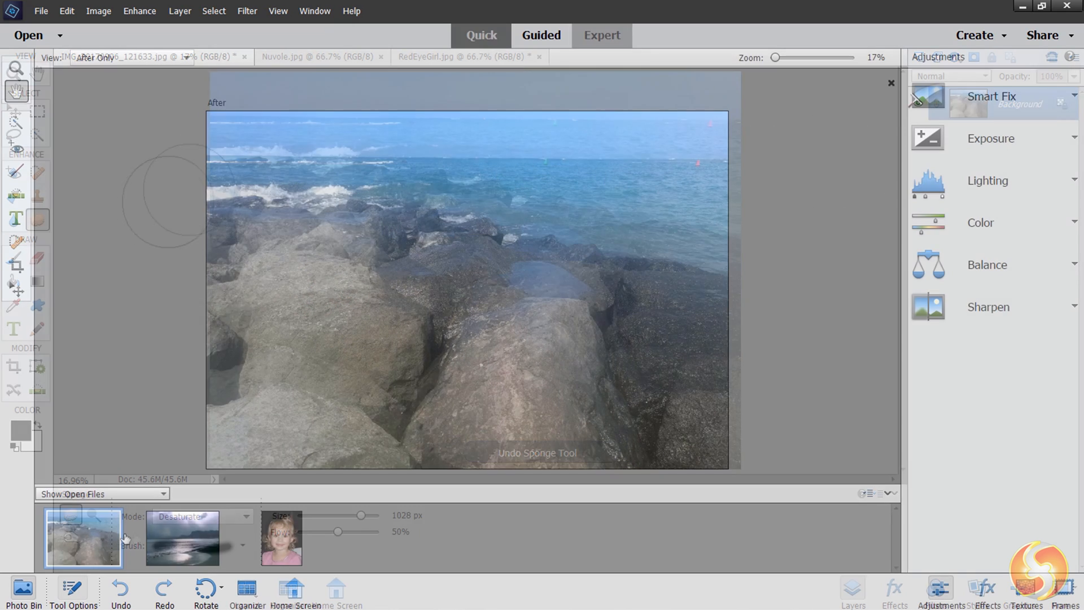
# Flip to the Nuvole photo and back, then hide the Photo Bin strip.
pyautogui.click(183, 537)
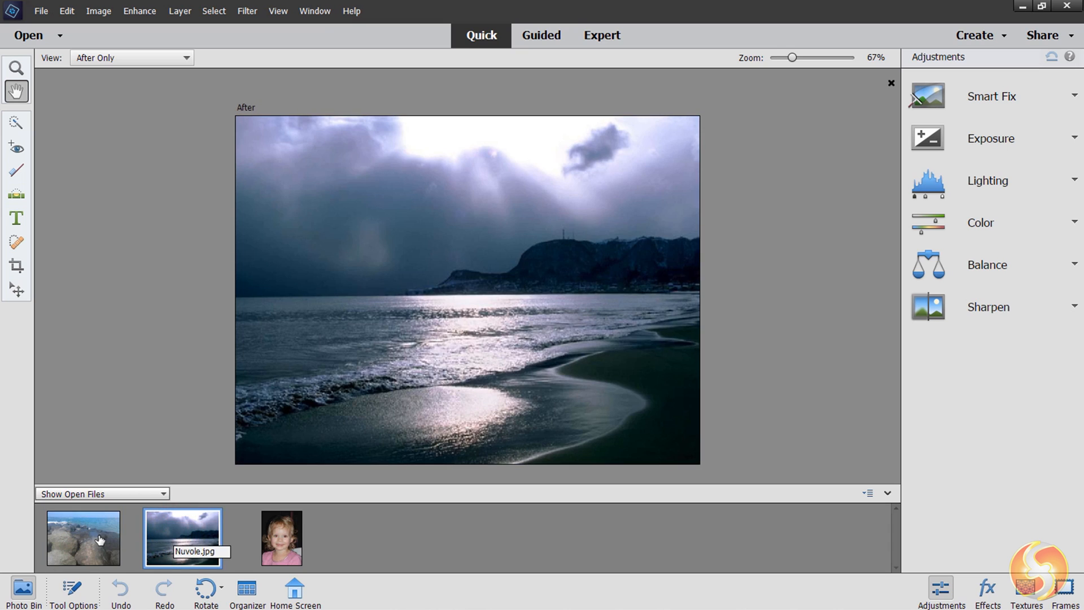
pyautogui.click(82, 538)
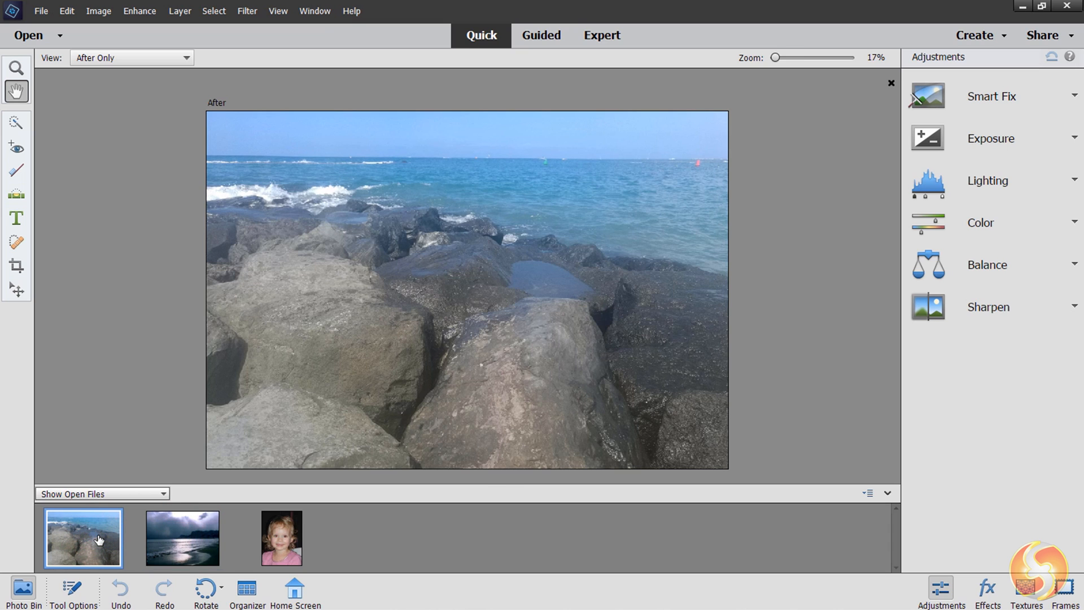
pyautogui.moveTo(23, 590)
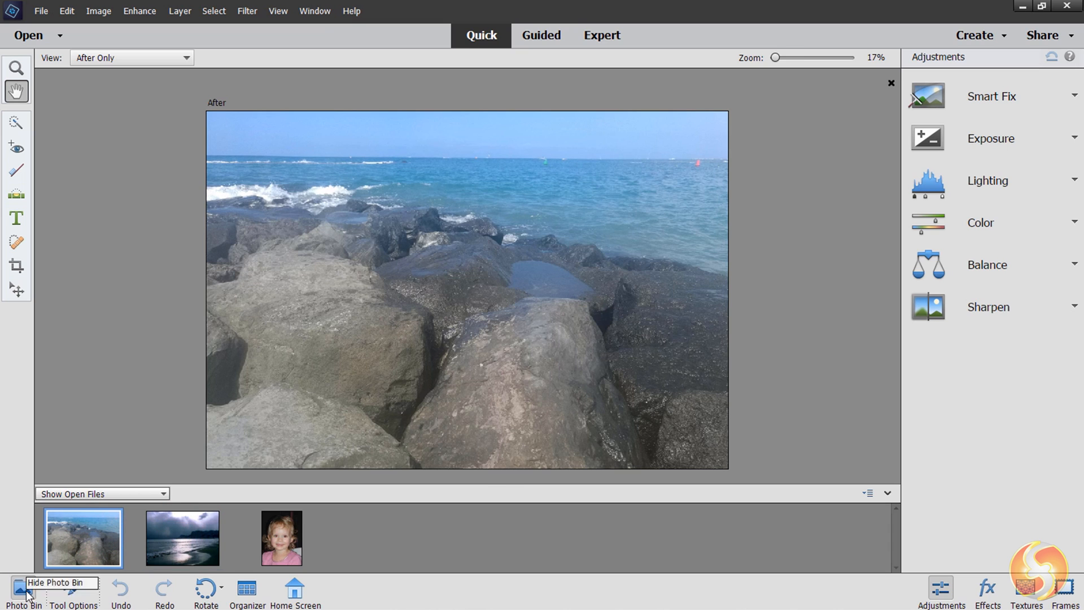
pyautogui.click(23, 589)
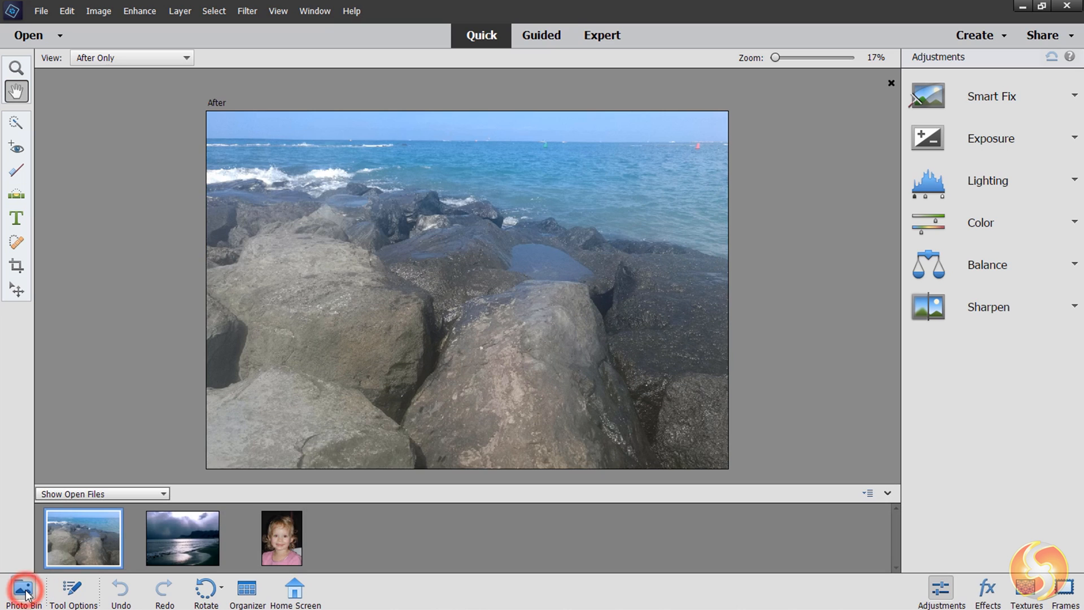
pyautogui.click(22, 587)
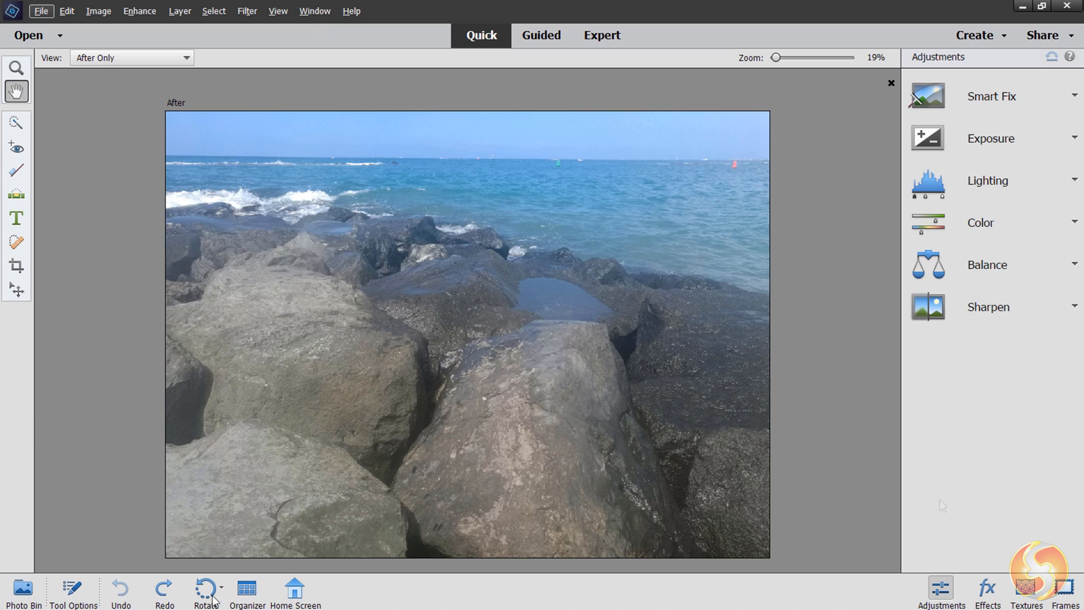
# Show the Textures and Frames overlay panels.
pyautogui.click(1027, 590)
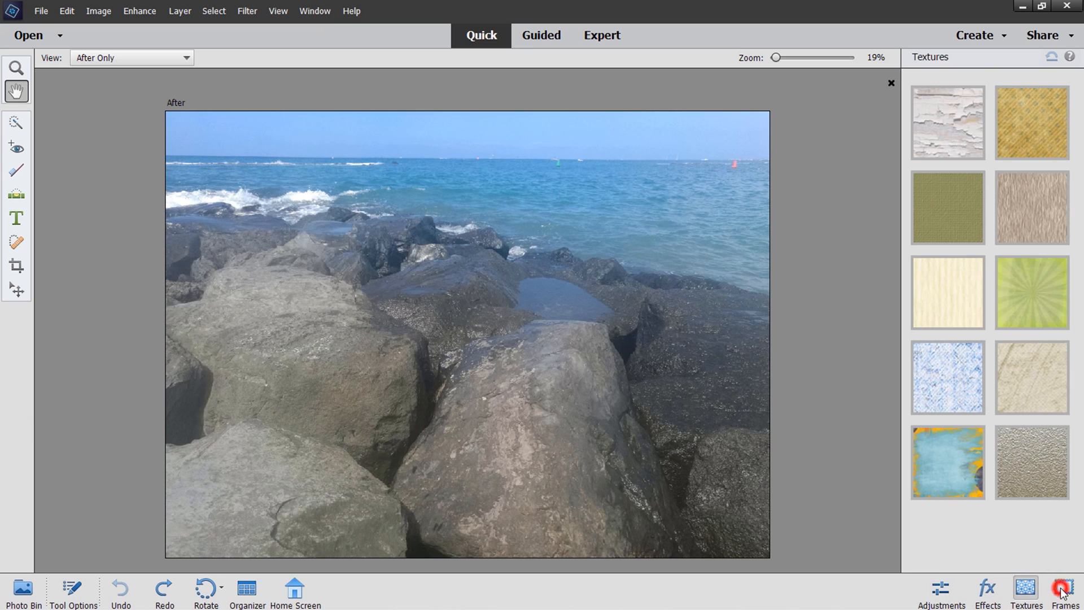
pyautogui.click(939, 590)
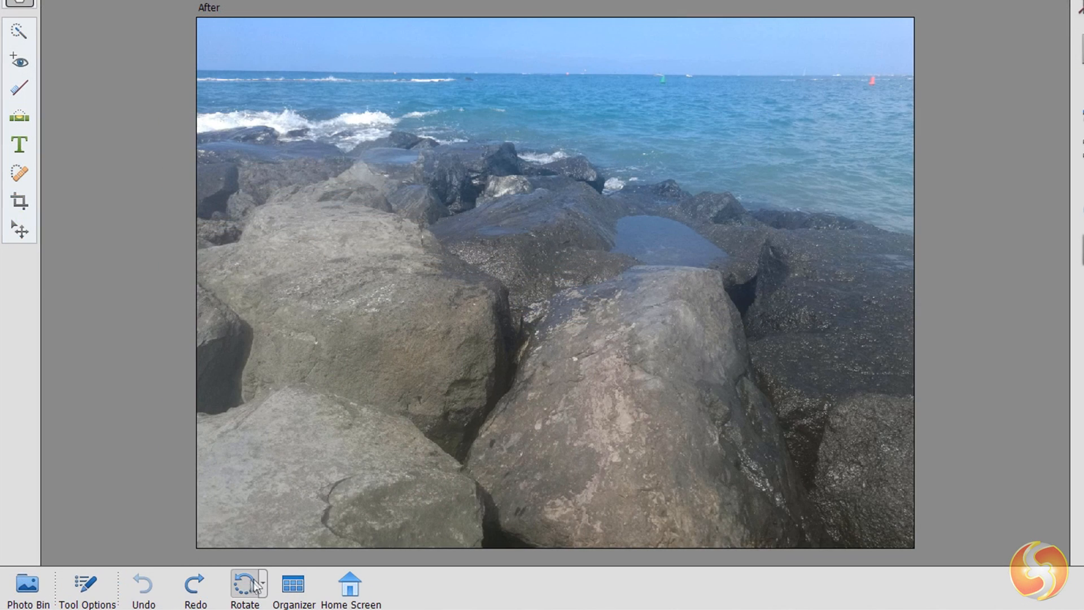
# Rotate the beach photo in quarter turns until it is upright again.
pyautogui.click(244, 583)
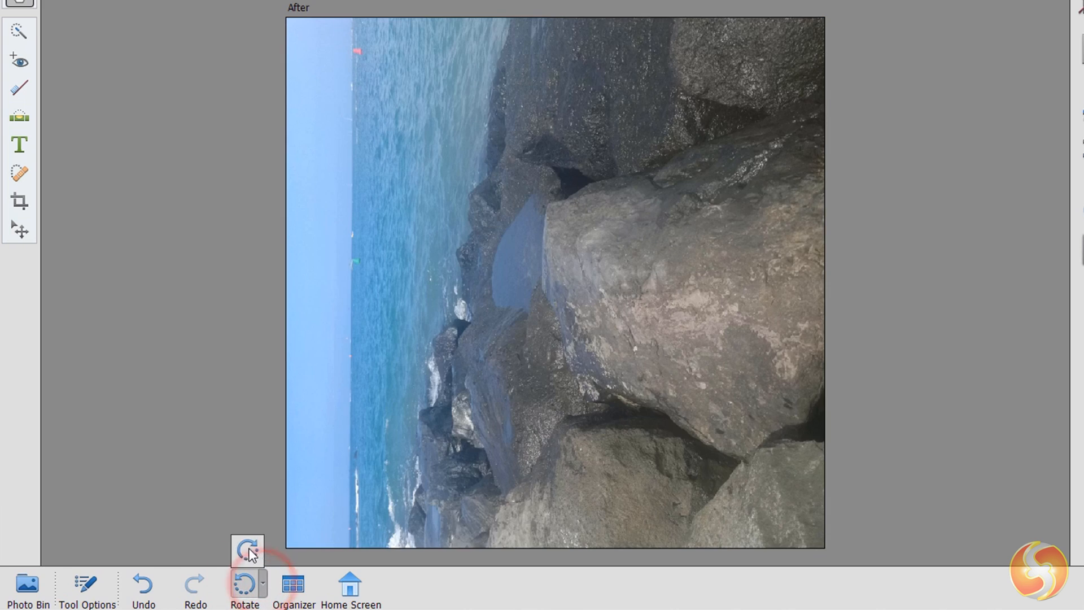
pyautogui.click(244, 584)
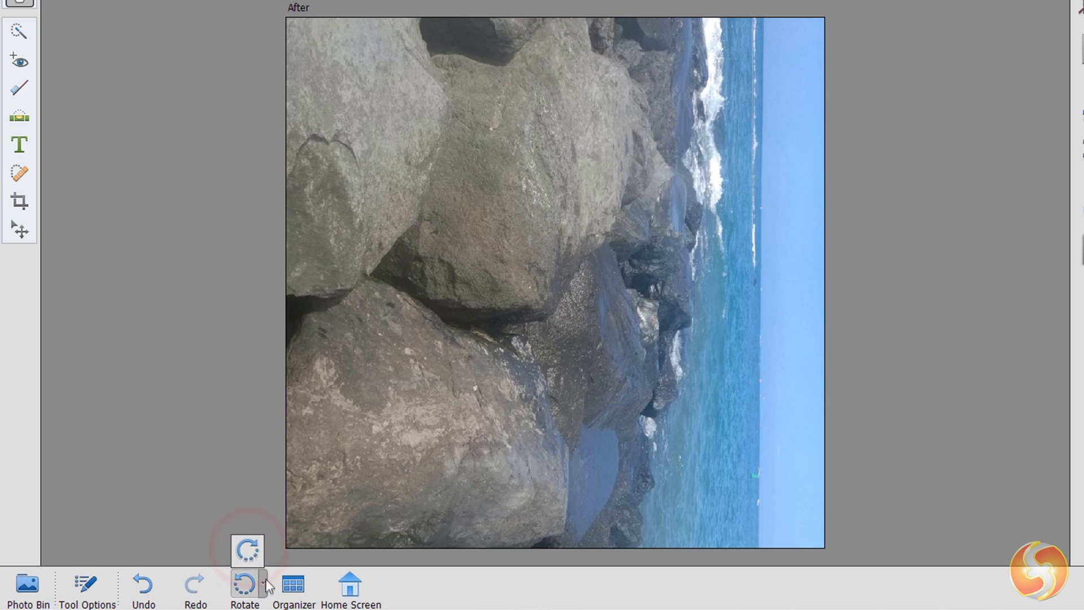
pyautogui.click(245, 583)
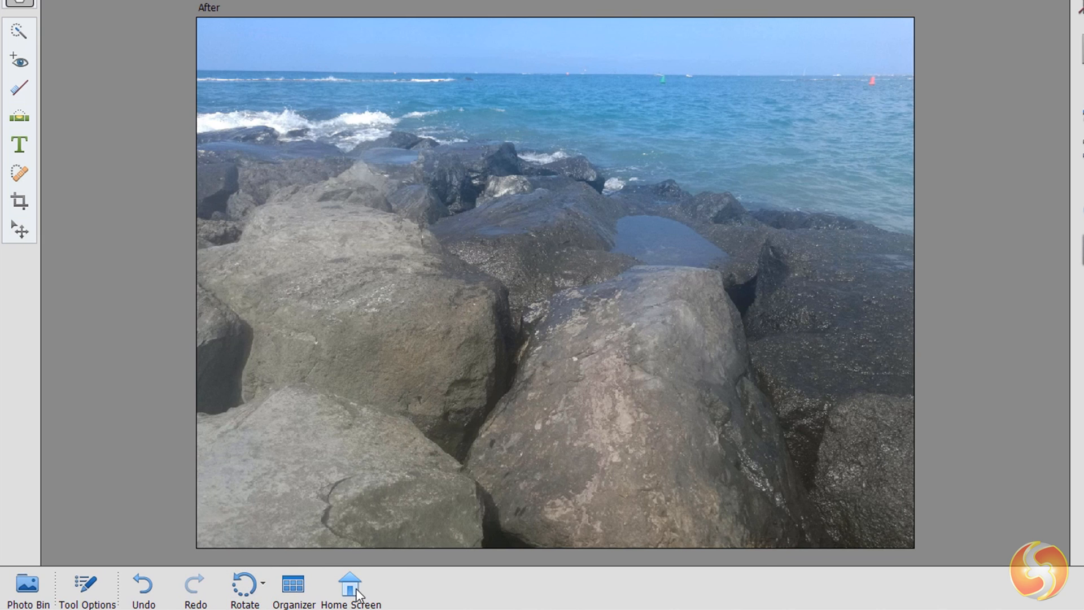
pyautogui.moveTo(349, 580)
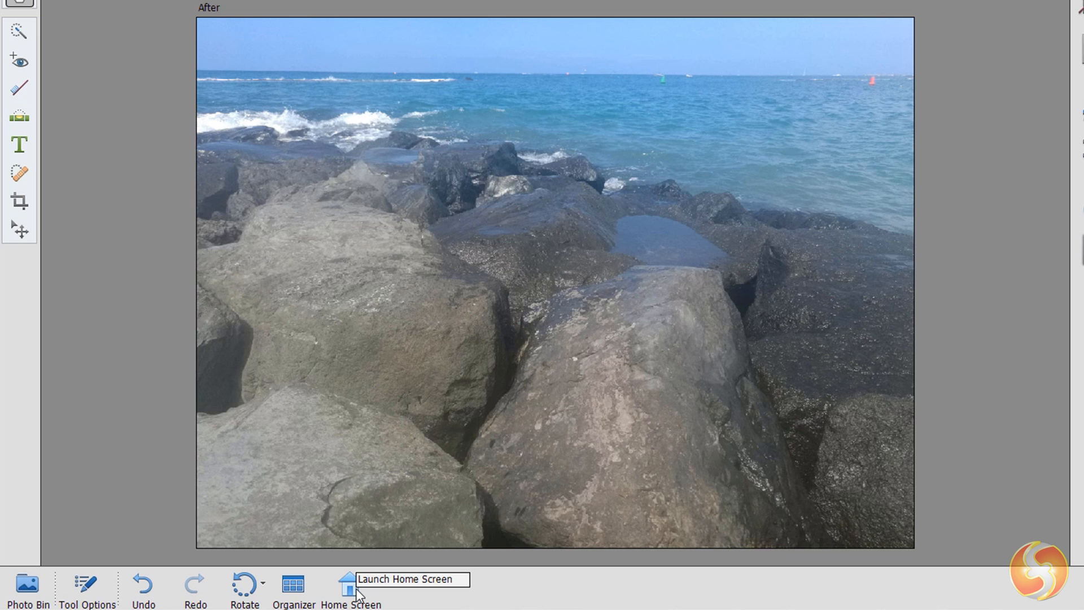
pyautogui.moveTo(489, 429)
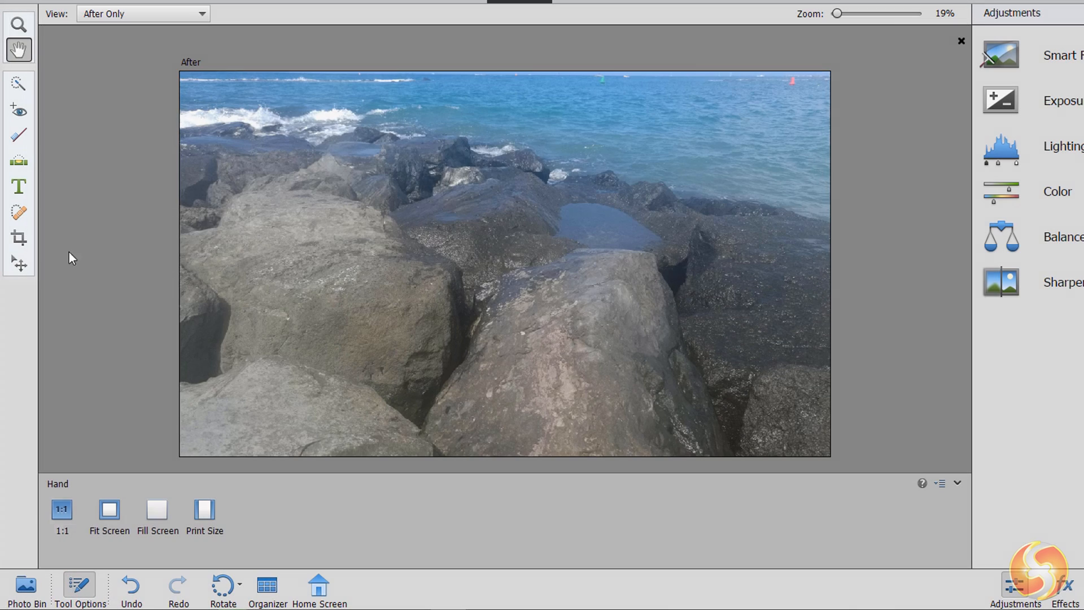
# Preview the Red Eye, Whiten Teeth and Type tool settings, then hide the Tool Options panel.
pyautogui.click(18, 110)
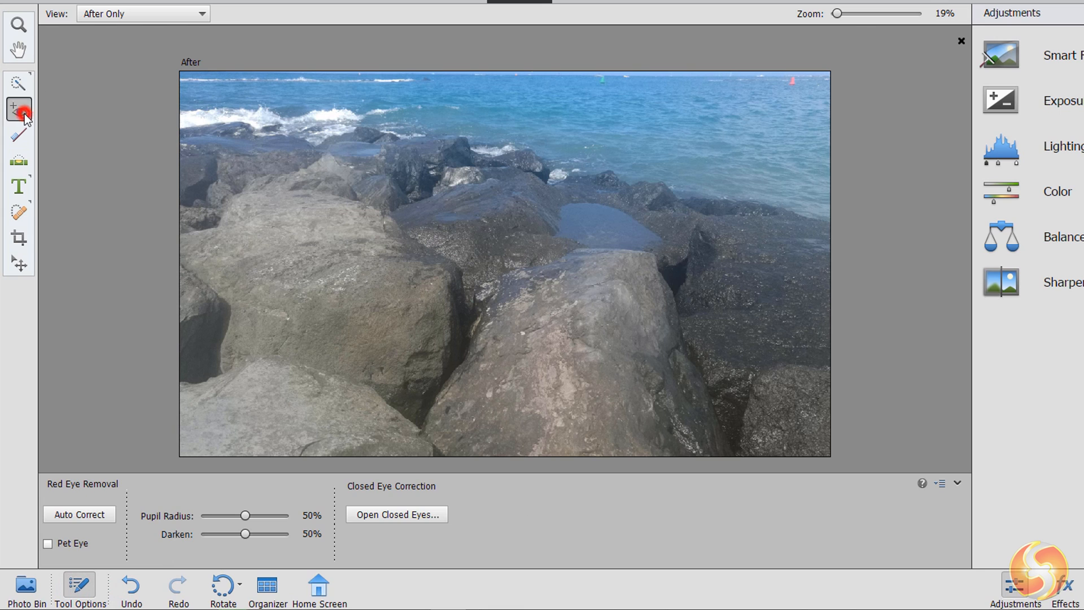
pyautogui.click(19, 135)
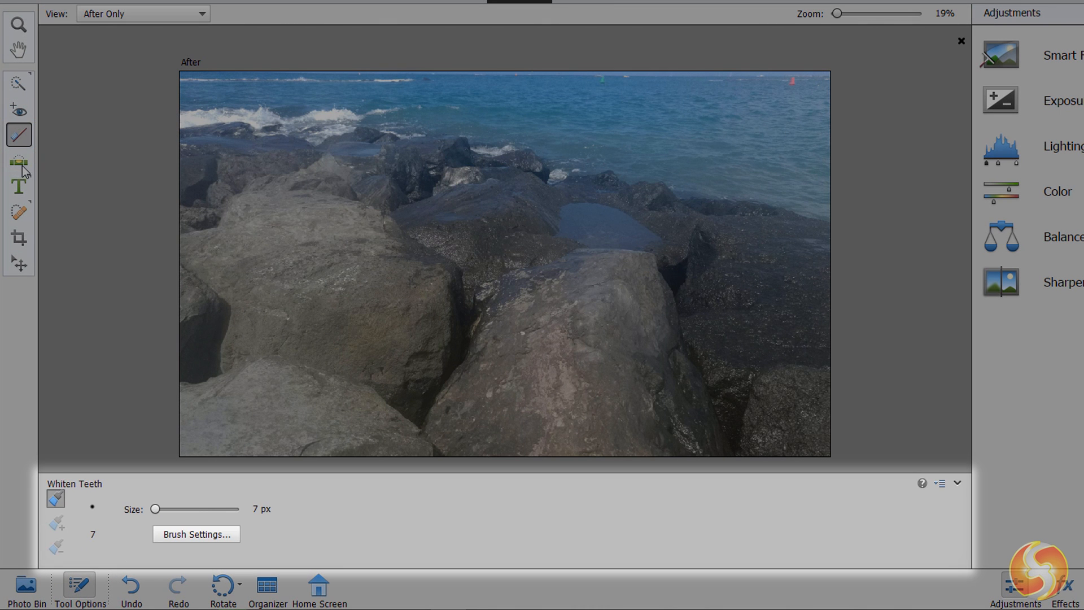
pyautogui.click(19, 186)
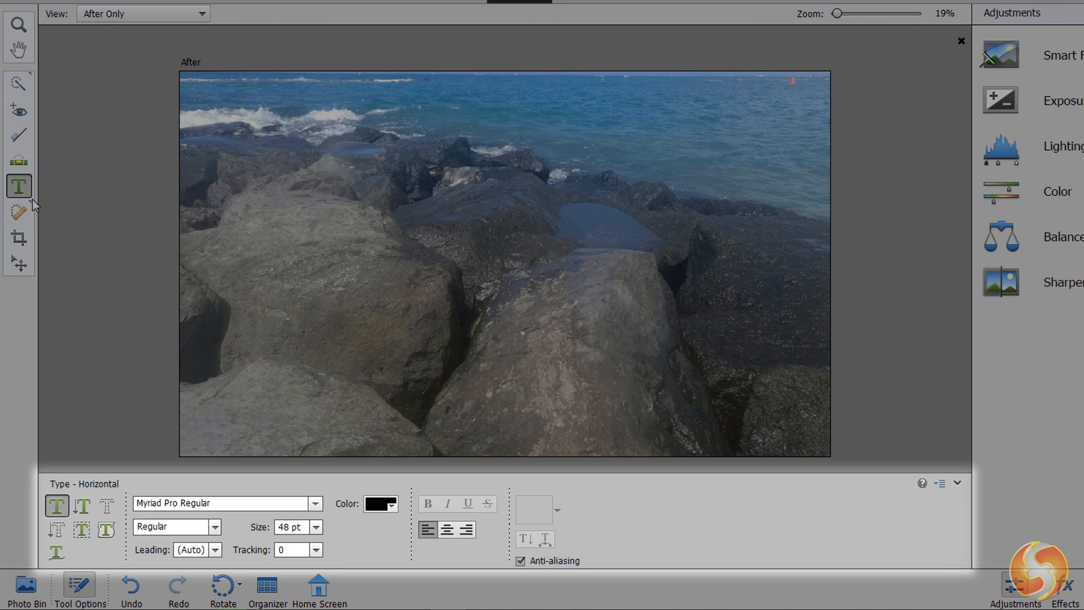
pyautogui.click(19, 237)
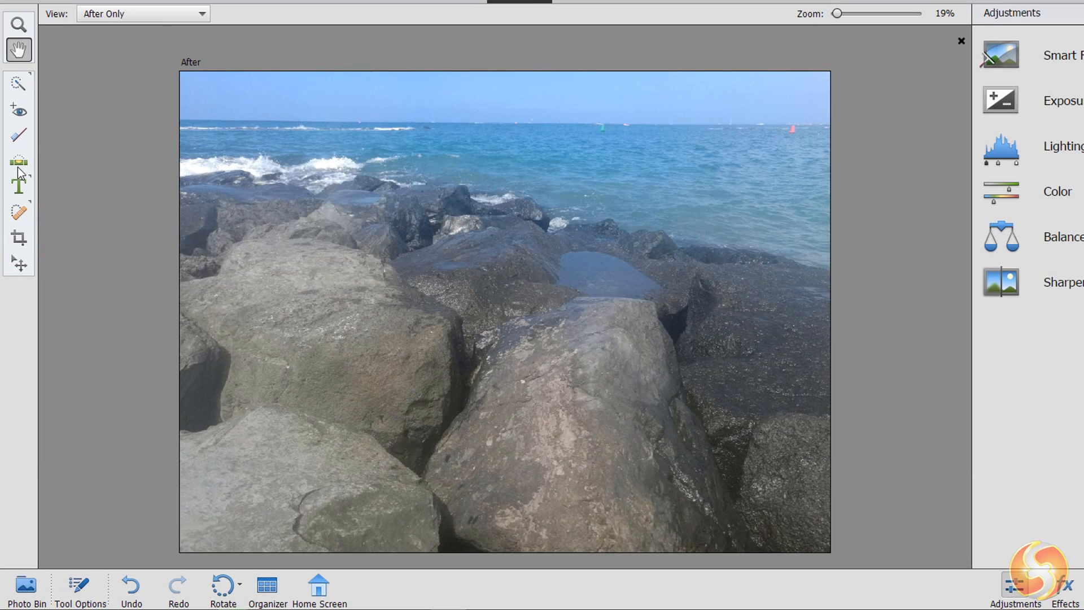
# Level the photo with the Straighten tool by tracing a line along the horizon.
pyautogui.click(18, 160)
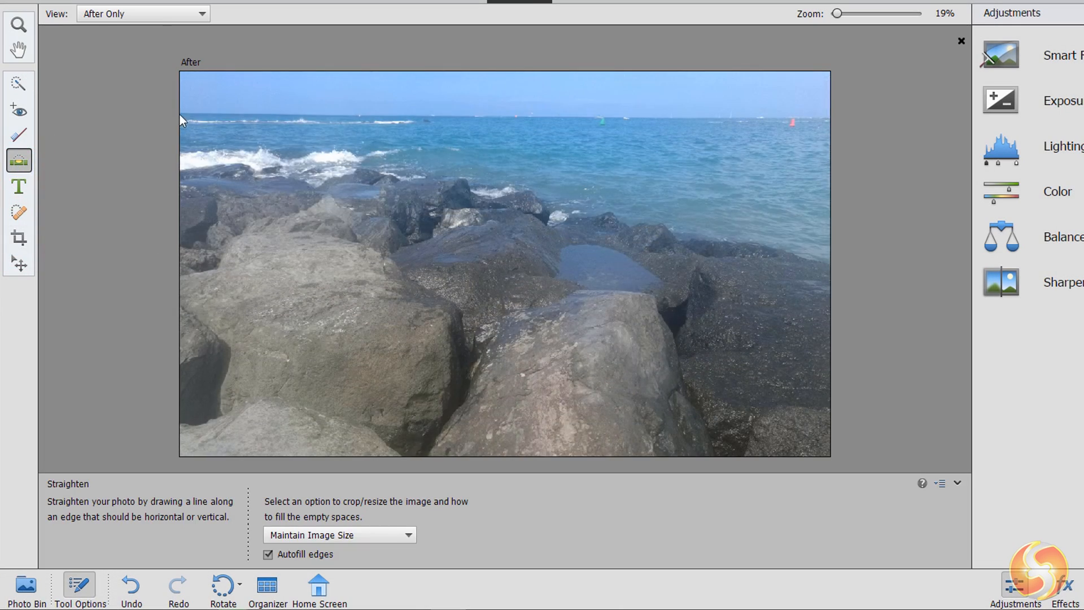
pyautogui.moveTo(181, 112); pyautogui.dragTo(794, 122)
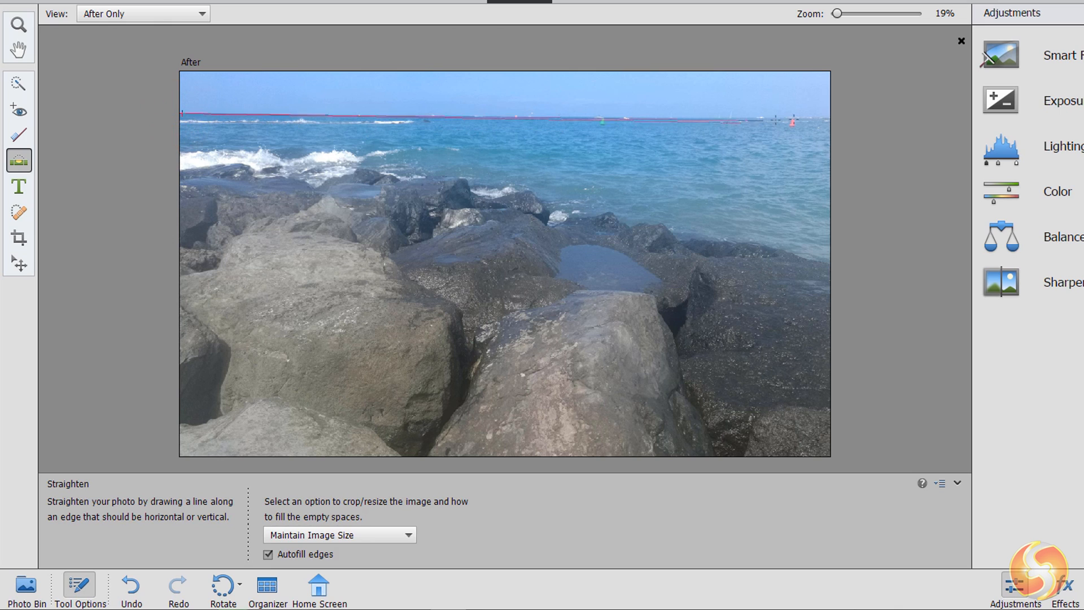
pyautogui.moveTo(181, 114); pyautogui.dragTo(792, 121)
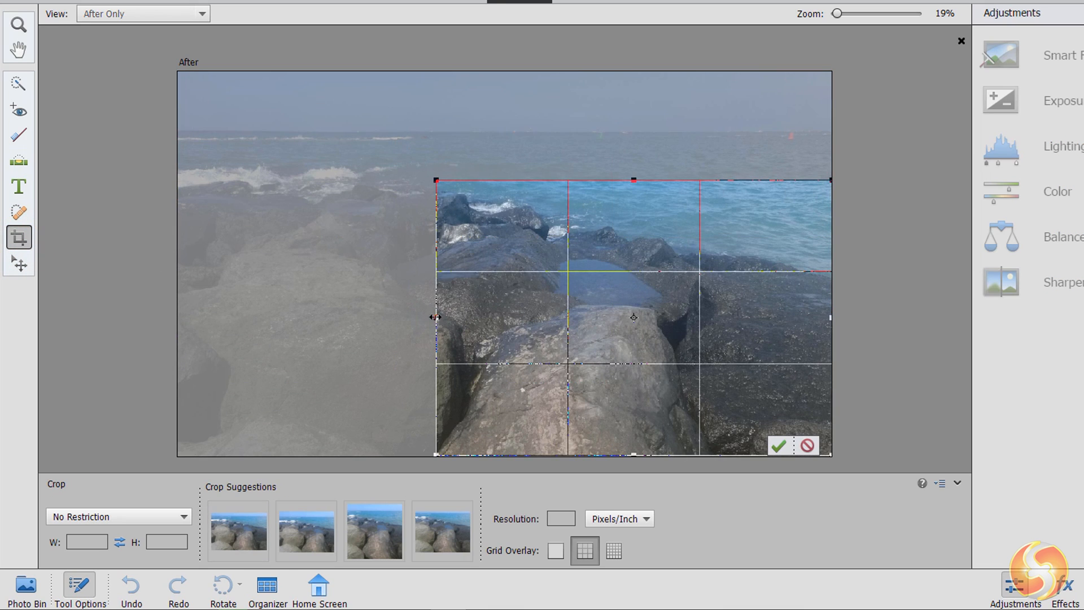
# Reshape the crop box toward the top left, commit it, then undo and redo the crop.
pyautogui.moveTo(434, 316); pyautogui.dragTo(418, 316)
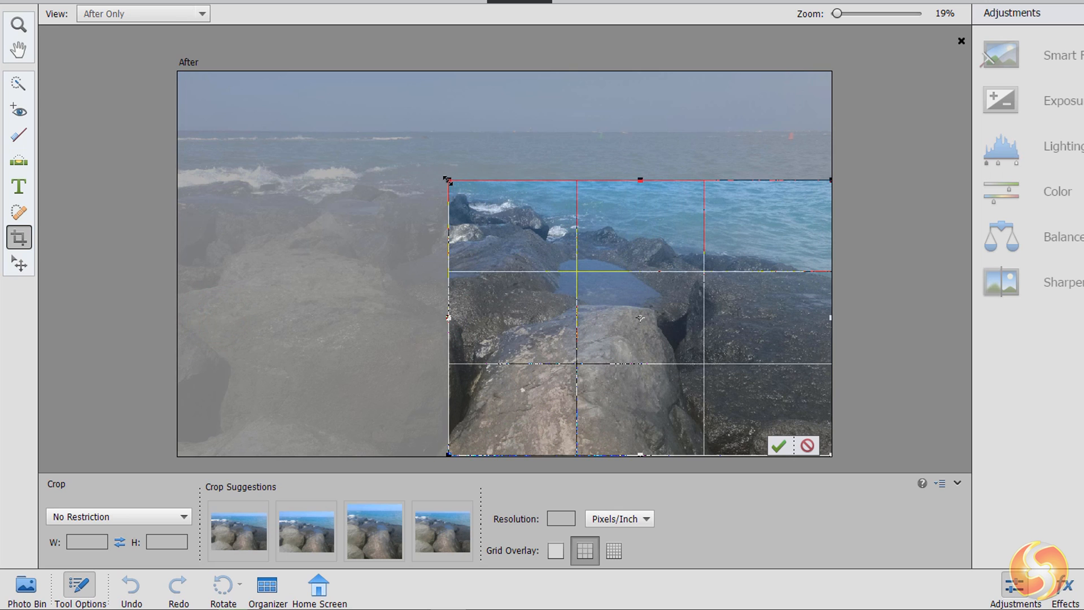
pyautogui.moveTo(448, 180); pyautogui.dragTo(396, 147)
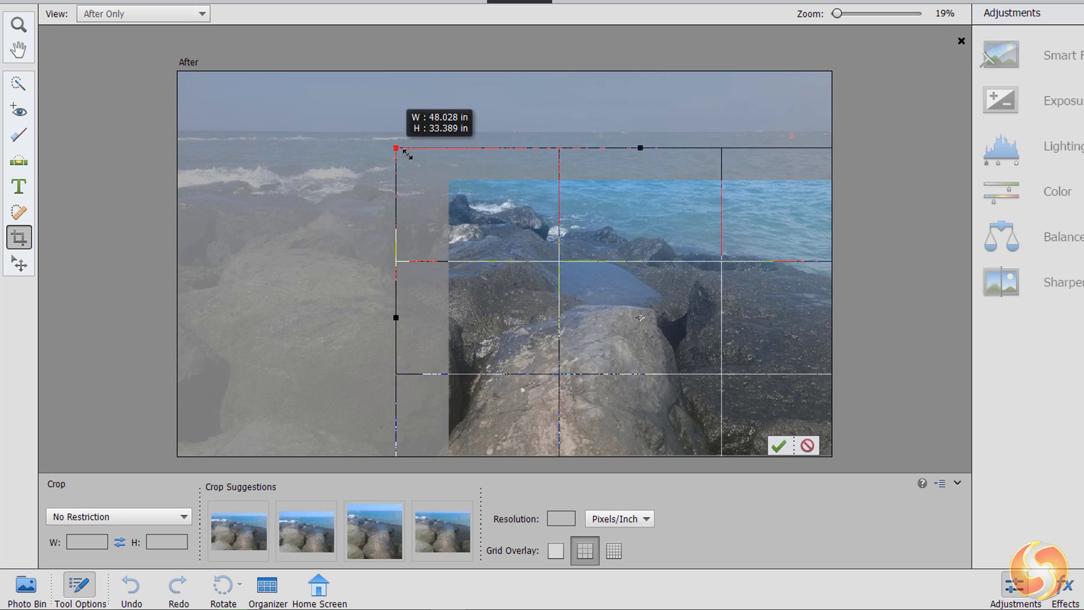
pyautogui.moveTo(396, 147); pyautogui.dragTo(217, 74)
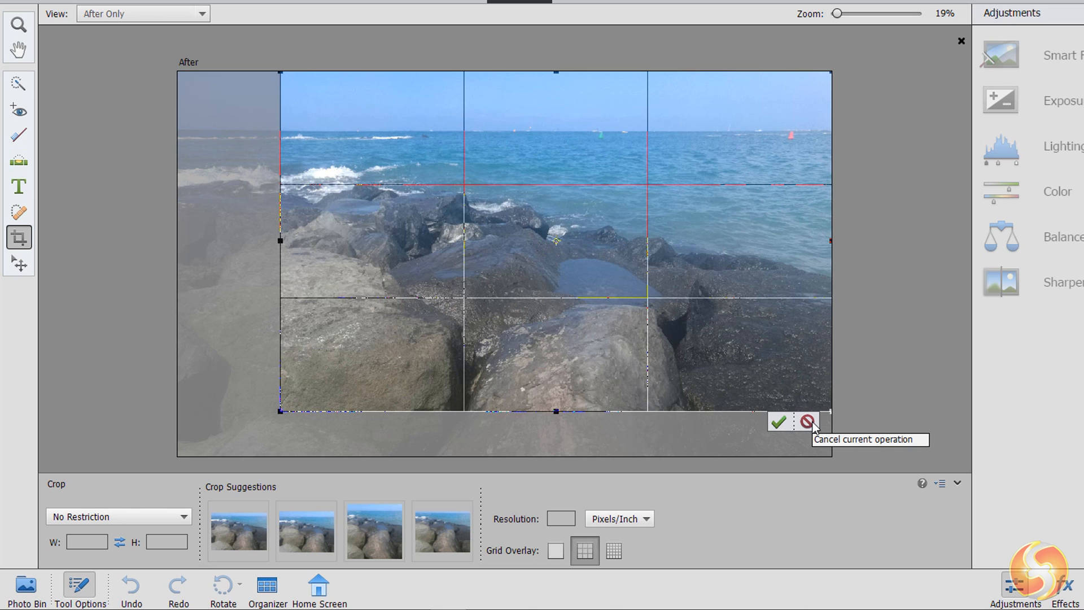
pyautogui.click(804, 421)
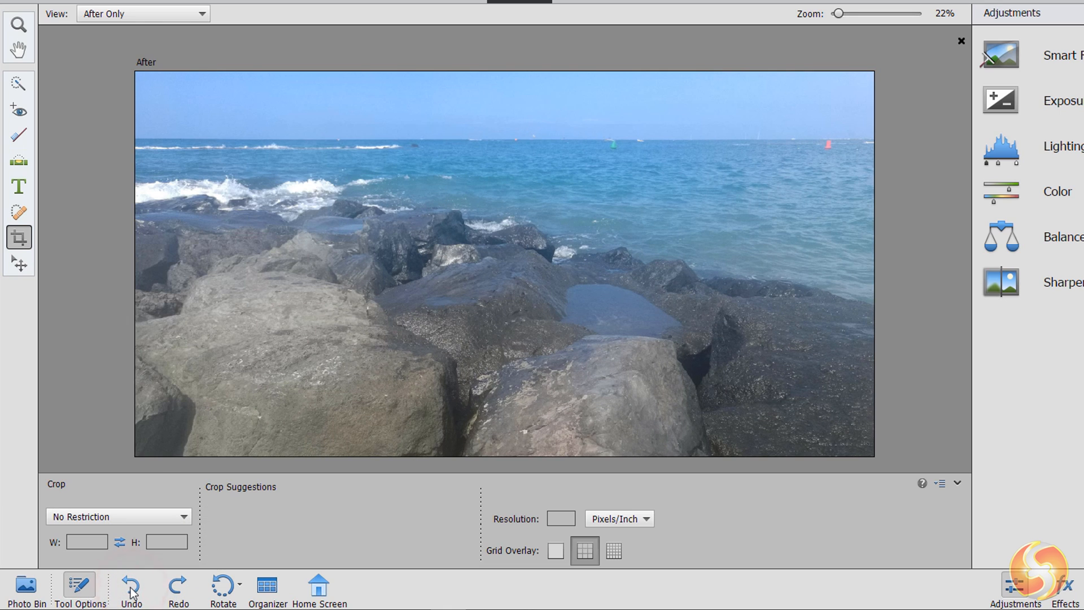
pyautogui.click(177, 585)
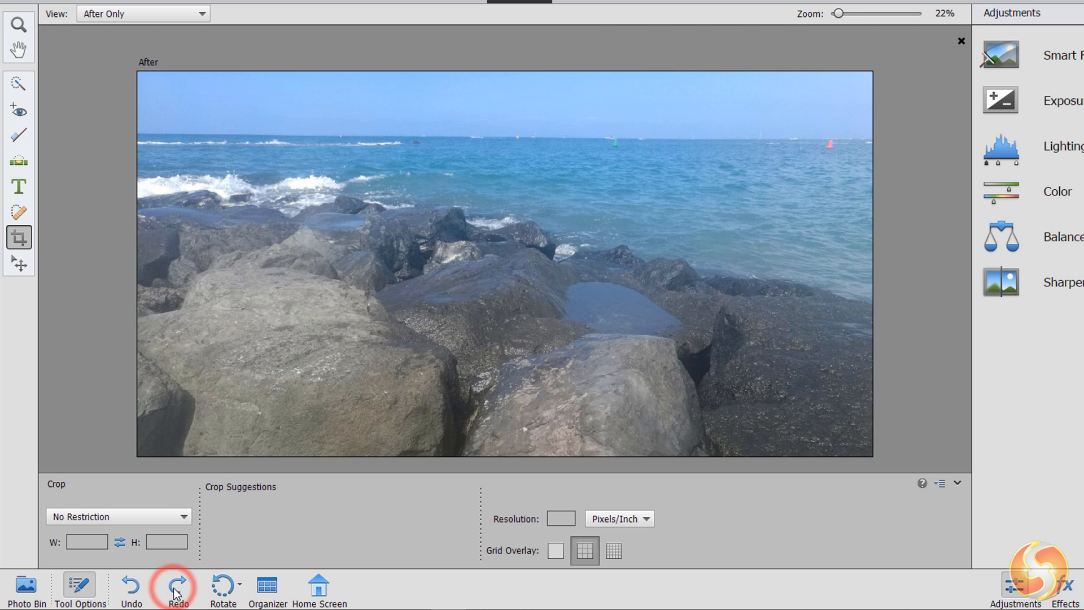
pyautogui.click(177, 584)
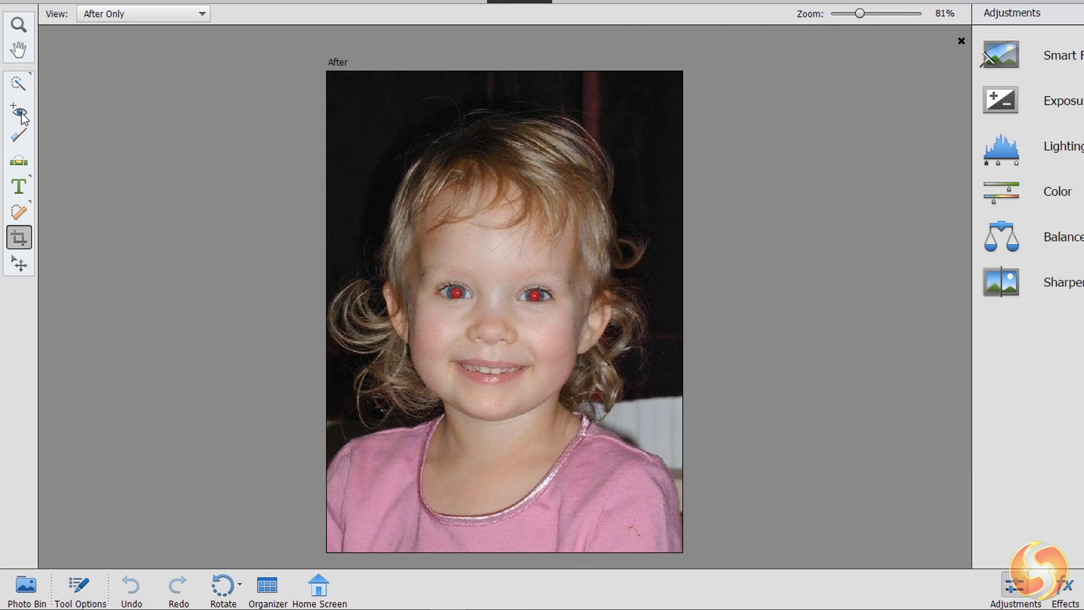
# Correct the girl's red pupils with Red Eye Removal and brush Whiten Teeth over her teeth.
pyautogui.click(19, 109)
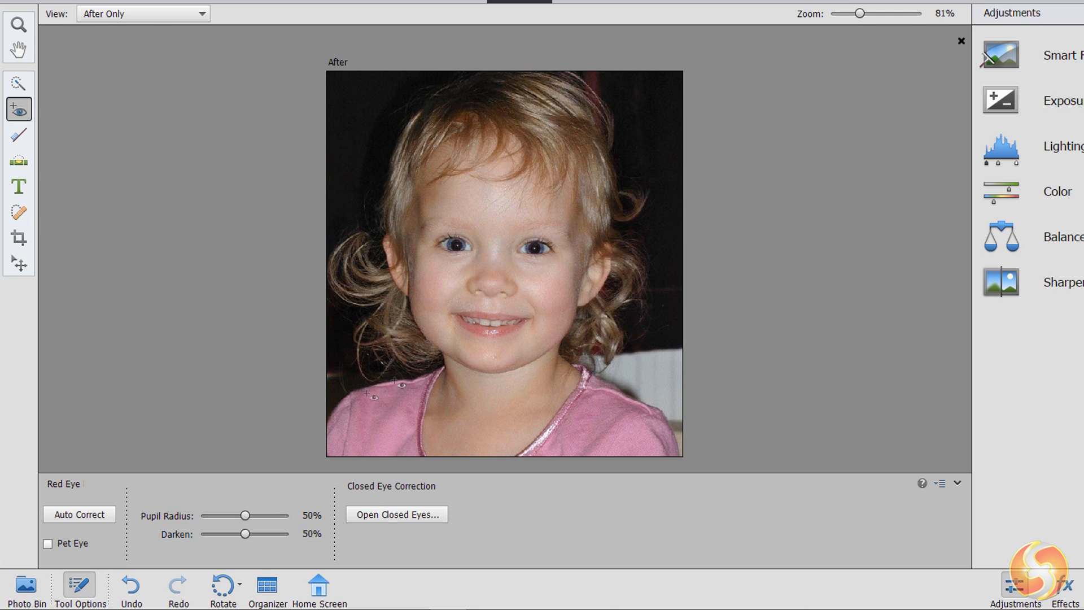
pyautogui.moveTo(240, 515); pyautogui.dragTo(215, 515)
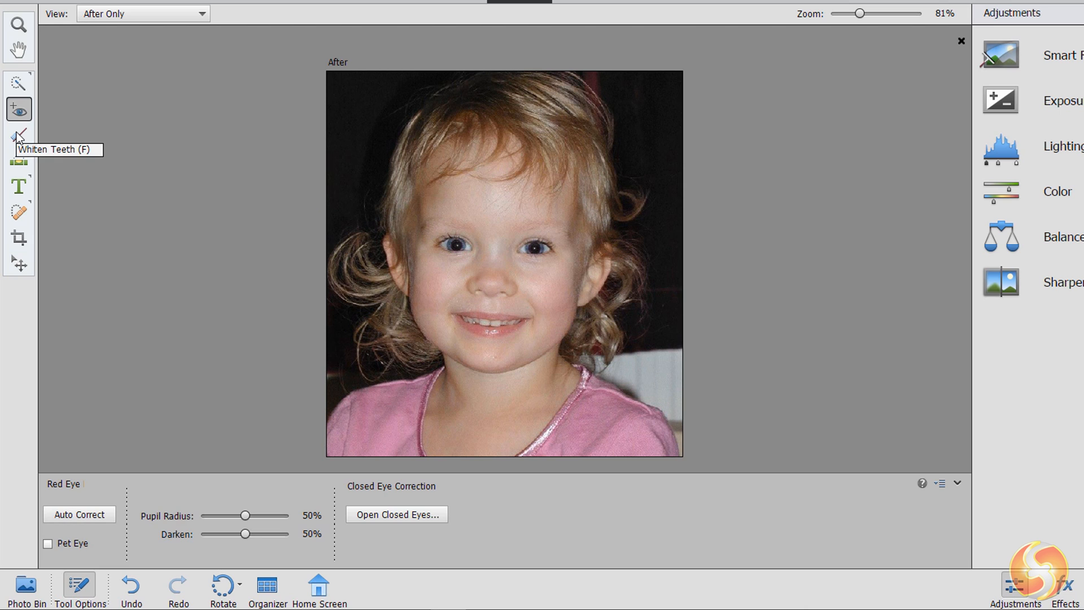
pyautogui.click(19, 134)
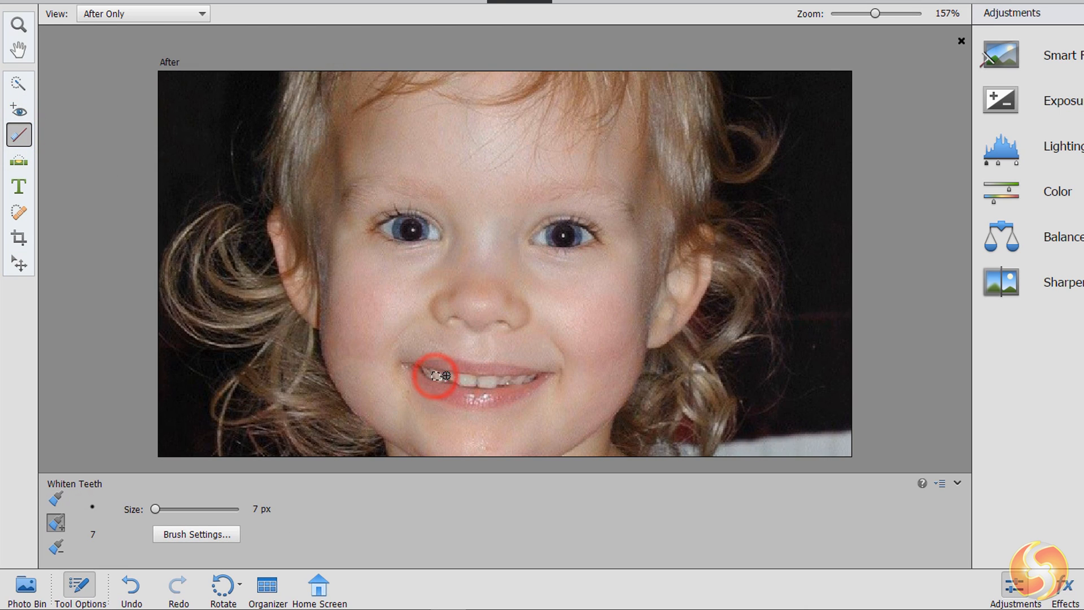
pyautogui.moveTo(442, 376); pyautogui.dragTo(505, 382)
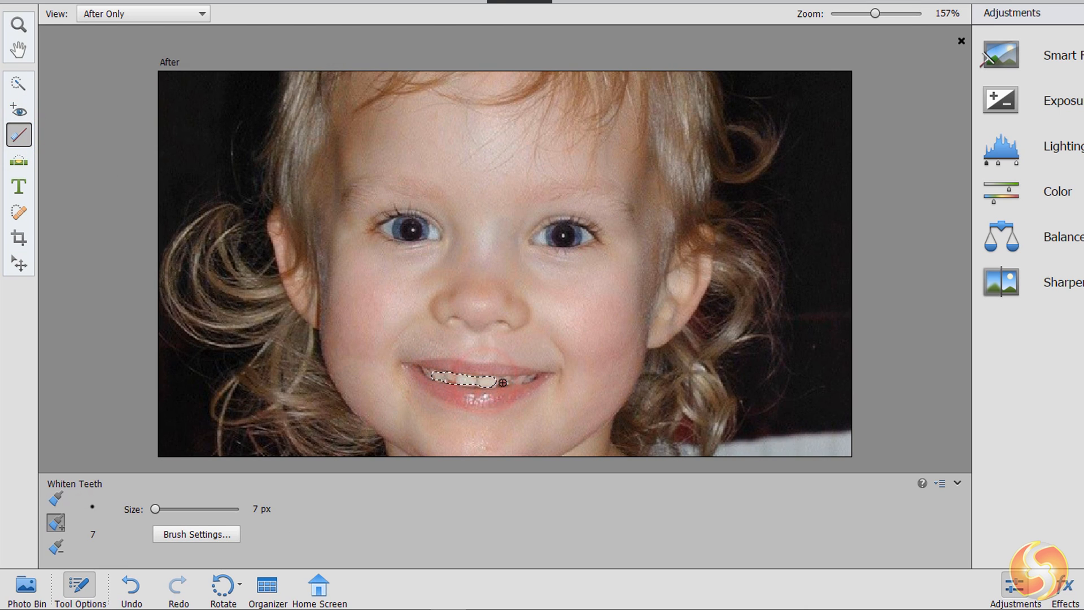
pyautogui.click(19, 109)
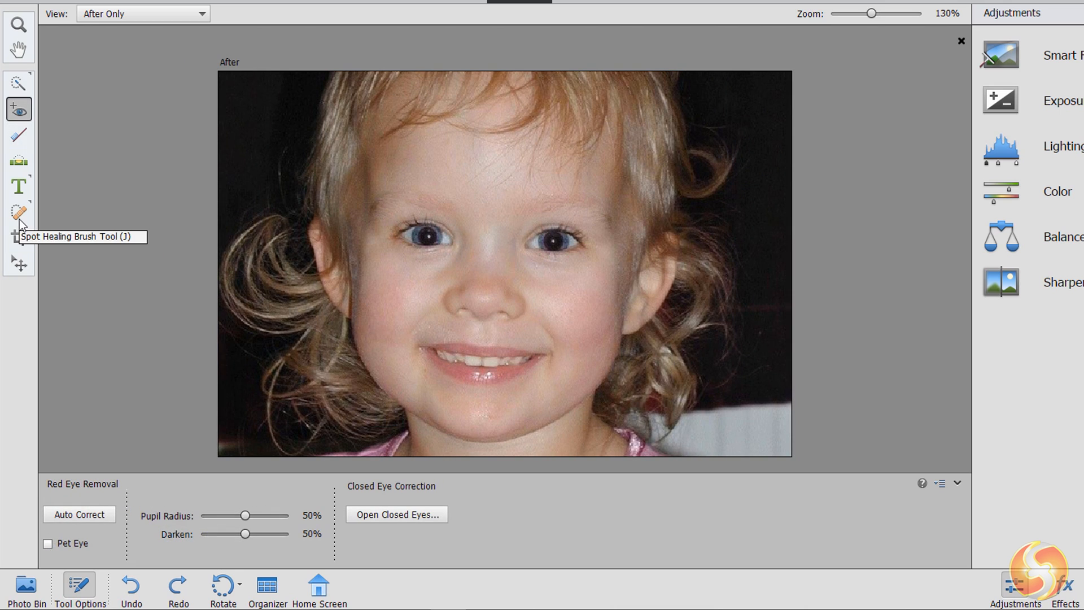
# Heal three stray hair strands on the forehead and hairline with the sampled Healing Brush.
pyautogui.click(20, 211)
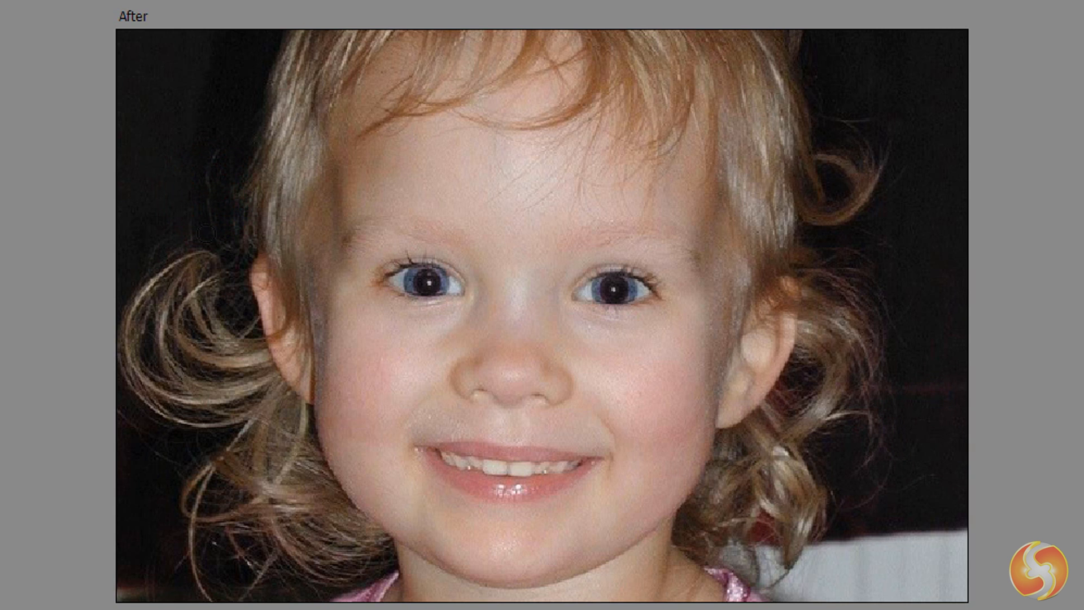
pyautogui.click(22, 178)
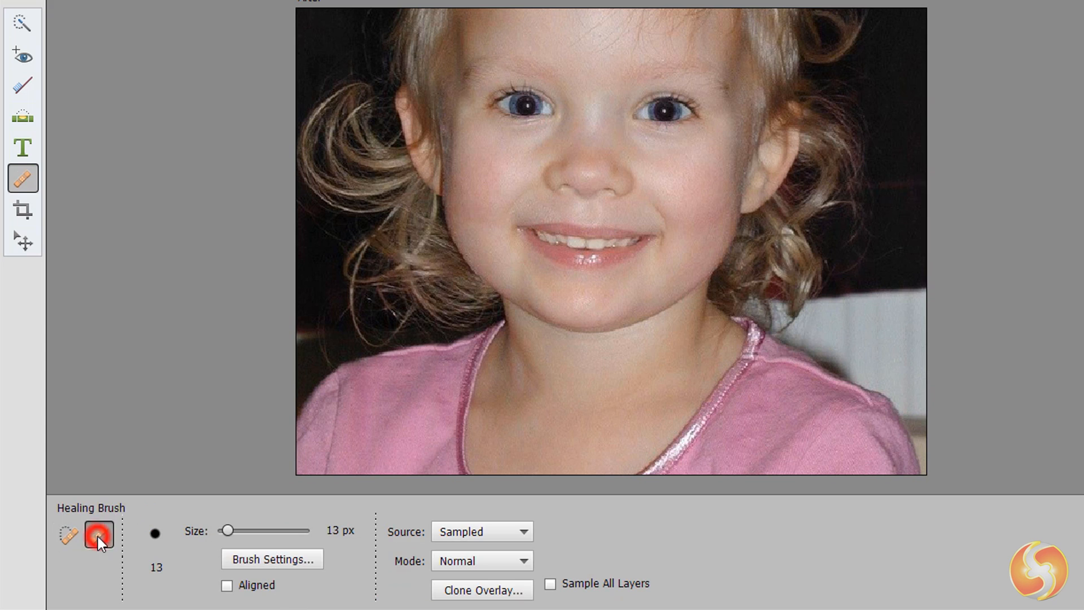
pyautogui.click(98, 535)
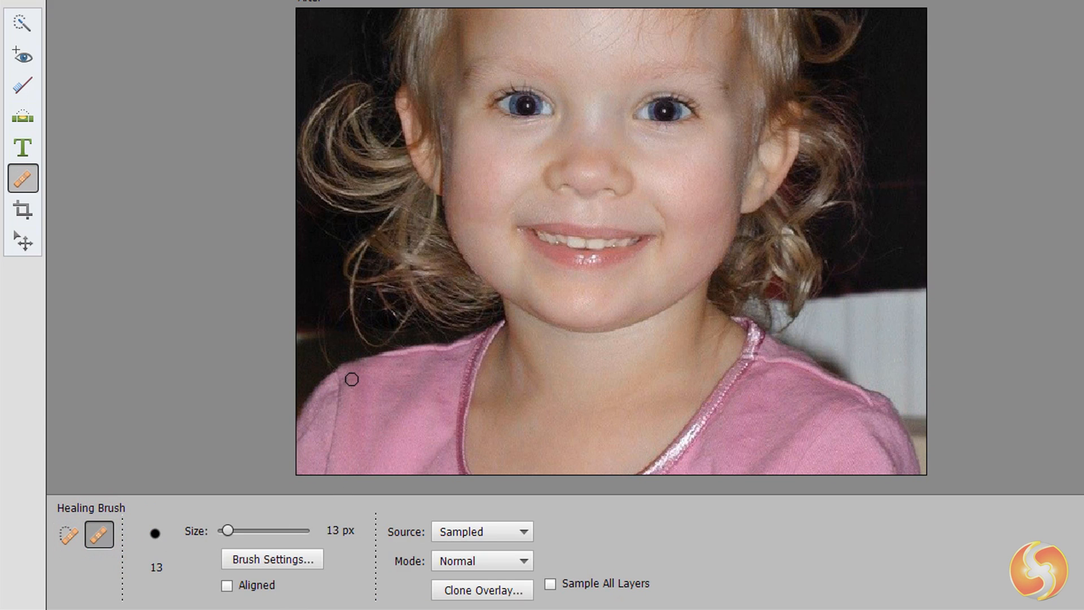
pyautogui.moveTo(338, 378)
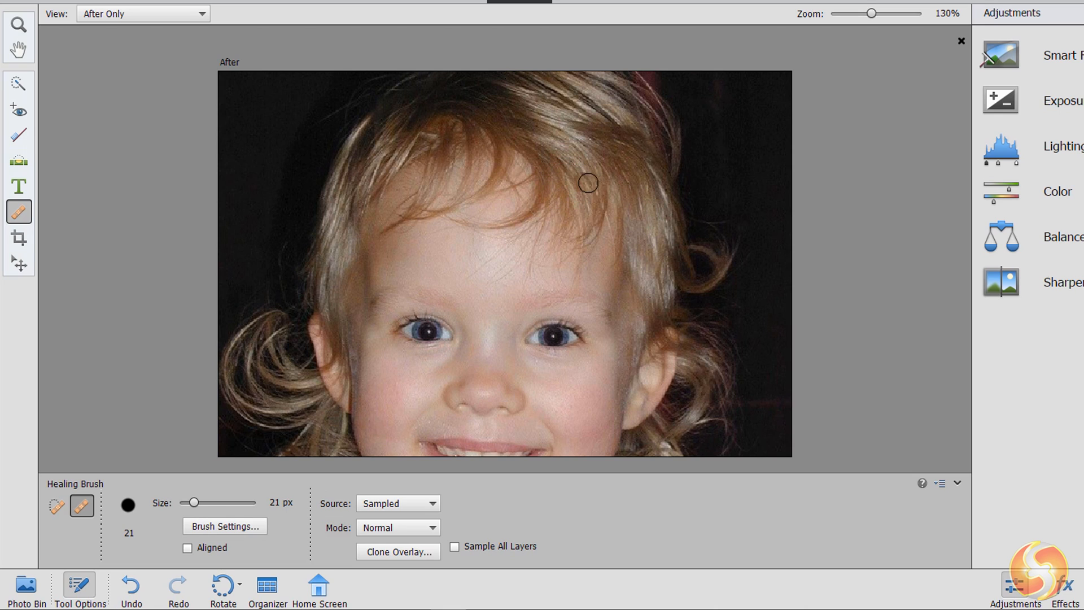
pyautogui.moveTo(587, 182); pyautogui.dragTo(609, 223)
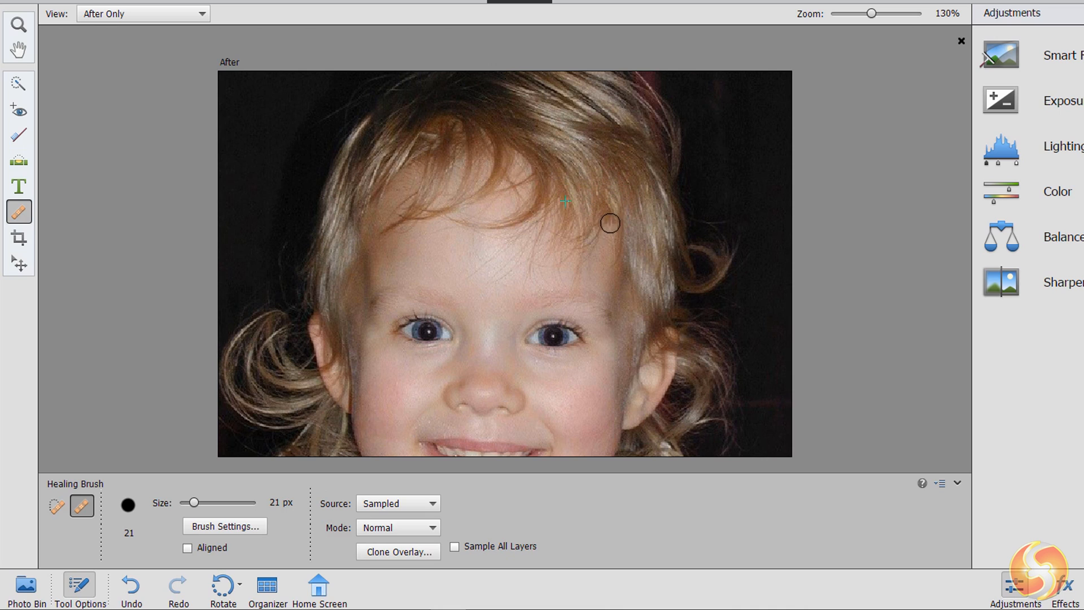
pyautogui.moveTo(609, 223); pyautogui.dragTo(531, 353)
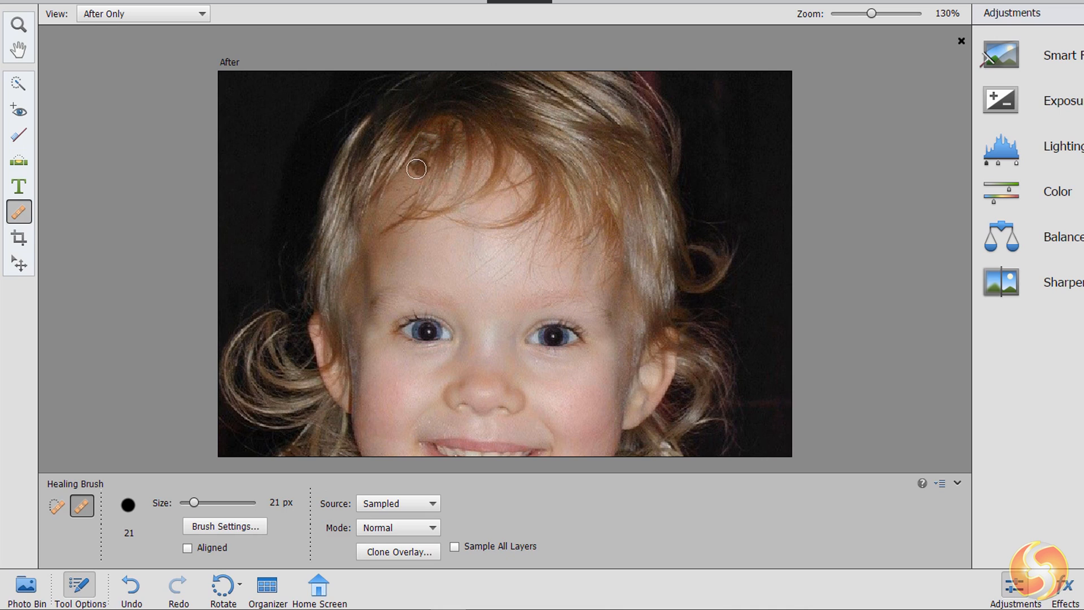
pyautogui.moveTo(415, 168); pyautogui.dragTo(389, 214)
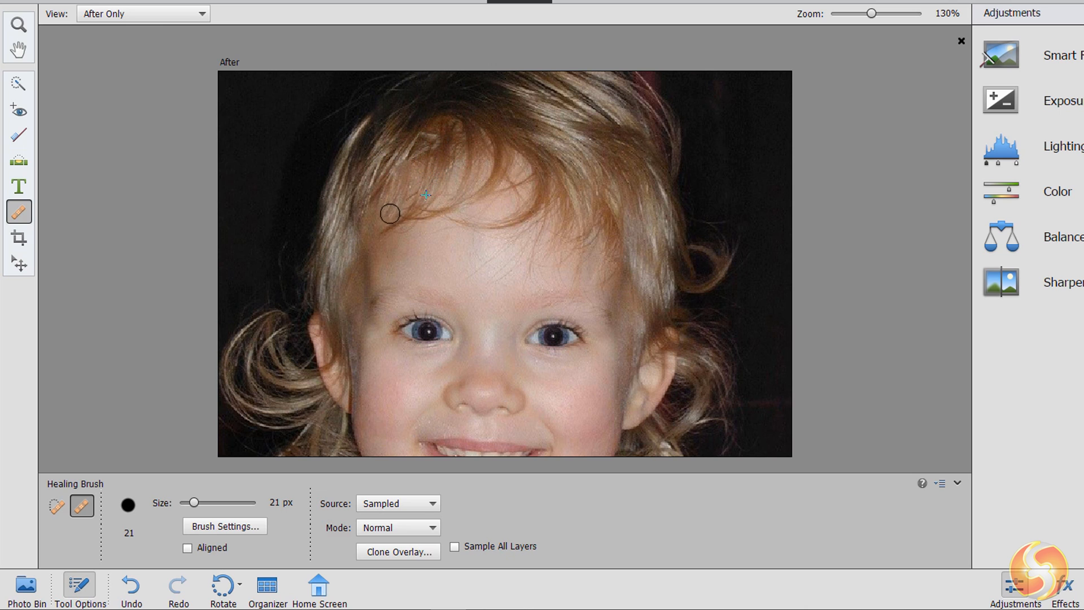
pyautogui.click(18, 185)
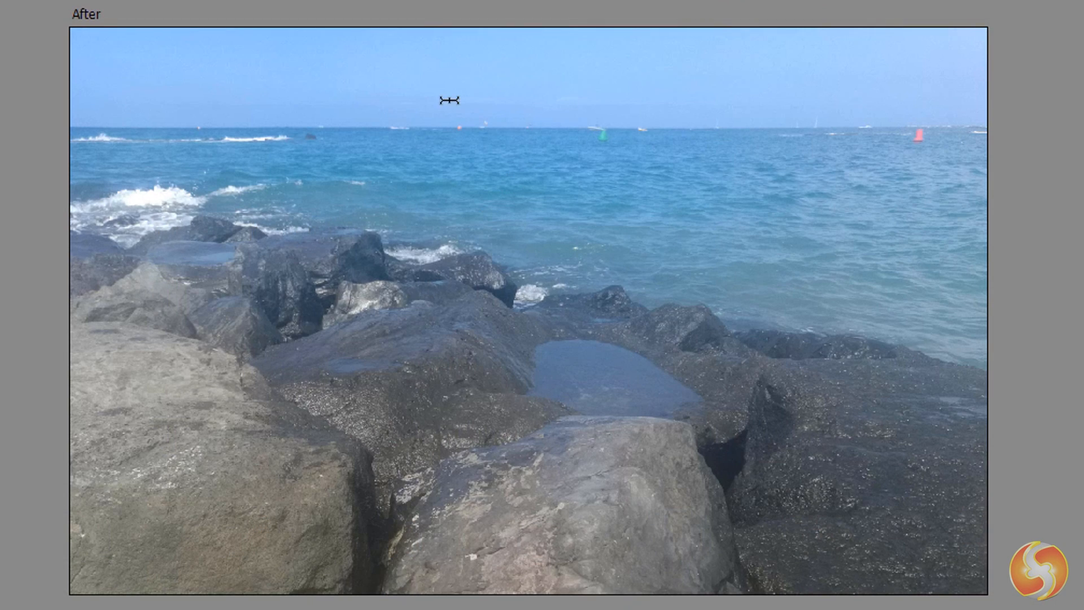
# Type 'The Sea' in a text box over the sea, colouring 'Sea' yellow and 'The' red.
pyautogui.moveTo(449, 101); pyautogui.dragTo(648, 298)
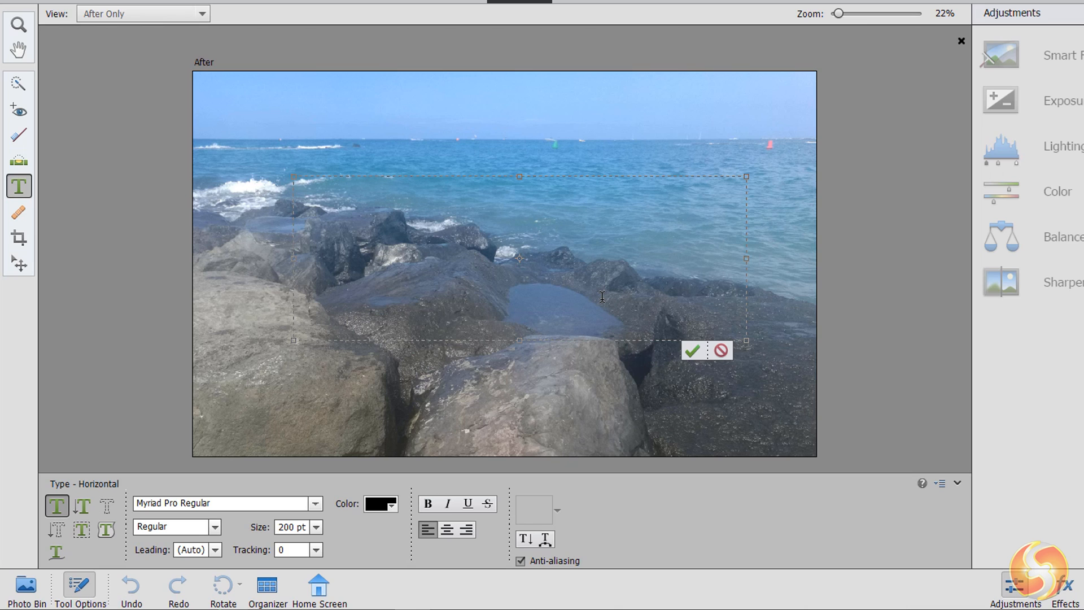
pyautogui.write('The Sea')
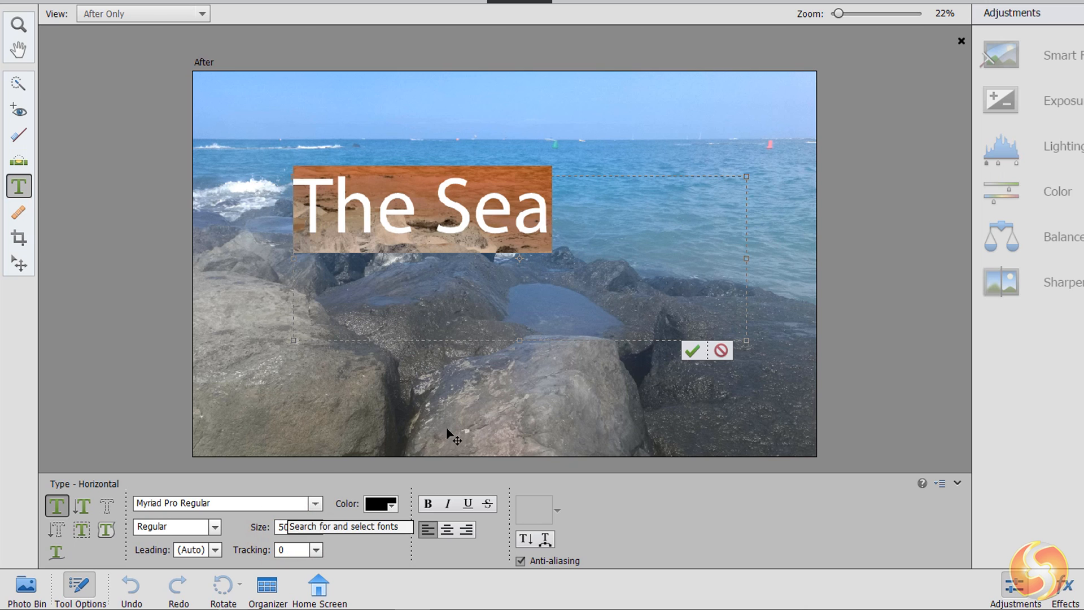
pyautogui.click(380, 504)
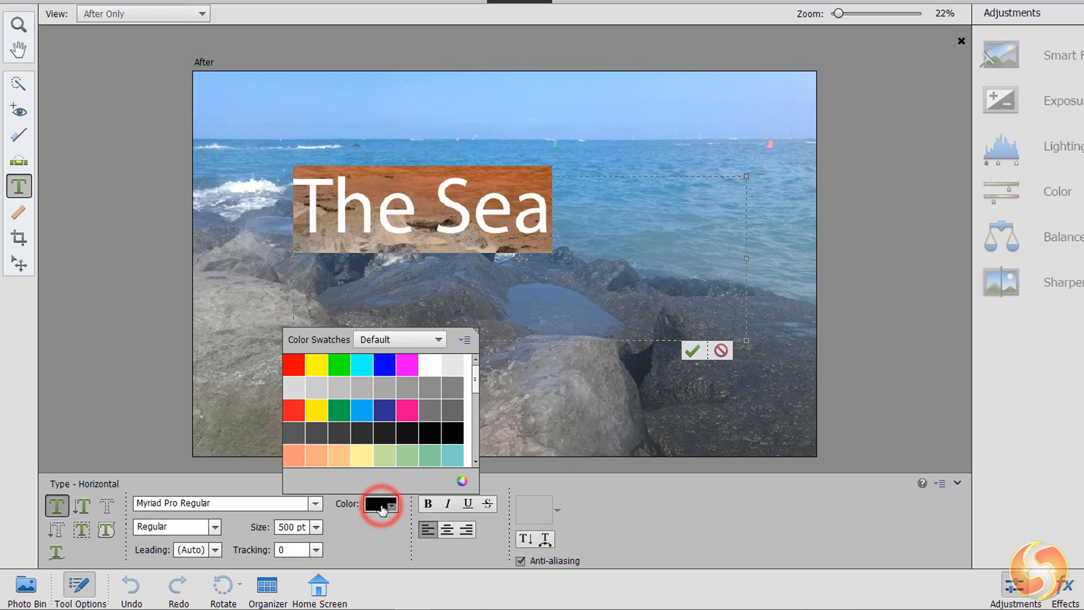
pyautogui.click(313, 362)
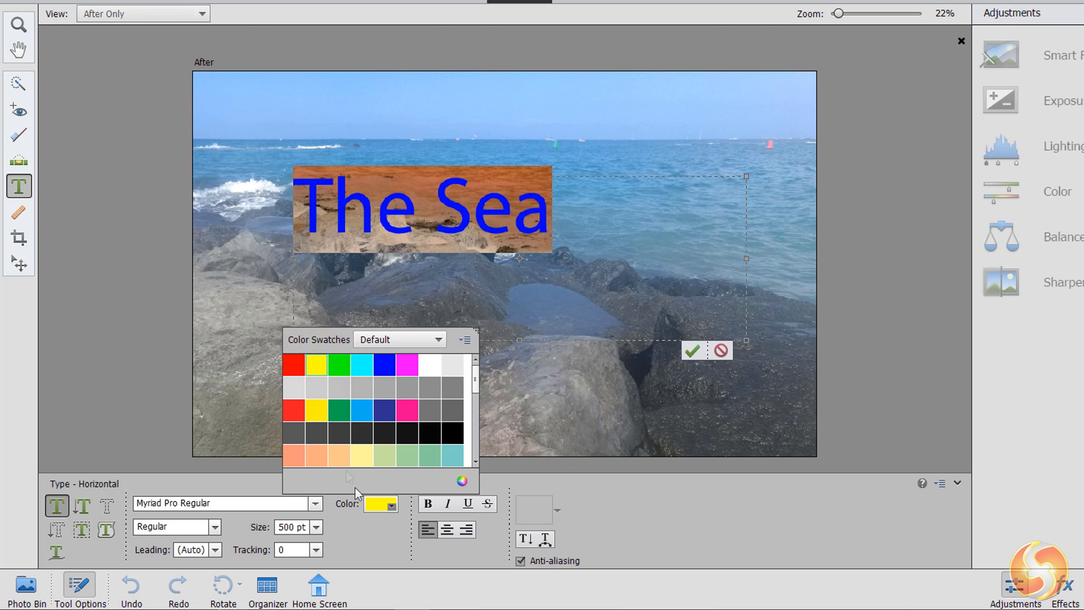
pyautogui.click(316, 364)
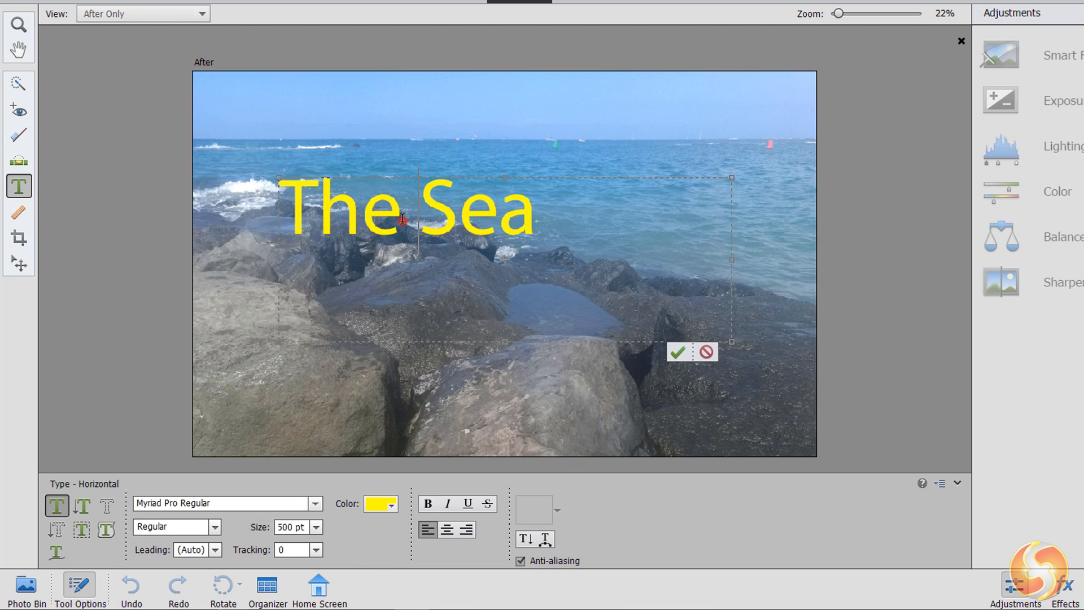
pyautogui.click(380, 504)
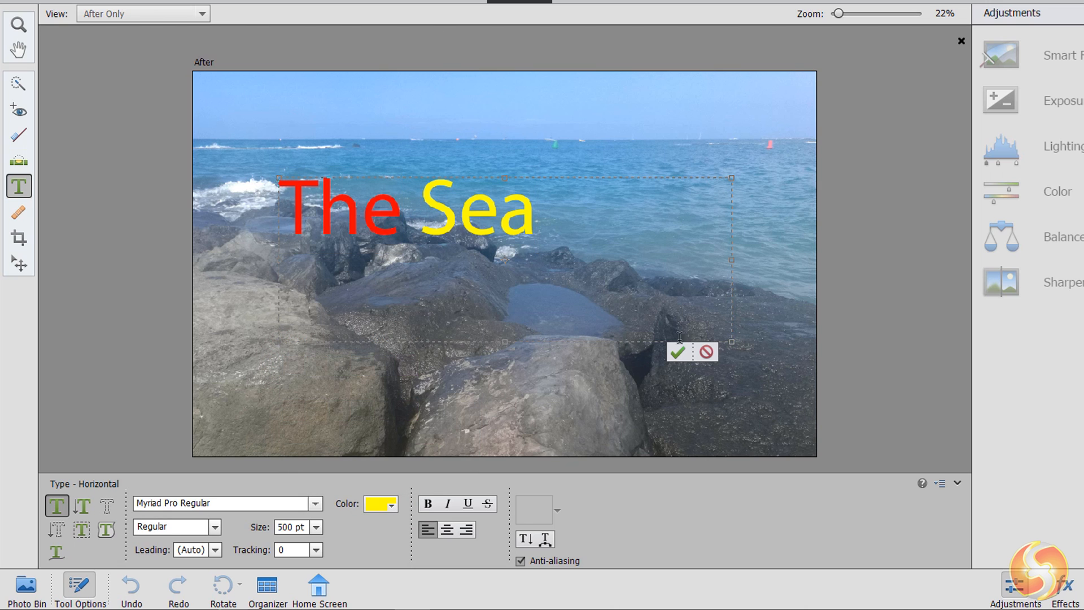
pyautogui.click(676, 353)
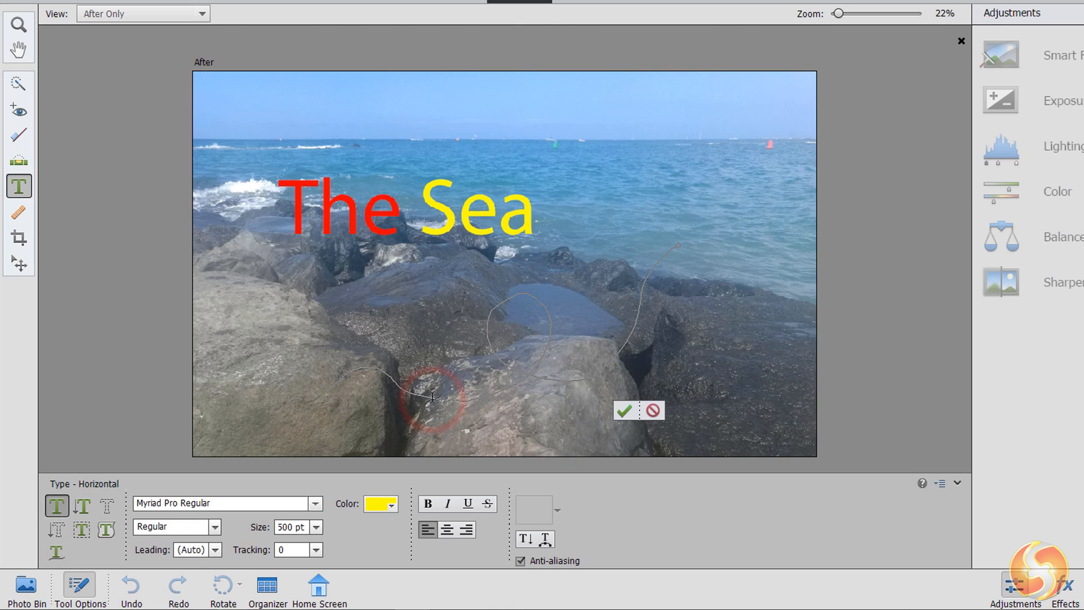
pyautogui.write('cfp')
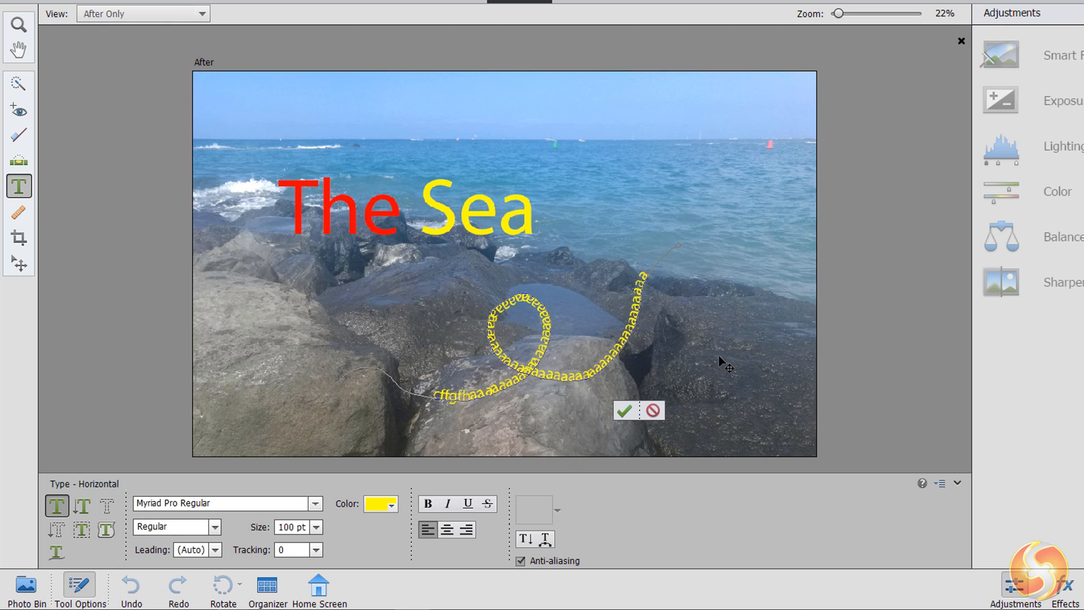
pyautogui.moveTo(624, 411)
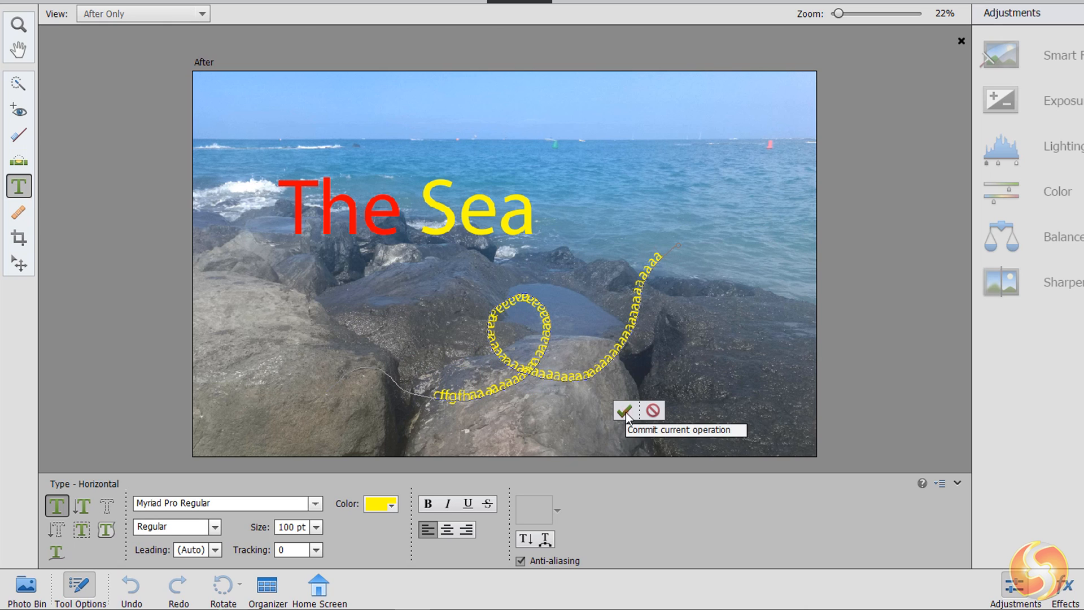
pyautogui.click(623, 411)
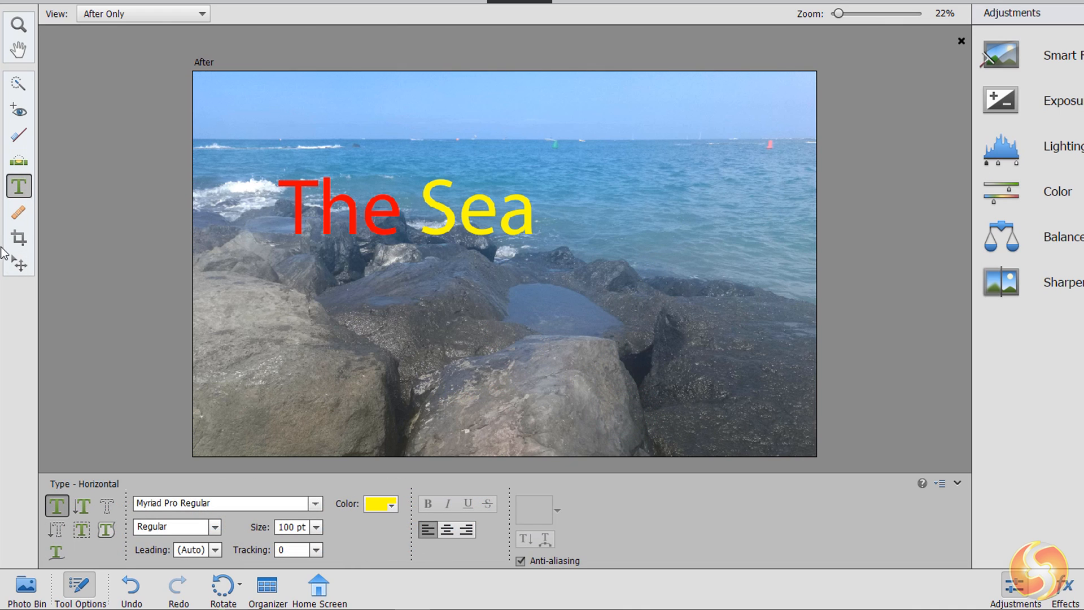
# Drag the 'The Sea' title lower right over the rocks and scale it slightly smaller.
pyautogui.click(19, 264)
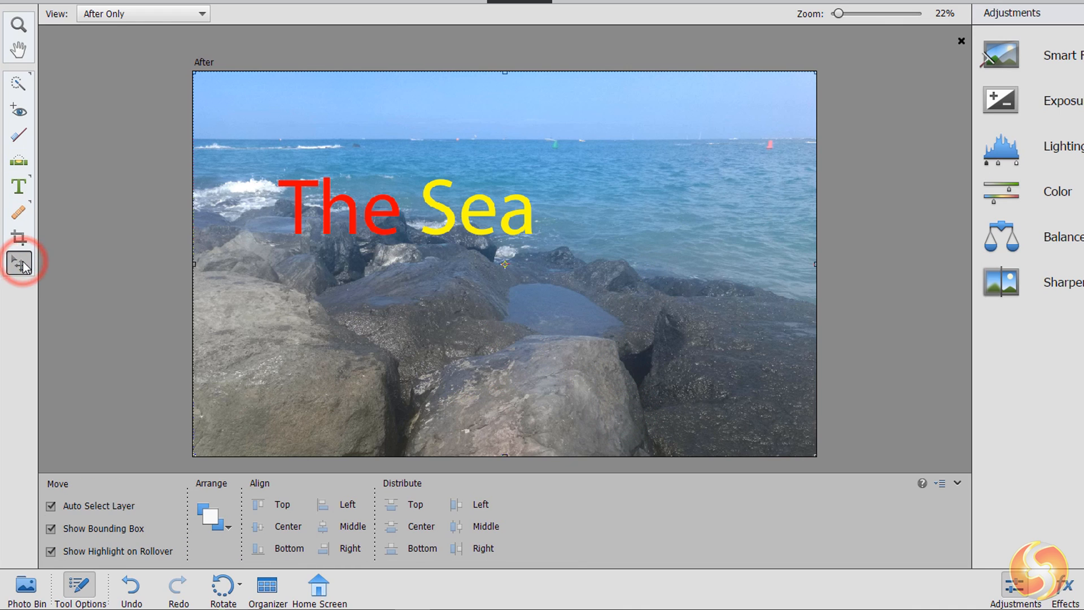
pyautogui.moveTo(401, 208); pyautogui.dragTo(484, 239)
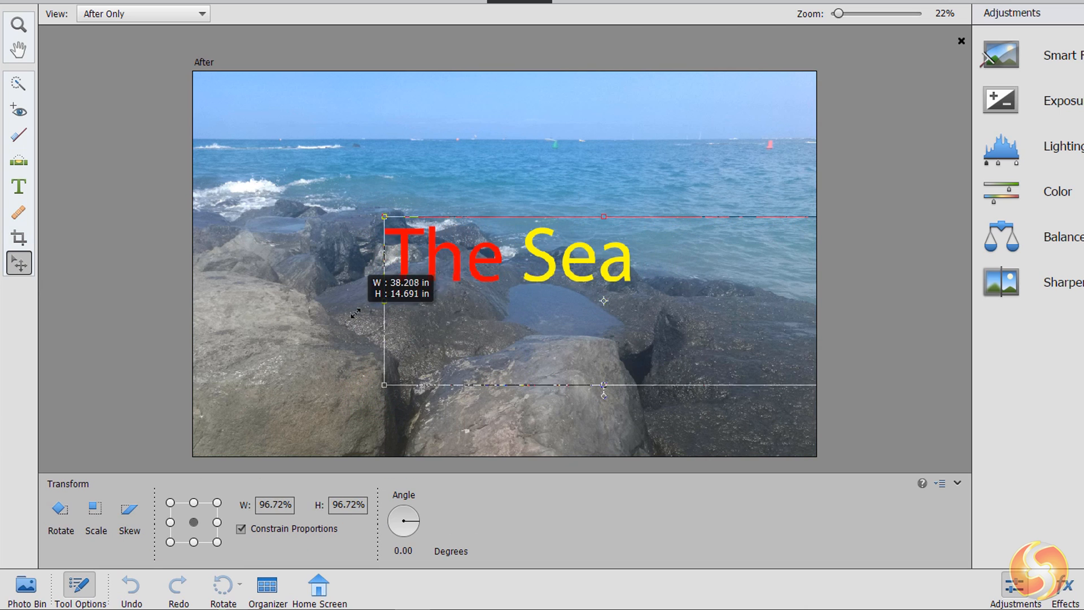
pyautogui.moveTo(603, 386); pyautogui.dragTo(768, 386)
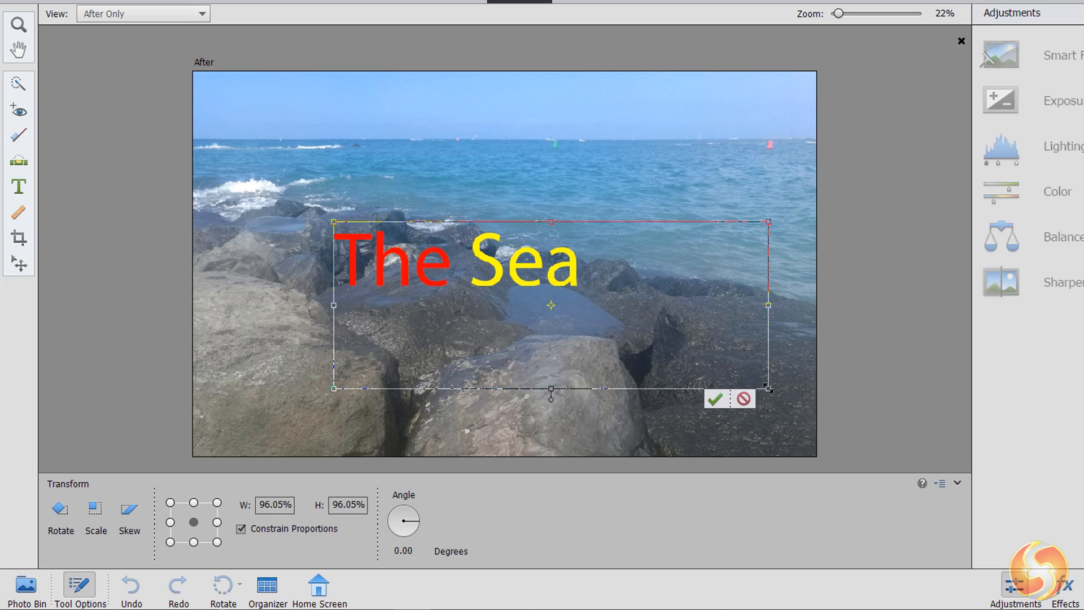
pyautogui.moveTo(768, 388); pyautogui.dragTo(738, 362)
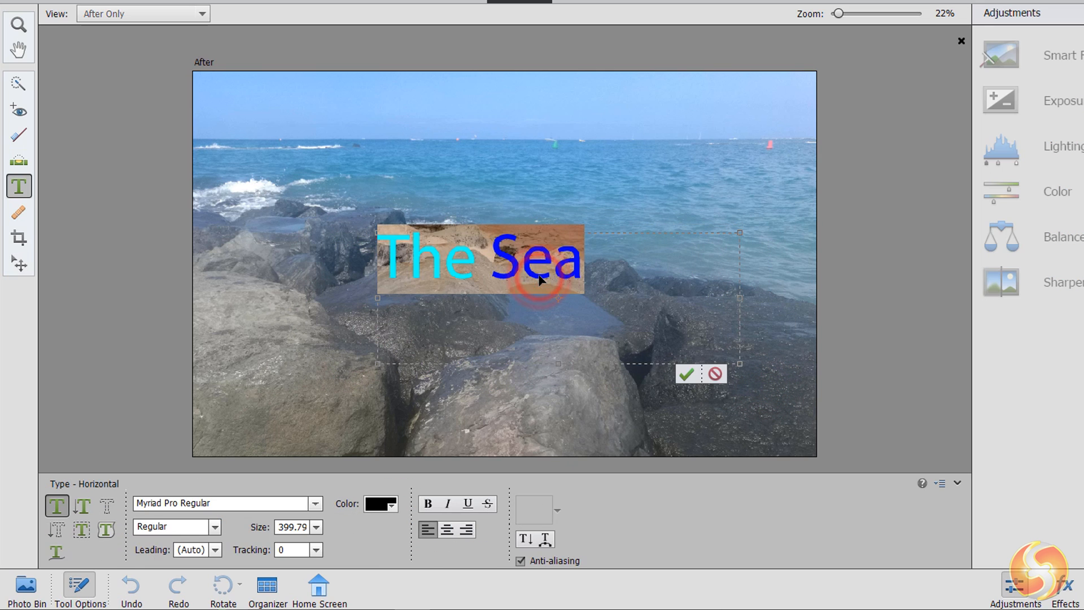
pyautogui.click(375, 504)
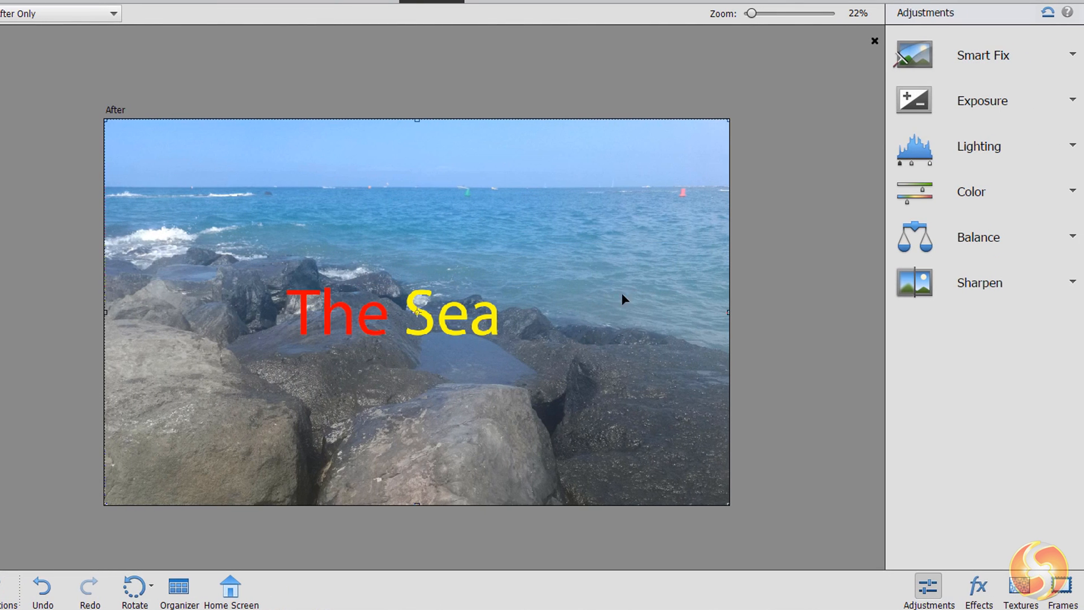
pyautogui.moveTo(915, 352)
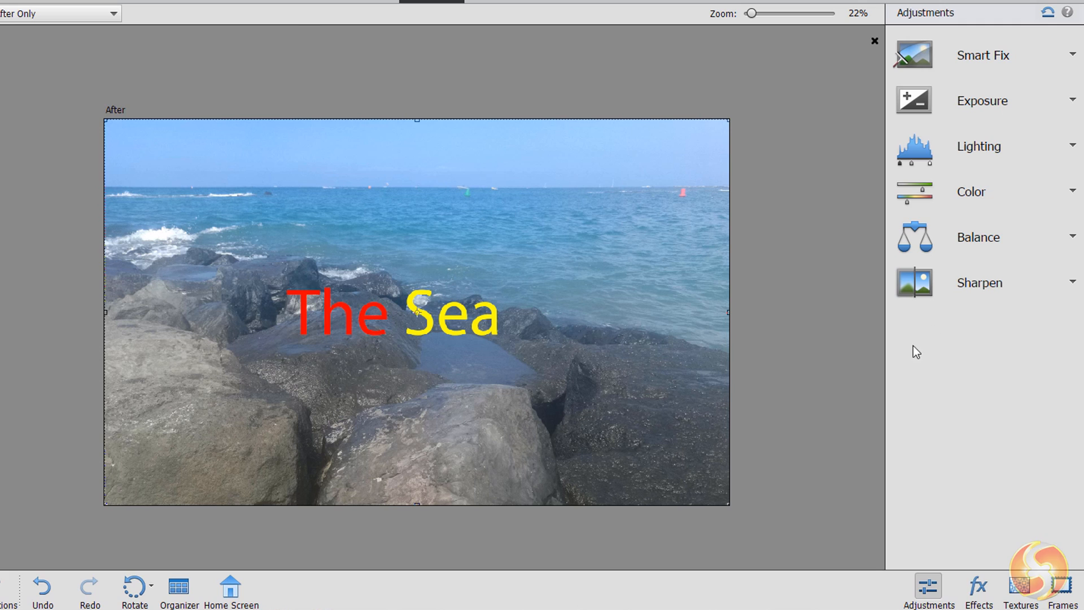
pyautogui.click(977, 590)
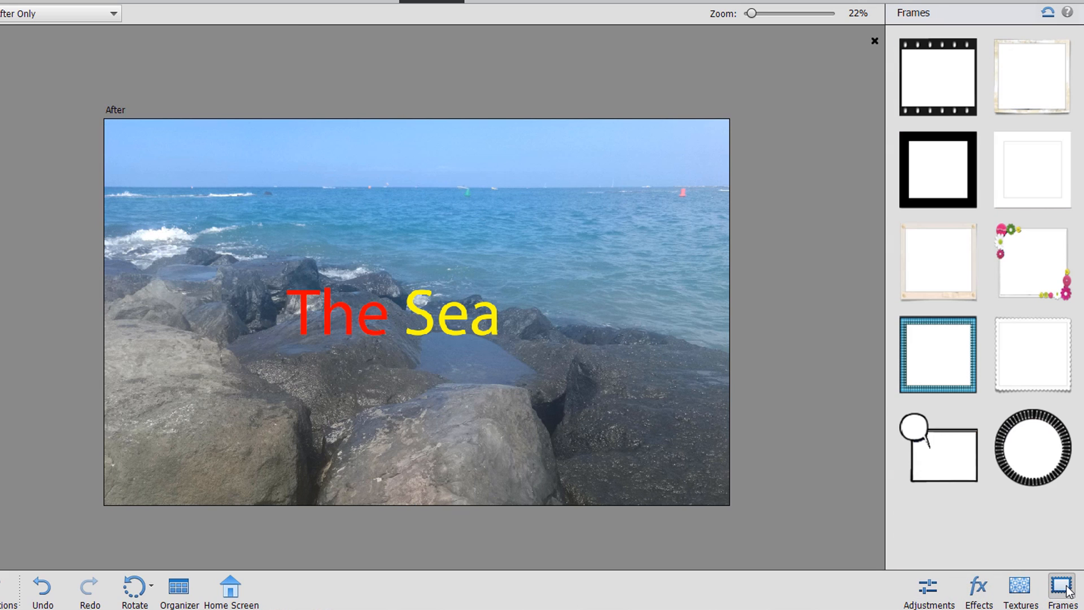
pyautogui.click(927, 590)
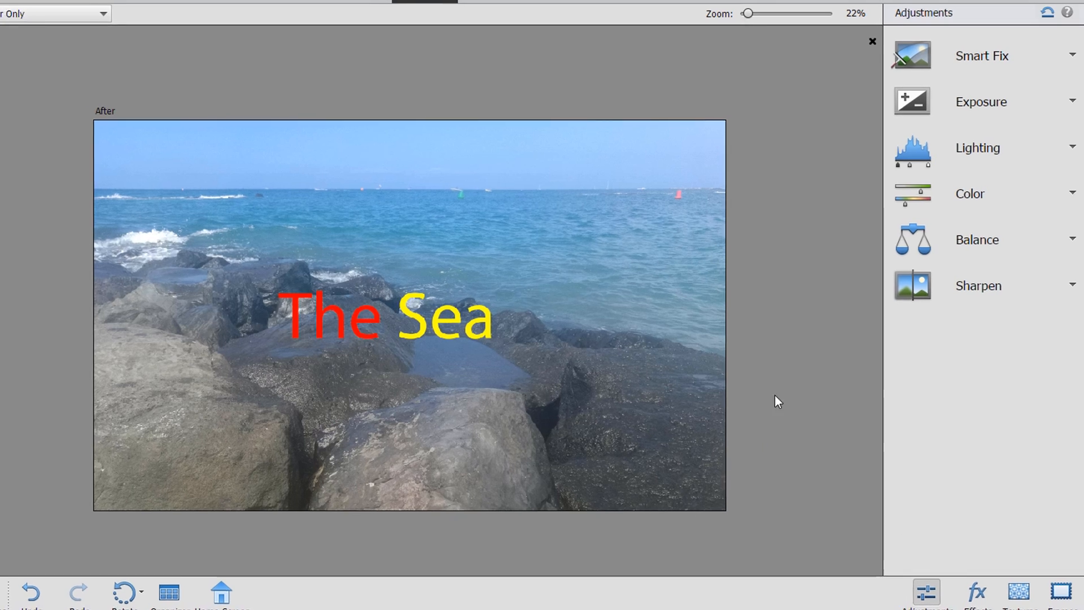
pyautogui.click(974, 55)
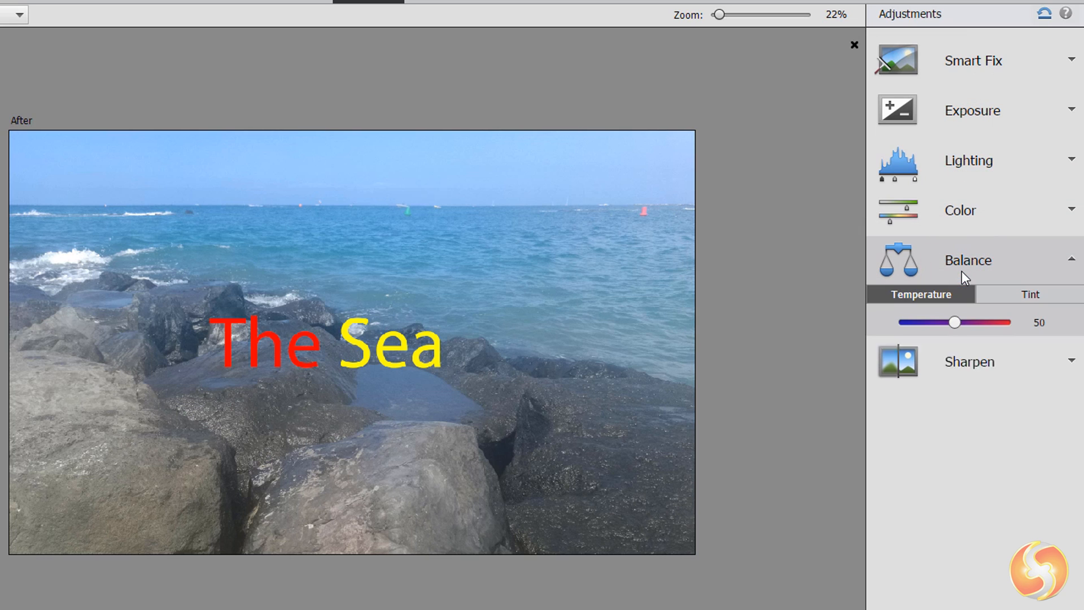
# Try cooler then warmer colour temperature, a warm preset and a saturation boost, then reset.
pyautogui.moveTo(956, 322); pyautogui.dragTo(953, 323)
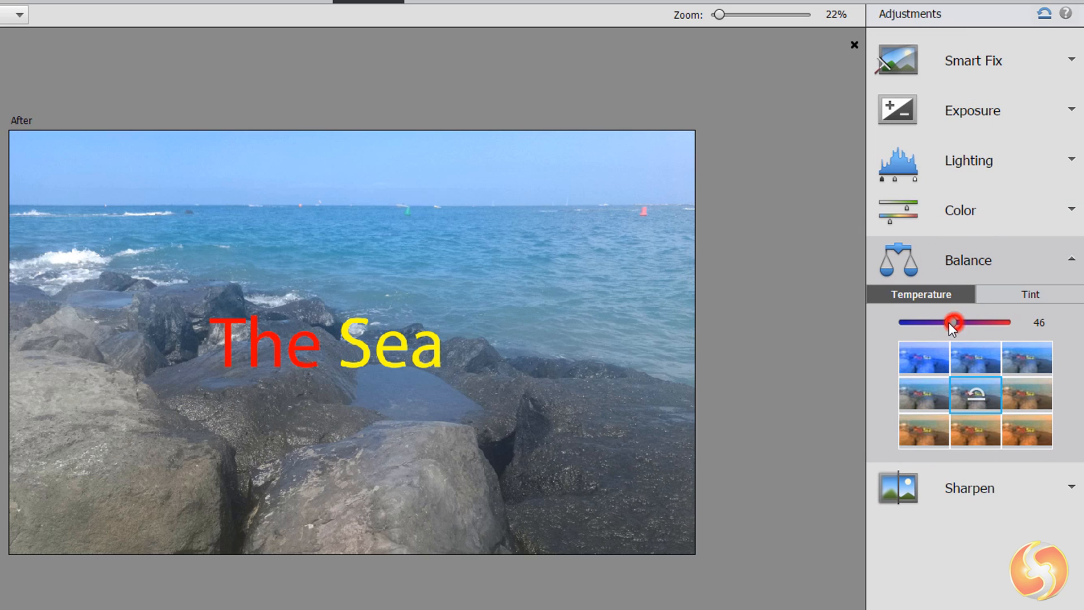
pyautogui.moveTo(953, 323); pyautogui.dragTo(907, 323)
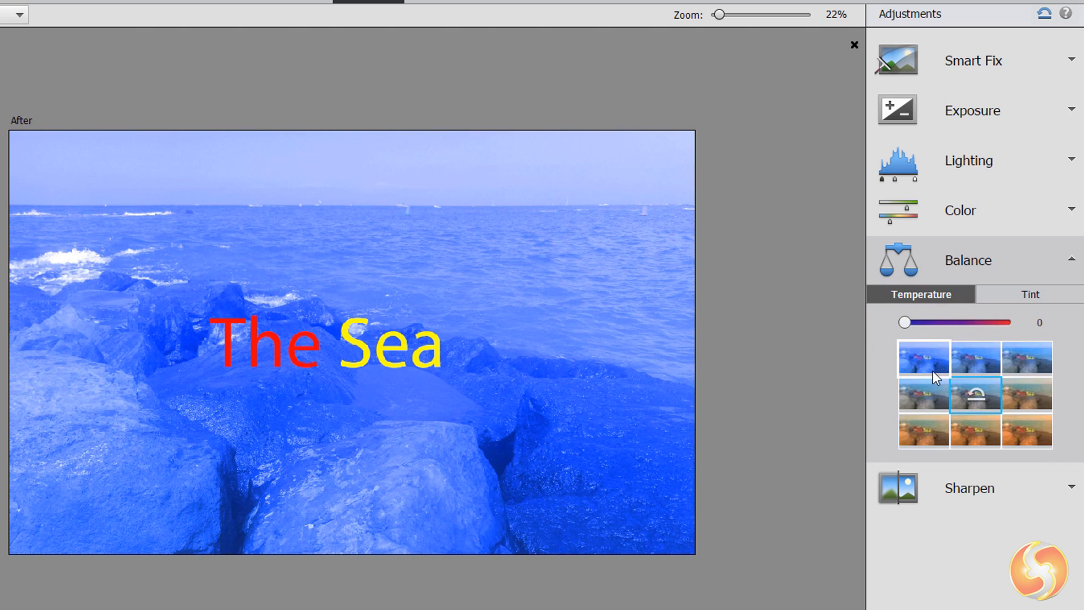
pyautogui.moveTo(902, 322); pyautogui.dragTo(931, 322)
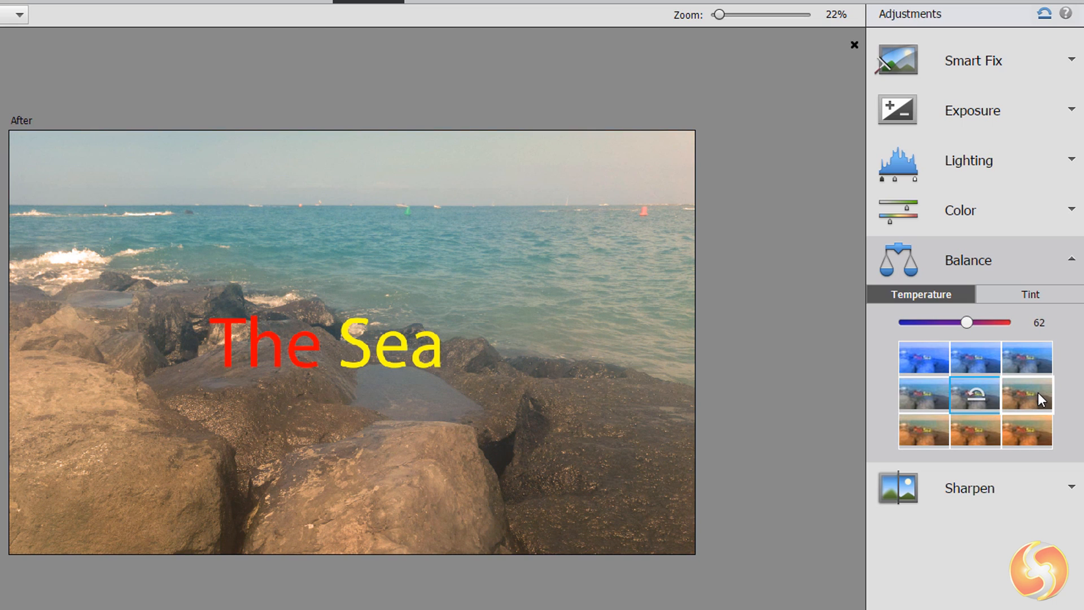
pyautogui.click(1026, 394)
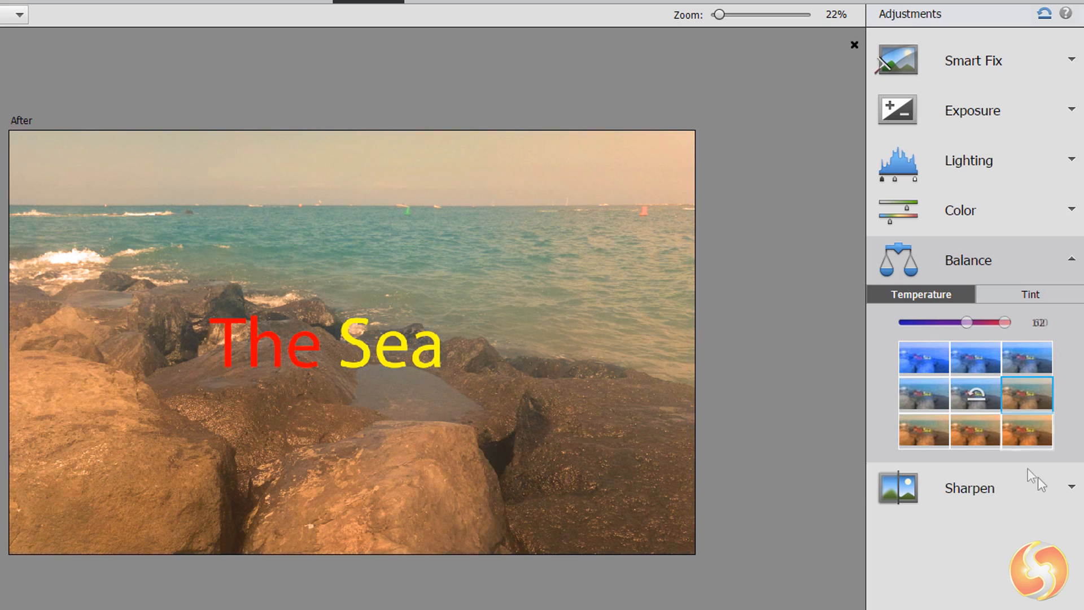
pyautogui.click(959, 210)
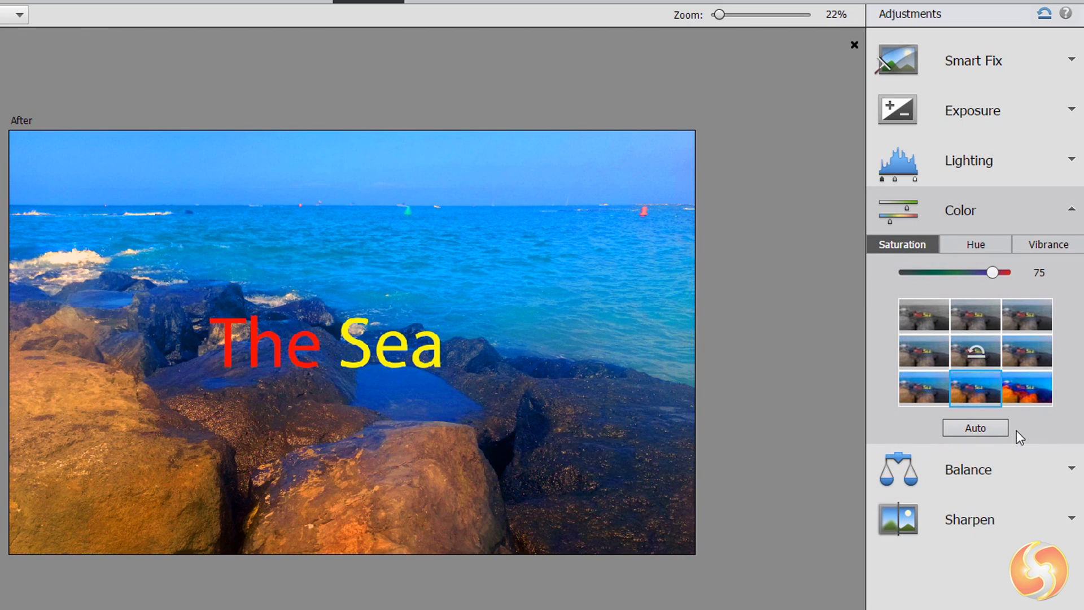
pyautogui.click(975, 352)
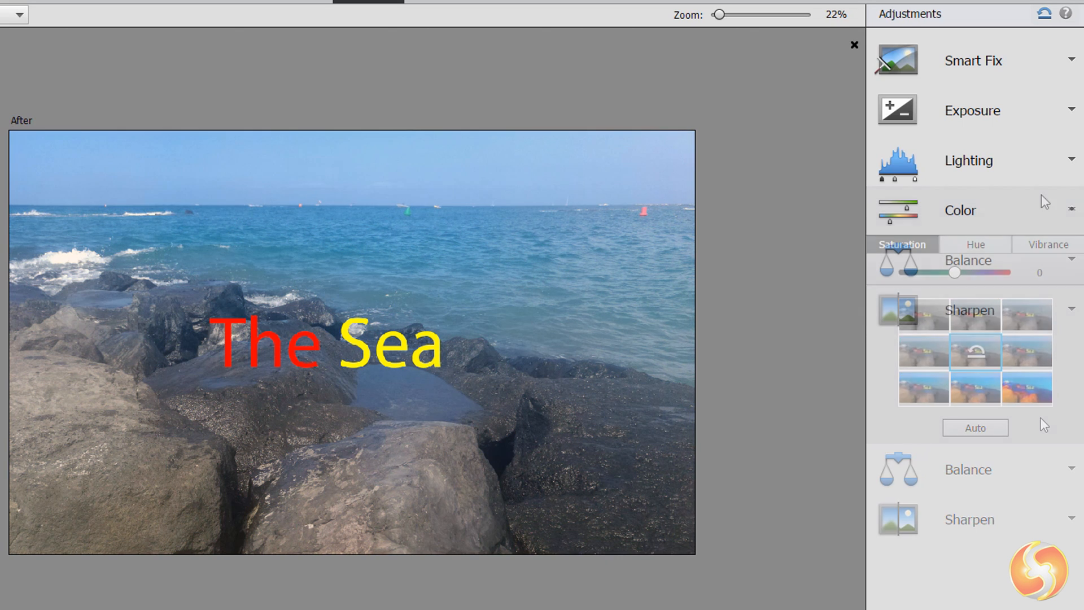
# Try a dark exposure preset, restore it, then lighten shadows and brighten midtones with Lighting presets.
pyautogui.click(972, 60)
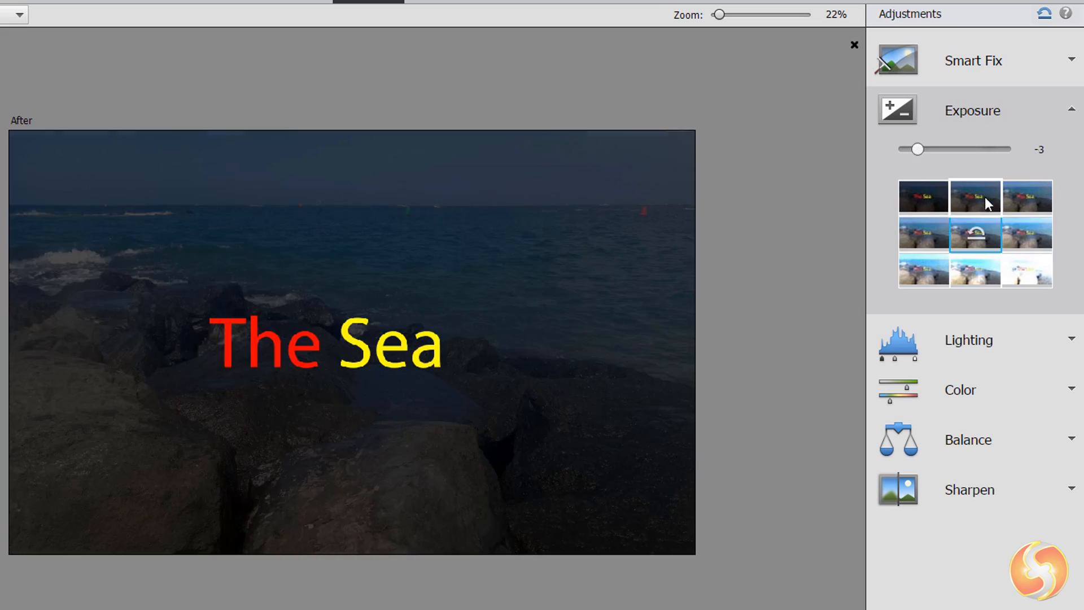
pyautogui.click(972, 110)
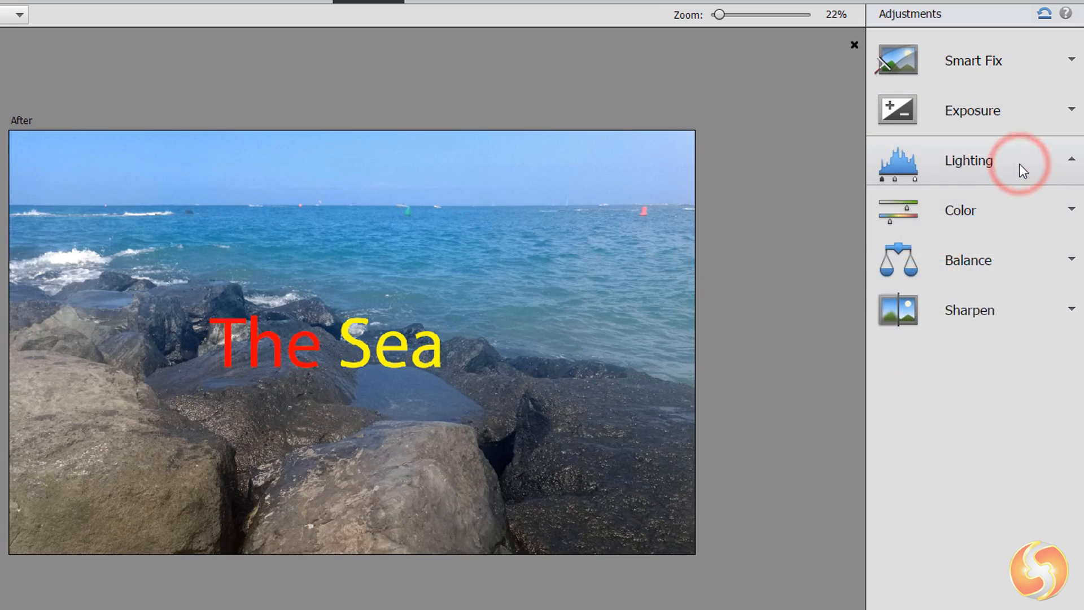
pyautogui.click(968, 159)
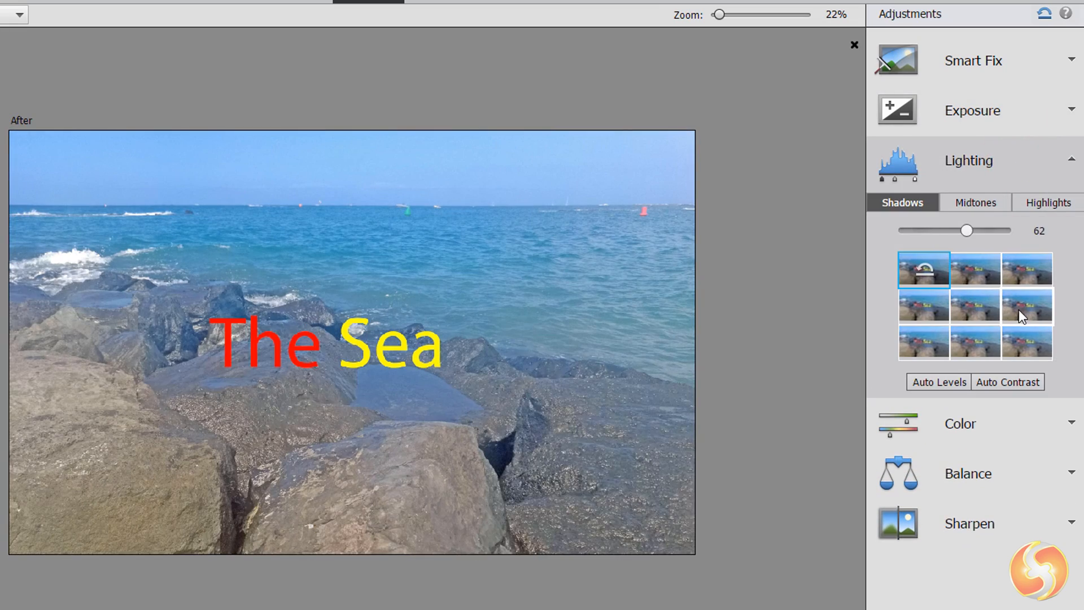
pyautogui.click(975, 202)
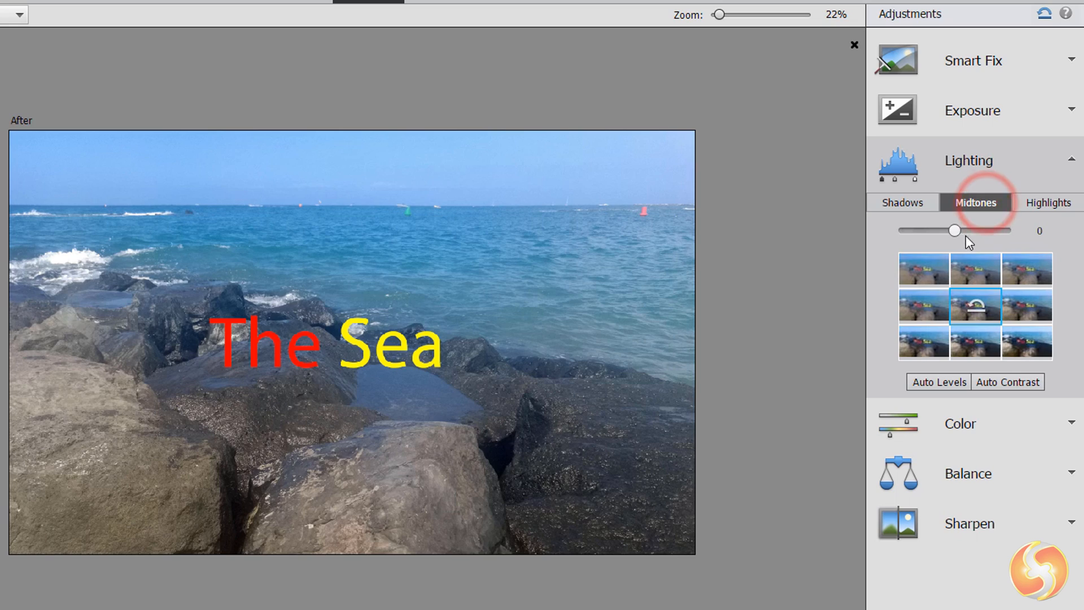
pyautogui.moveTo(954, 230); pyautogui.dragTo(994, 231)
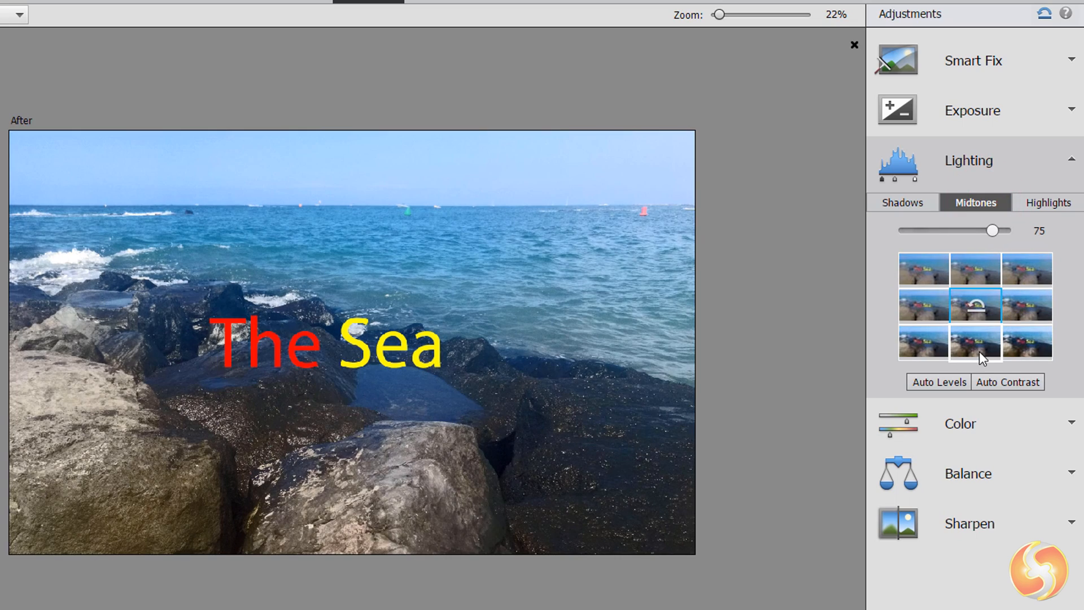
pyautogui.click(1045, 203)
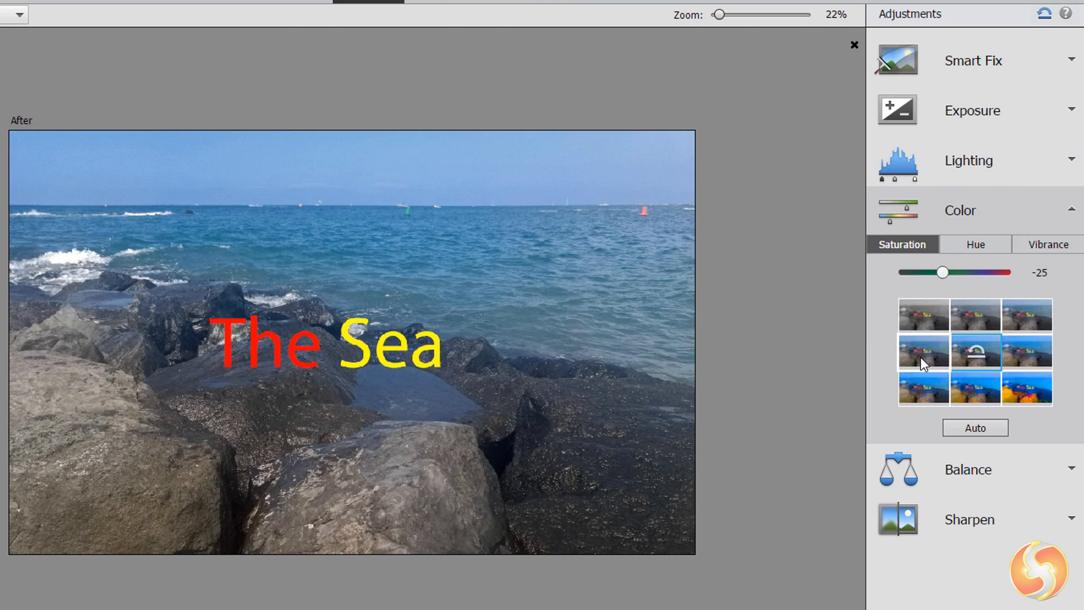
# Lower the colour saturation slightly and shift the hue toward green.
pyautogui.moveTo(942, 272); pyautogui.dragTo(966, 272)
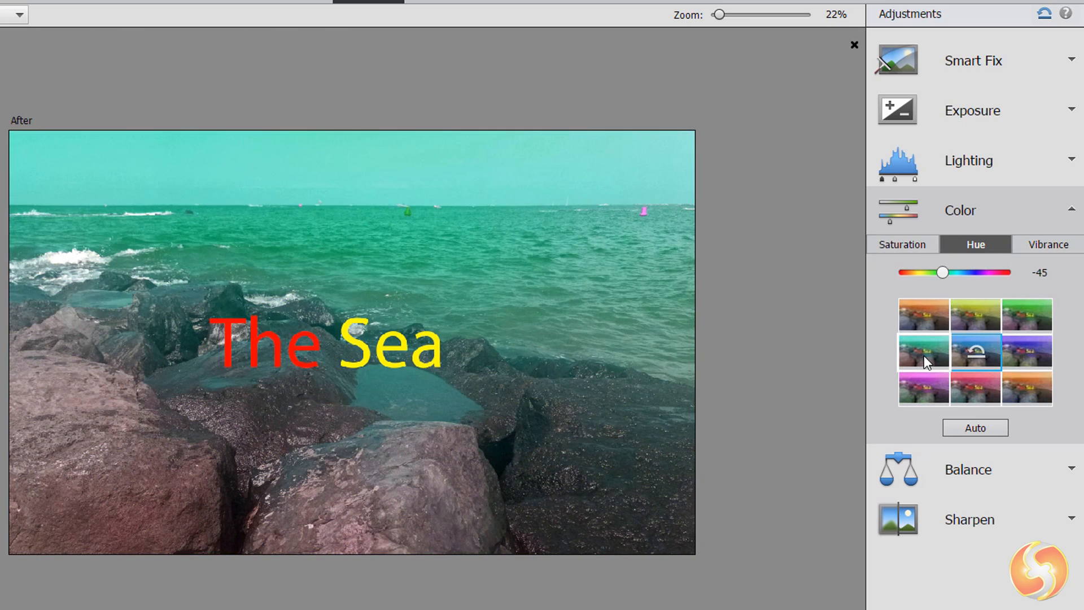
pyautogui.click(1045, 244)
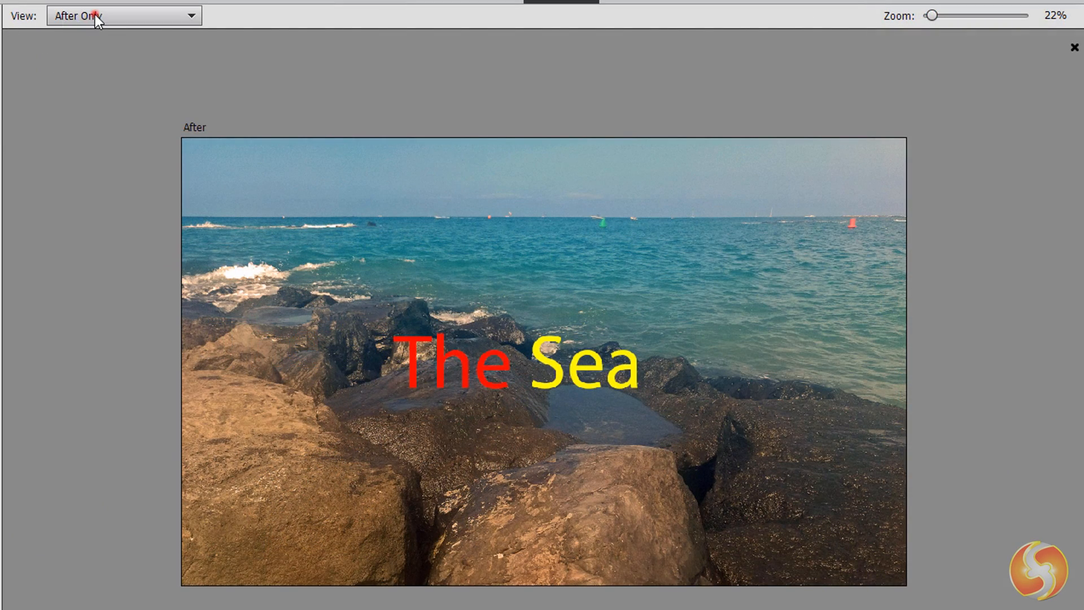
pyautogui.click(124, 15)
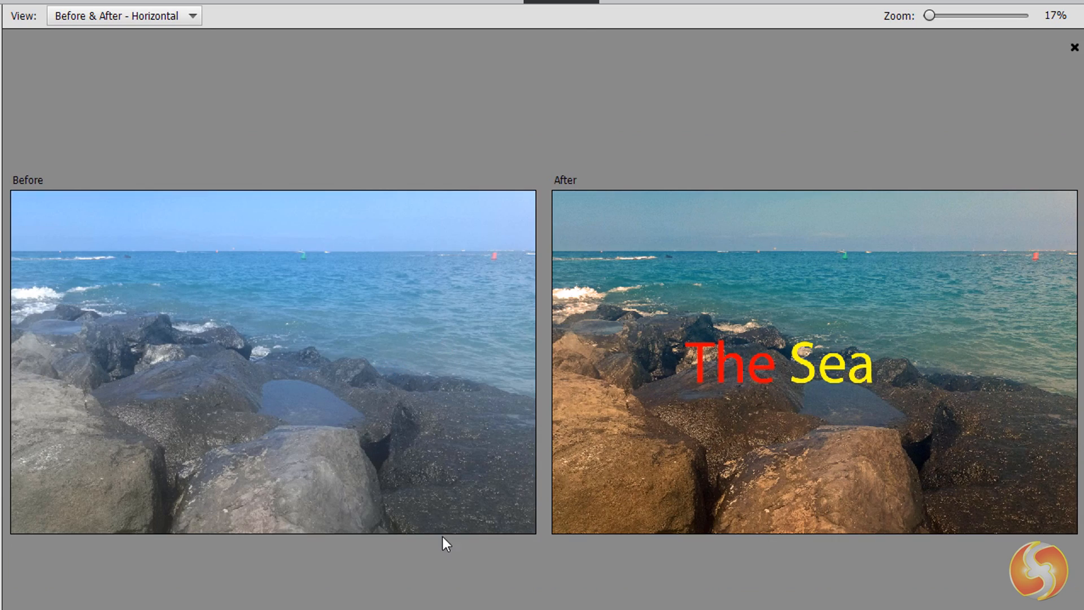
pyautogui.click(131, 58)
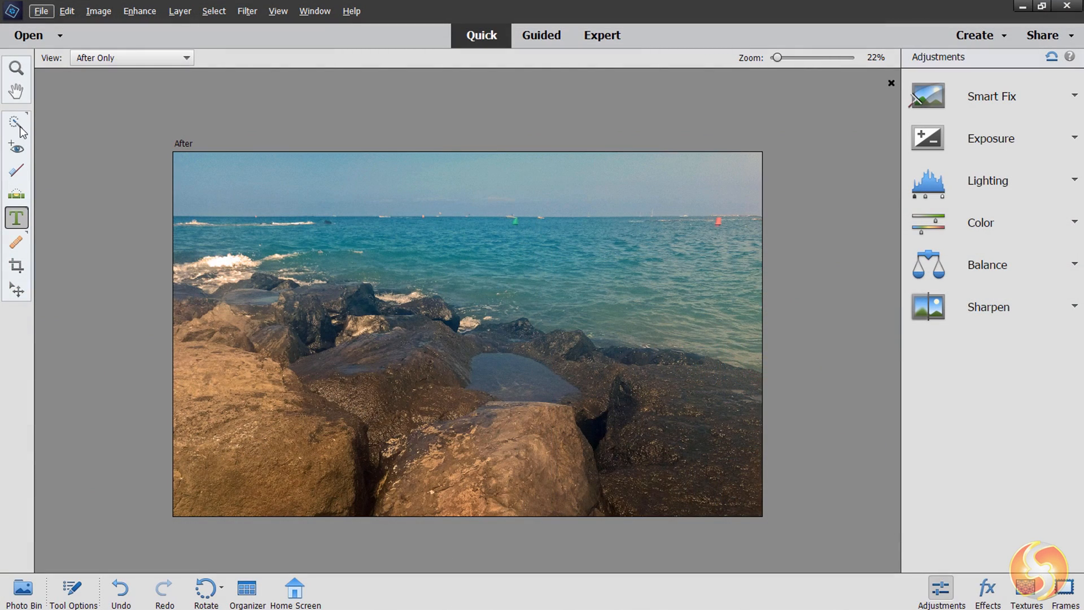
pyautogui.click(16, 122)
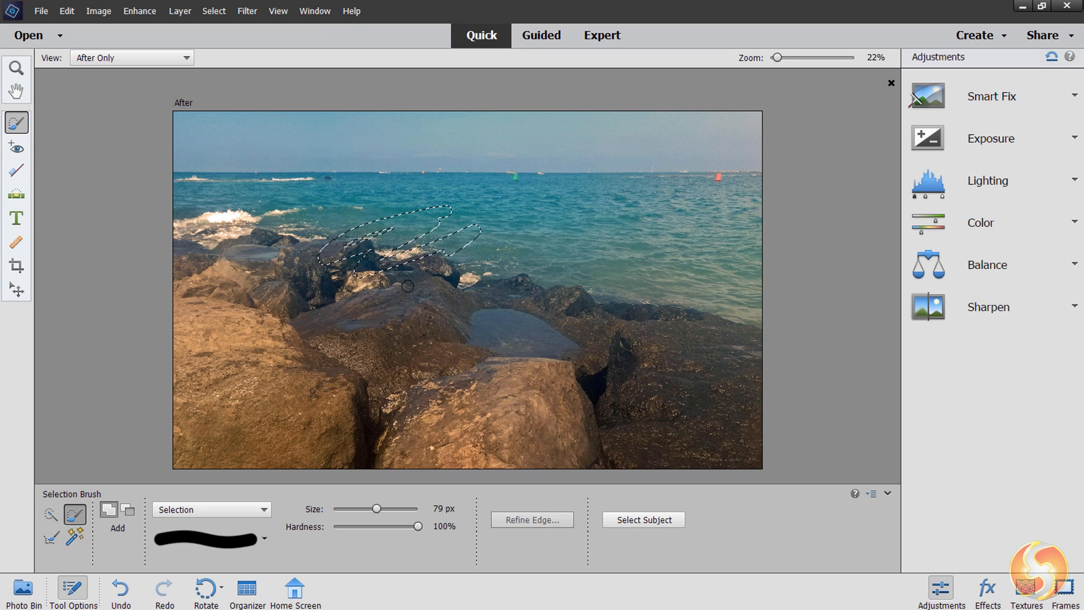
pyautogui.moveTo(408, 285); pyautogui.dragTo(726, 331)
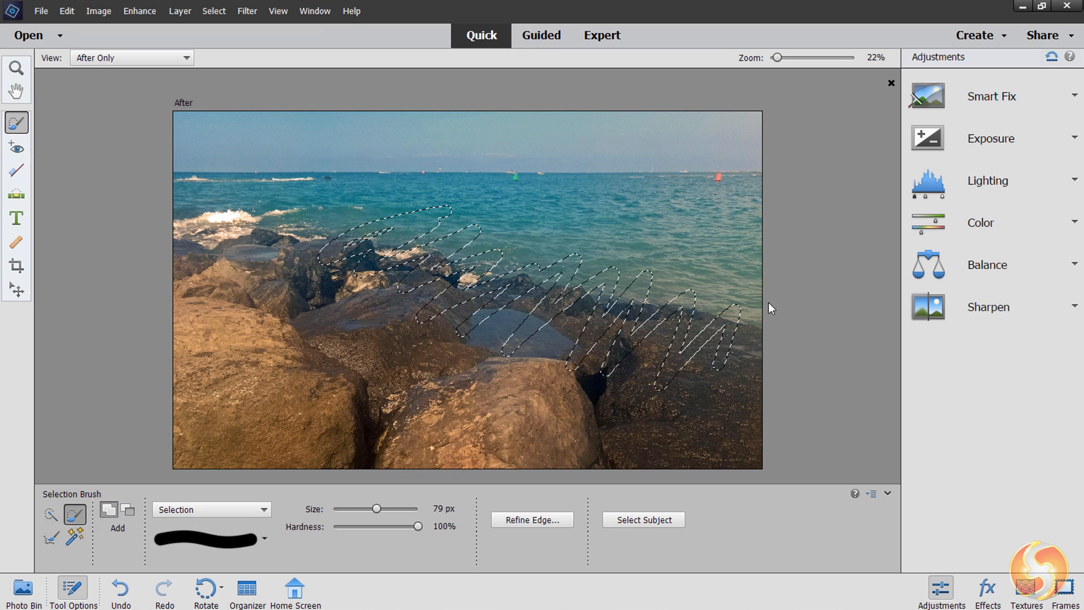
pyautogui.click(986, 264)
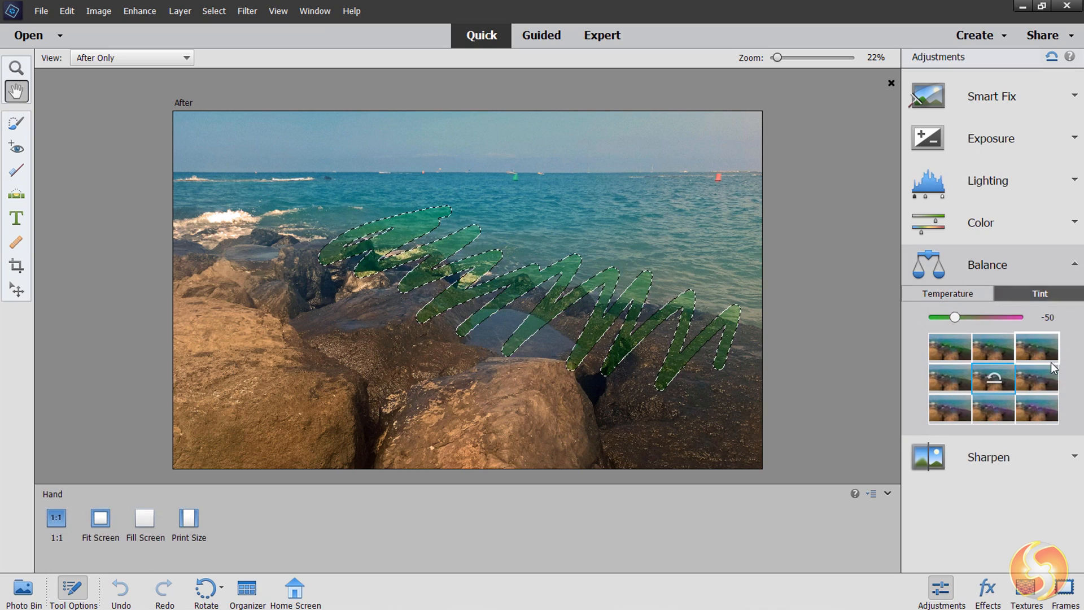
pyautogui.moveTo(955, 316); pyautogui.dragTo(996, 317)
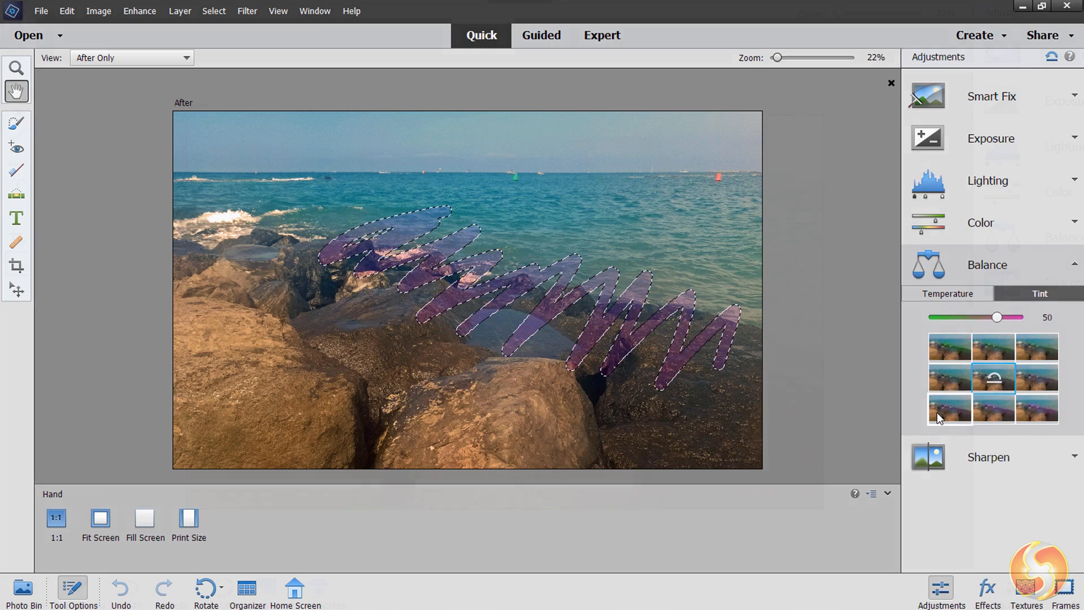
pyautogui.click(17, 85)
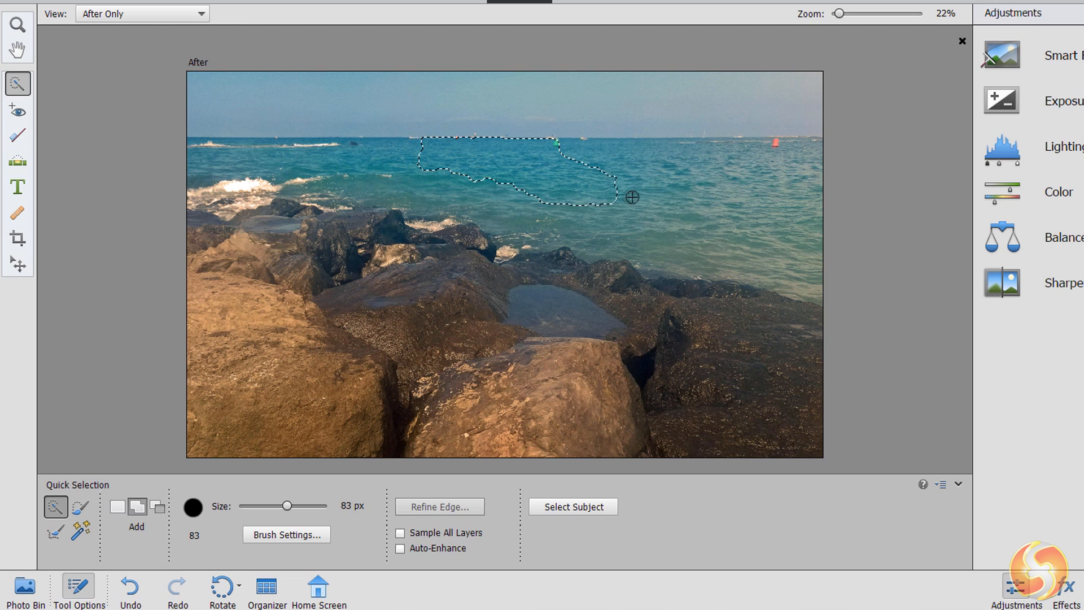
pyautogui.moveTo(631, 196); pyautogui.dragTo(781, 279)
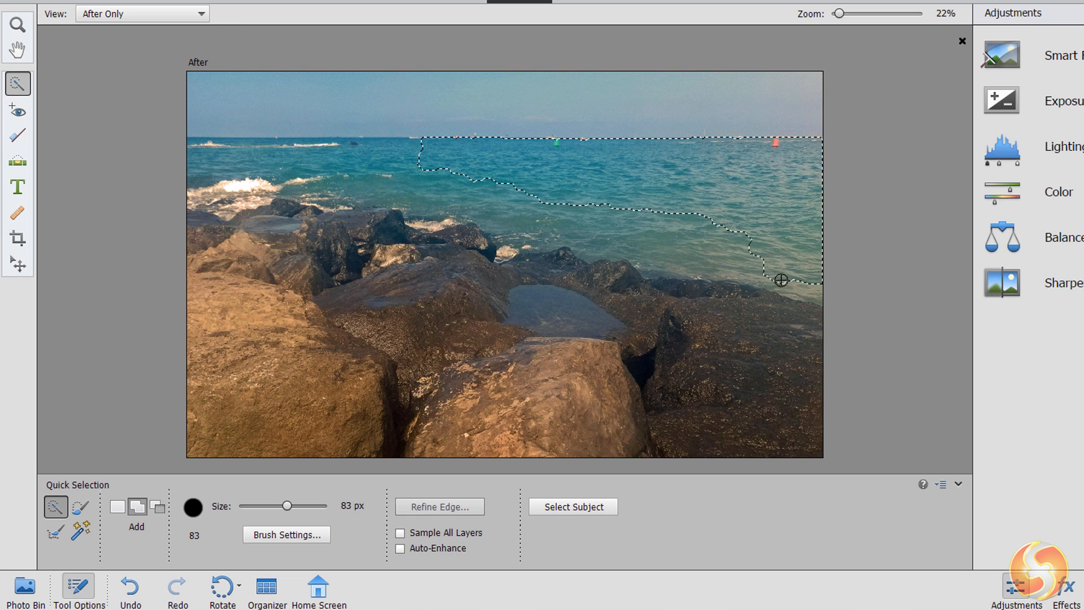
pyautogui.moveTo(781, 280); pyautogui.dragTo(432, 170)
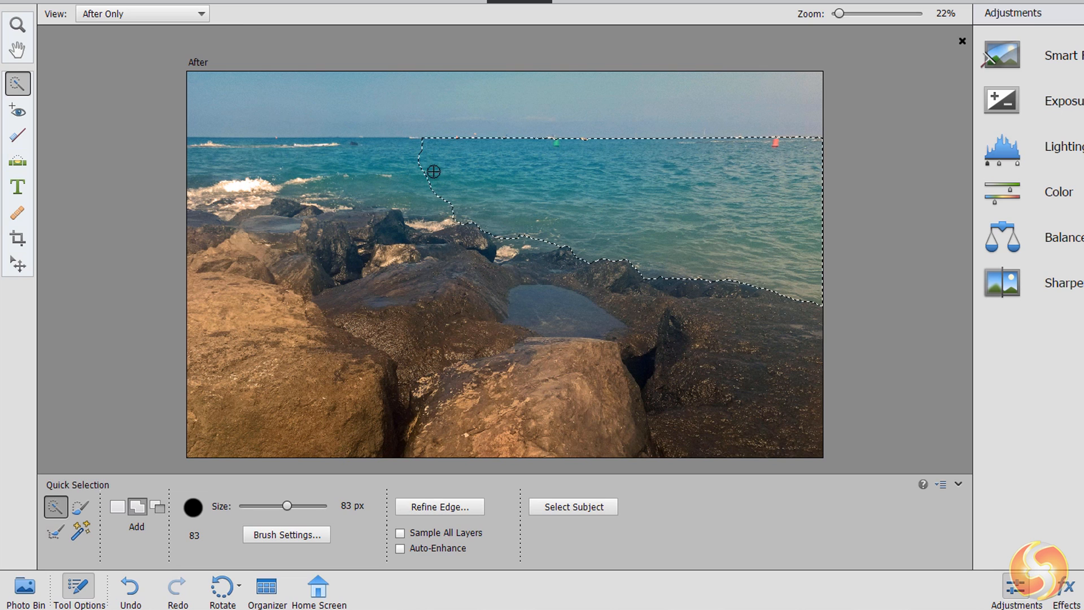
pyautogui.moveTo(433, 172); pyautogui.dragTo(205, 149)
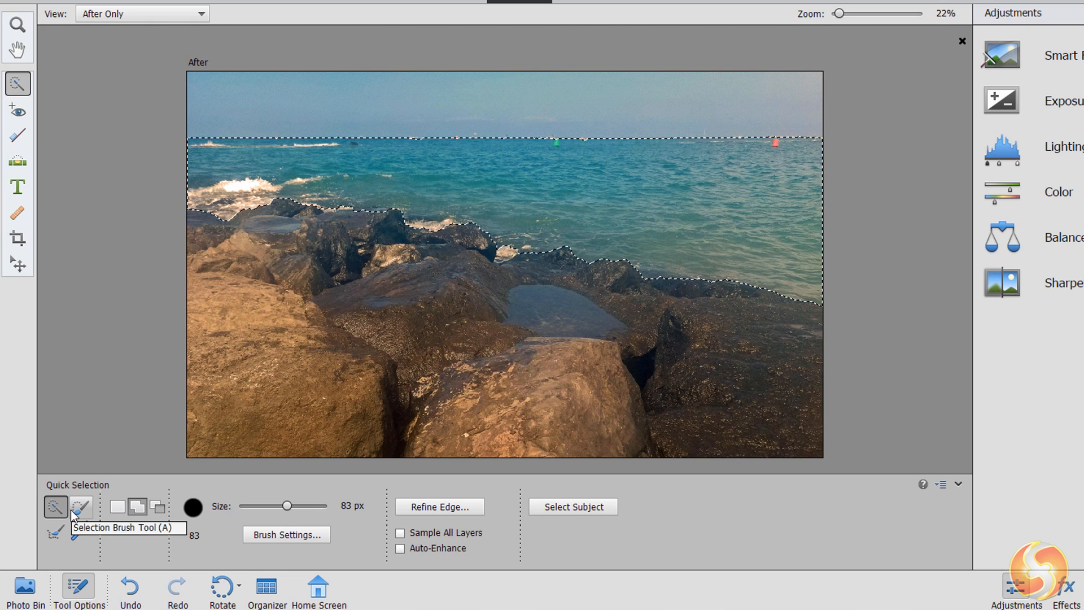
pyautogui.click(80, 506)
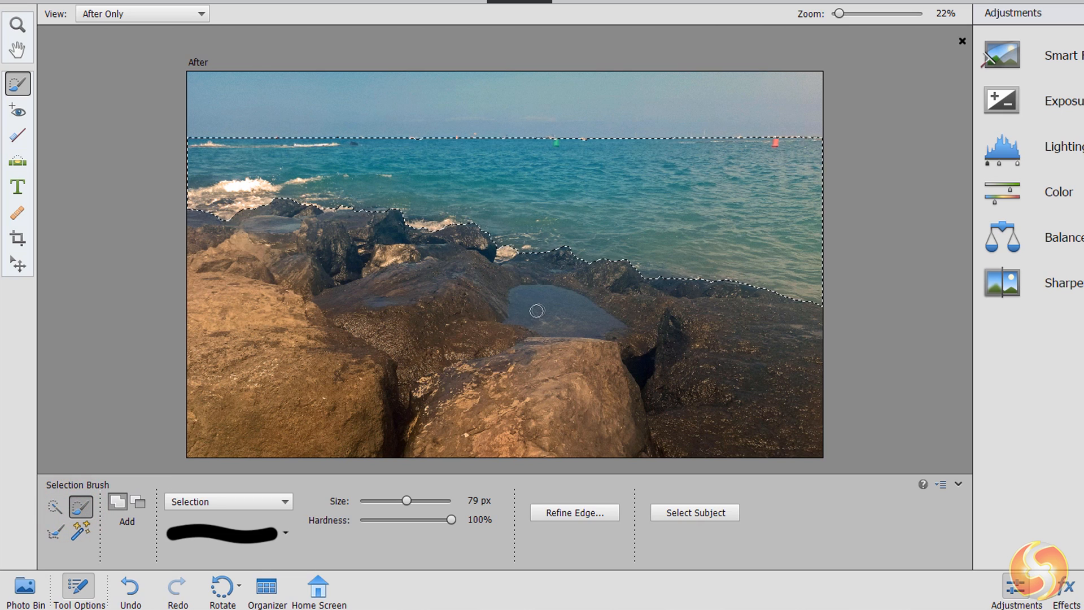
pyautogui.click(532, 311)
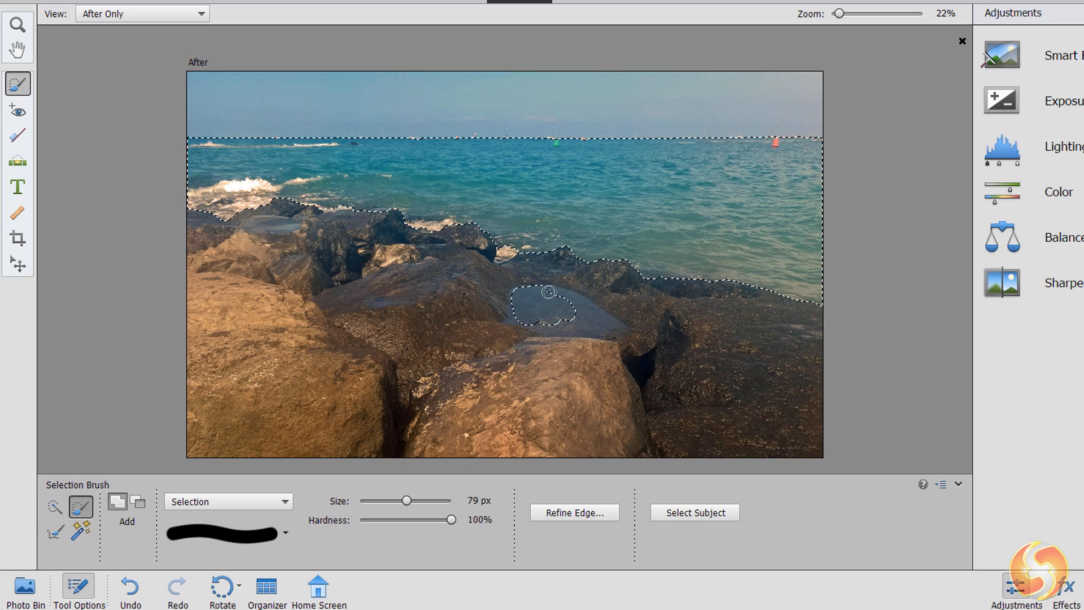
pyautogui.moveTo(549, 291); pyautogui.dragTo(580, 325)
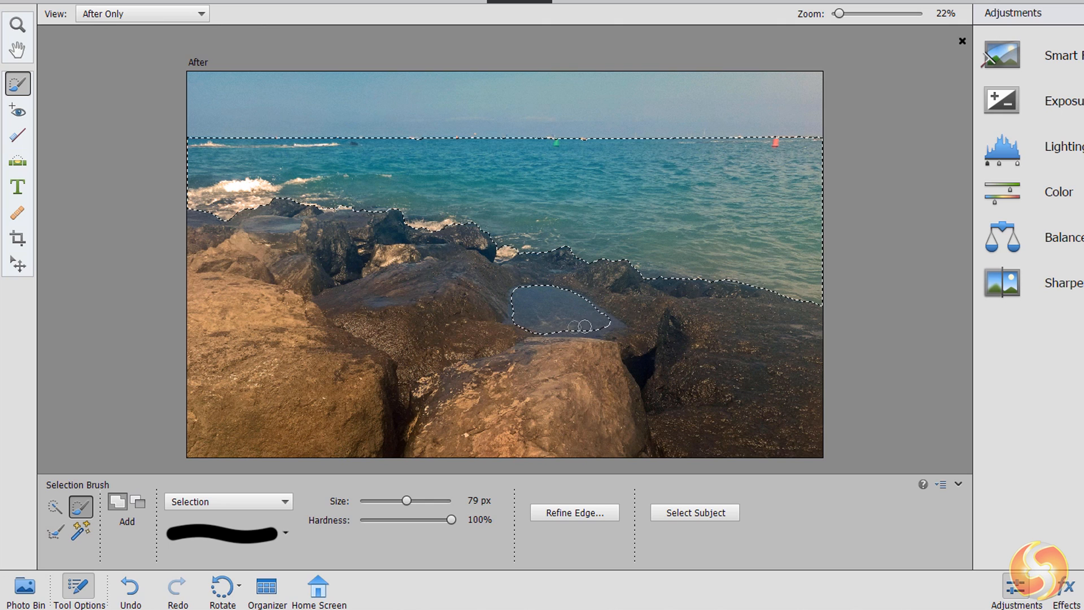
pyautogui.click(136, 506)
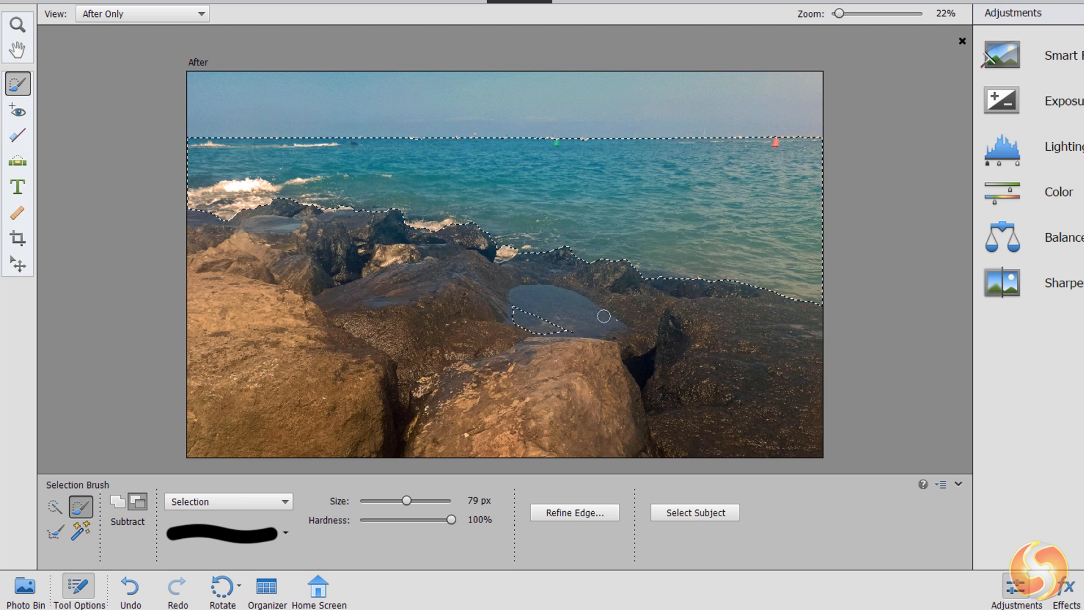
pyautogui.click(17, 50)
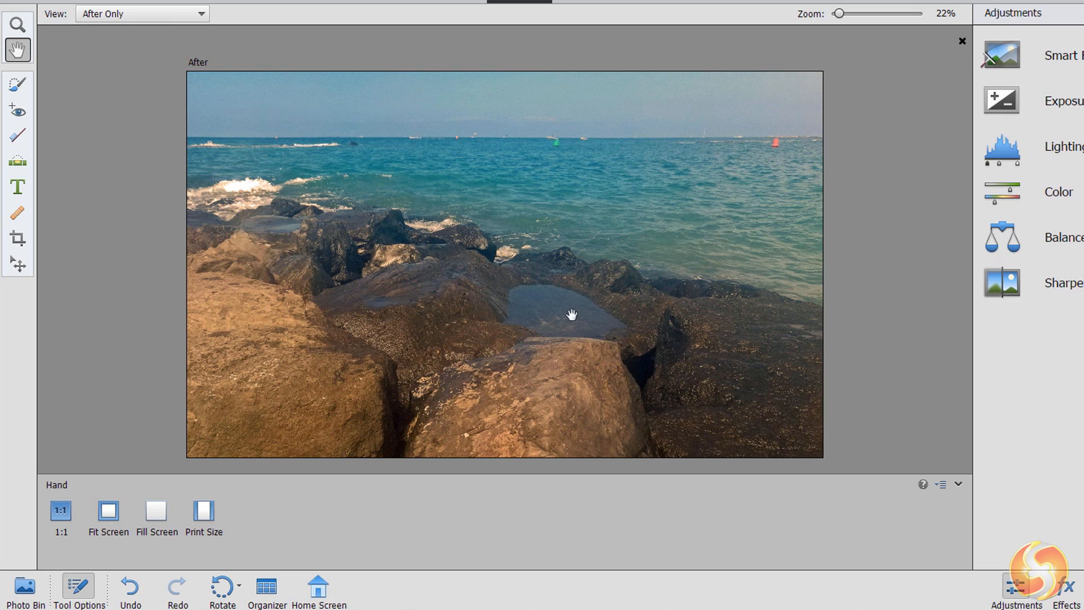
# Drag a Horizontal Type Mask box over the sea, then switch to the Expert workspace.
pyautogui.click(17, 186)
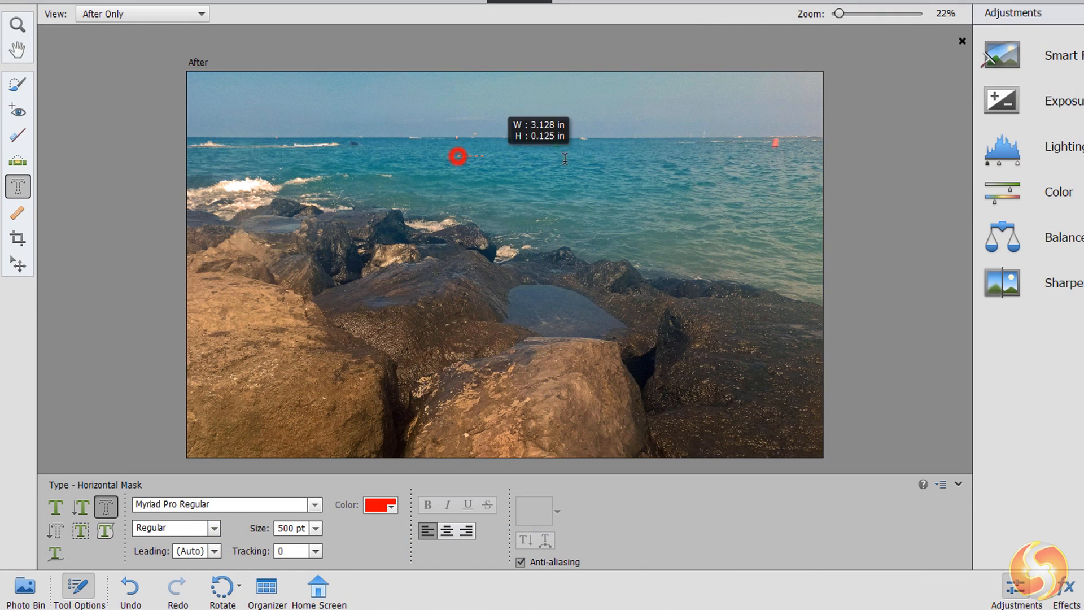
pyautogui.moveTo(456, 154); pyautogui.dragTo(785, 234)
pyautogui.write('The Sea')
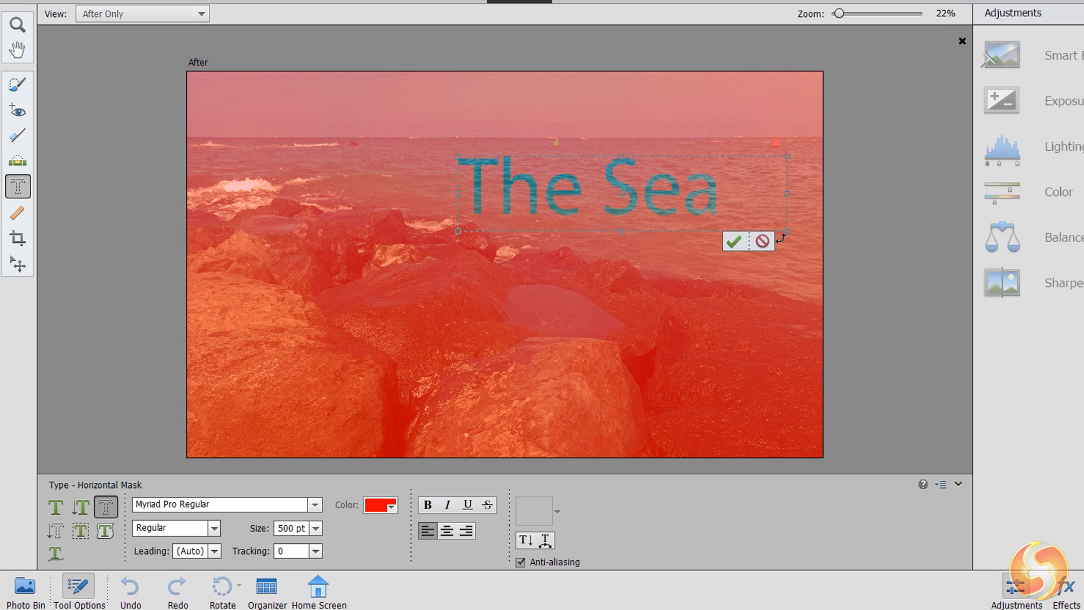
pyautogui.click(733, 242)
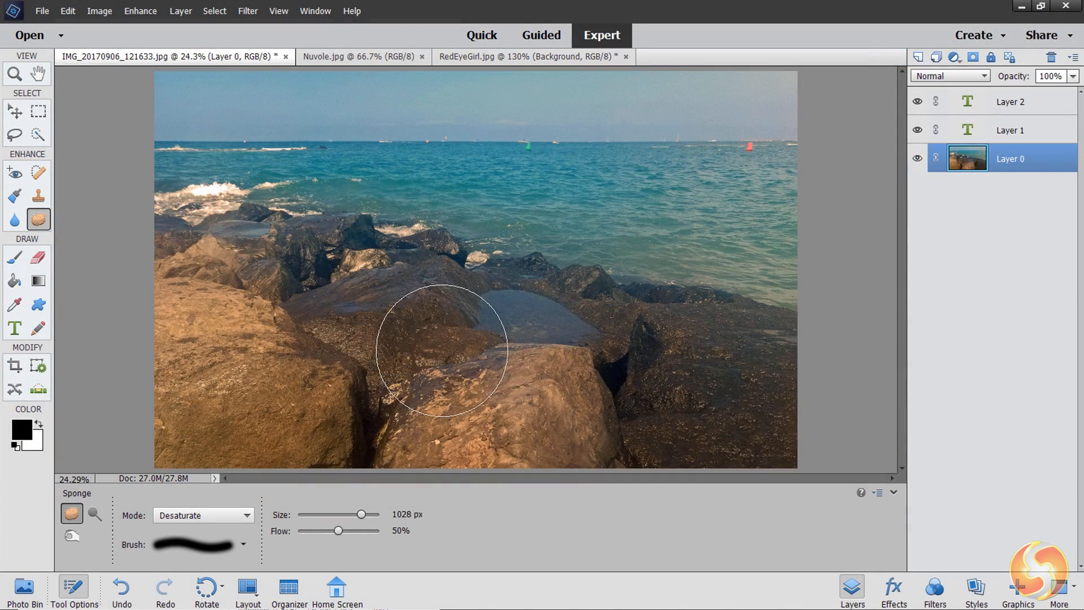
# Copy the whole Nuvole seascape into the beach photo as a new layer and return to Quick mode.
pyautogui.click(332, 56)
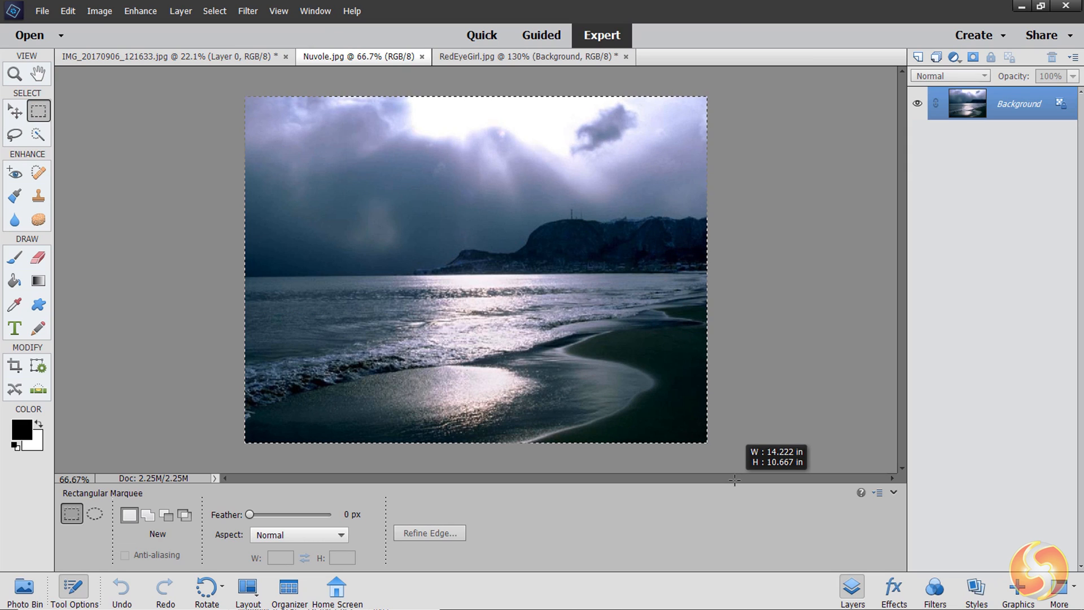
pyautogui.click(66, 10)
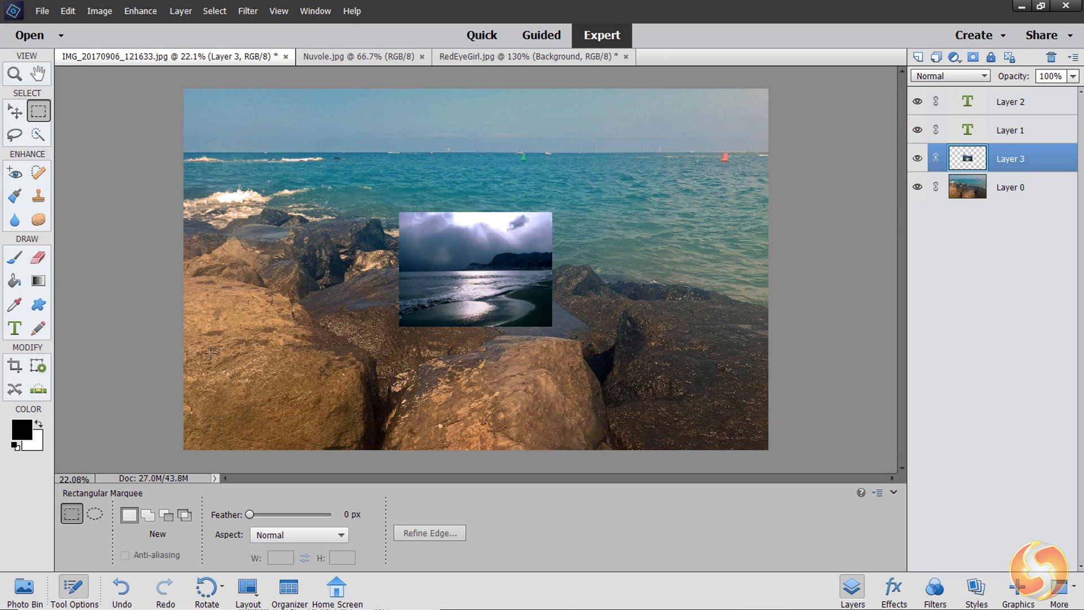
pyautogui.click(482, 35)
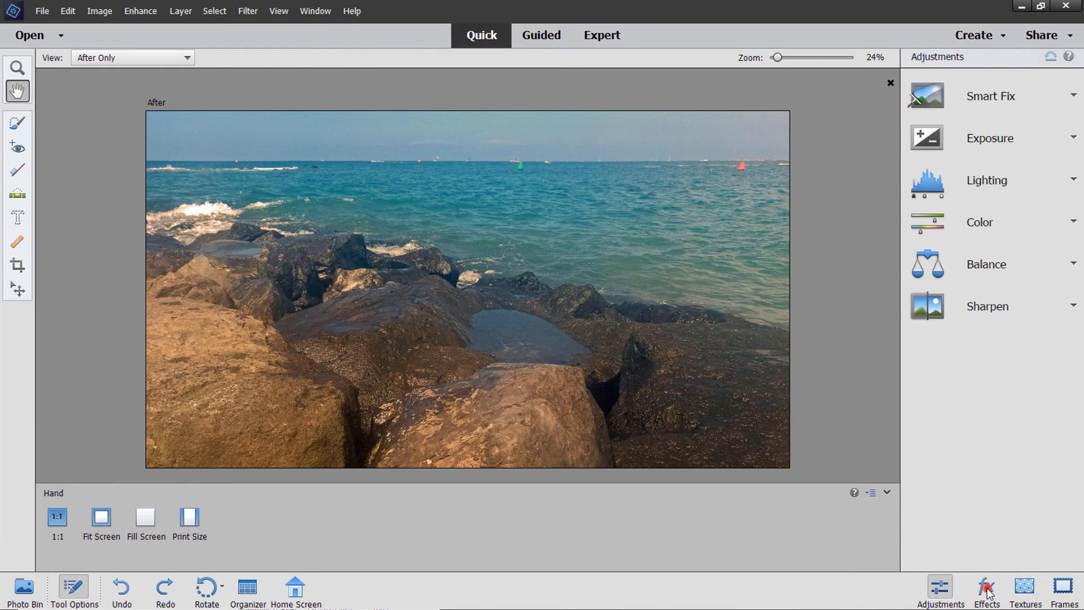
# Preview a Vintage effect on the beach photo without keeping it, then go to Guided edits.
pyautogui.click(985, 591)
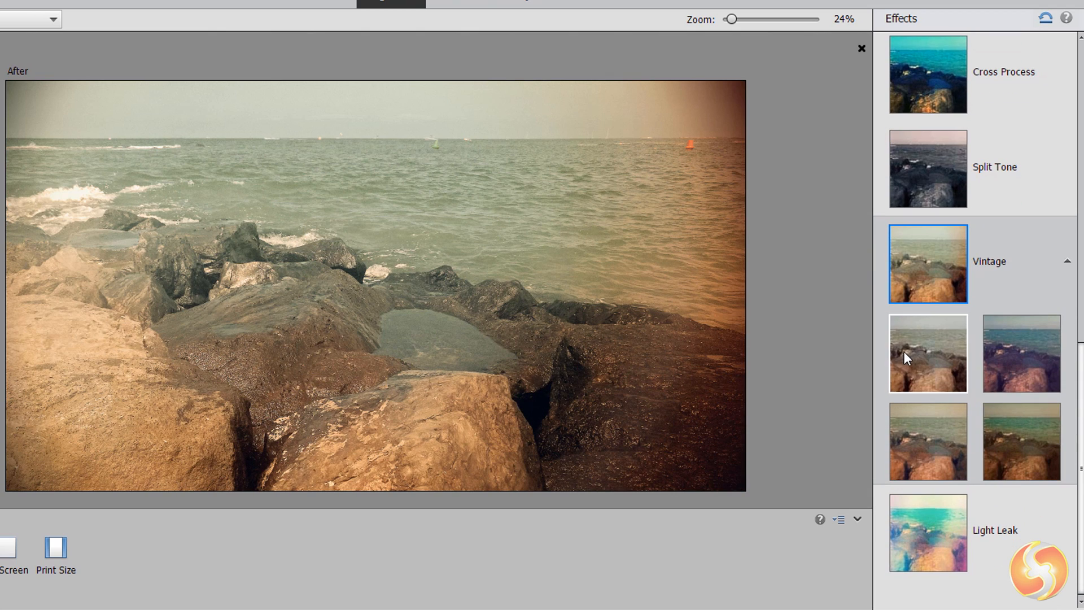
pyautogui.click(1021, 352)
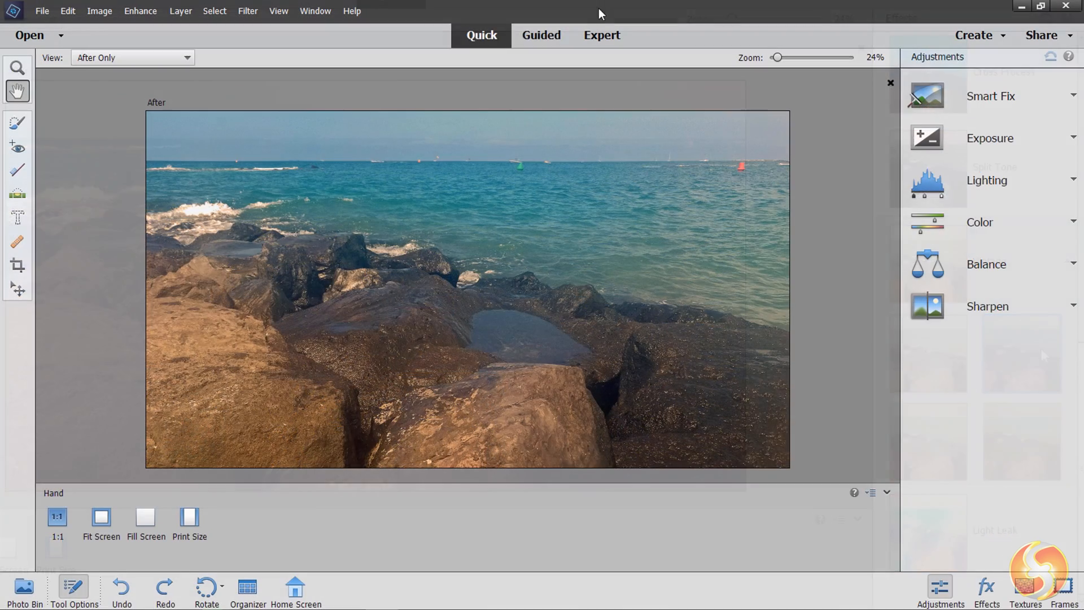
pyautogui.click(541, 35)
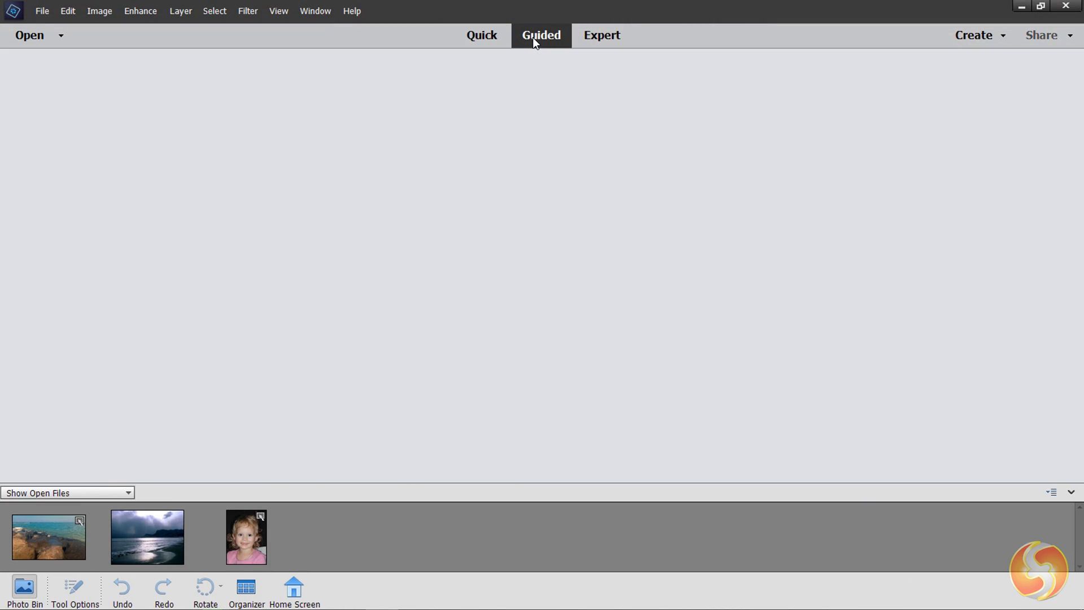
# Apply a pencil Partial Sketch over the sea and rocks with a softened edge and finish with Done.
pyautogui.click(590, 58)
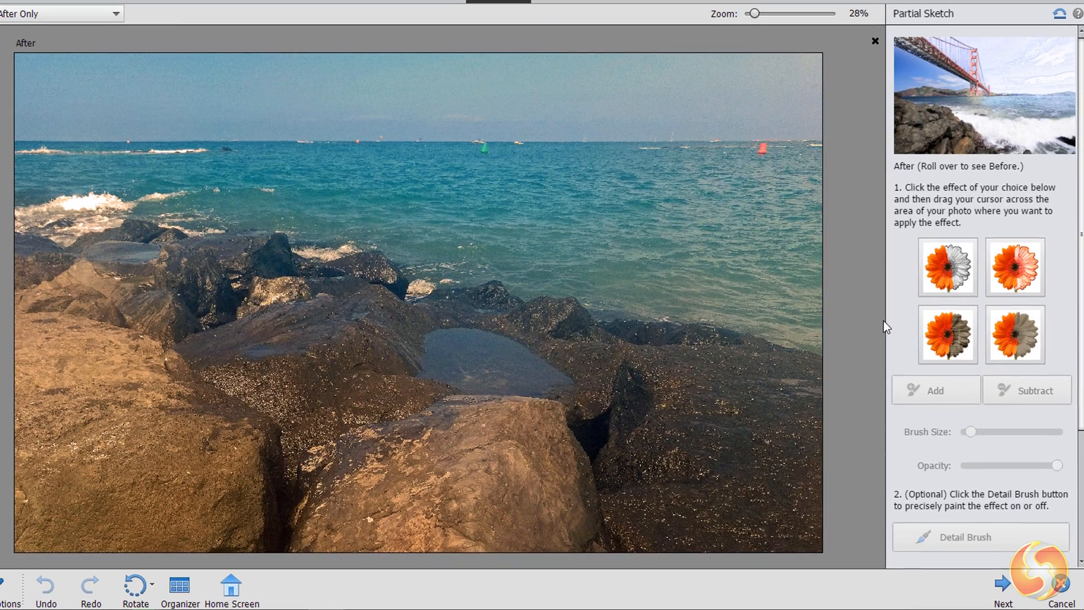
pyautogui.click(1013, 334)
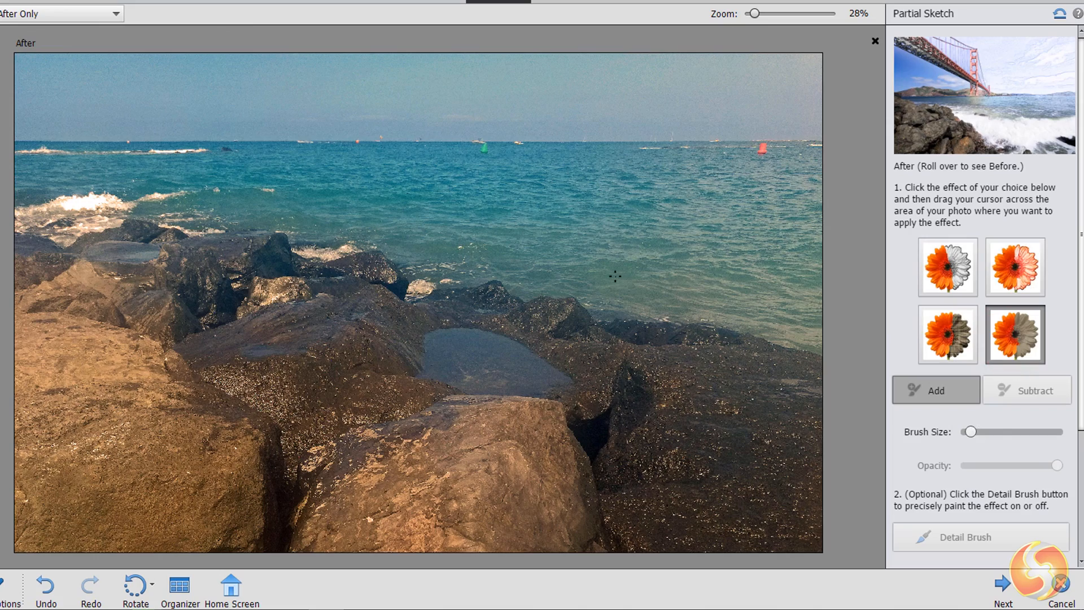
pyautogui.moveTo(14, 149); pyautogui.dragTo(732, 208)
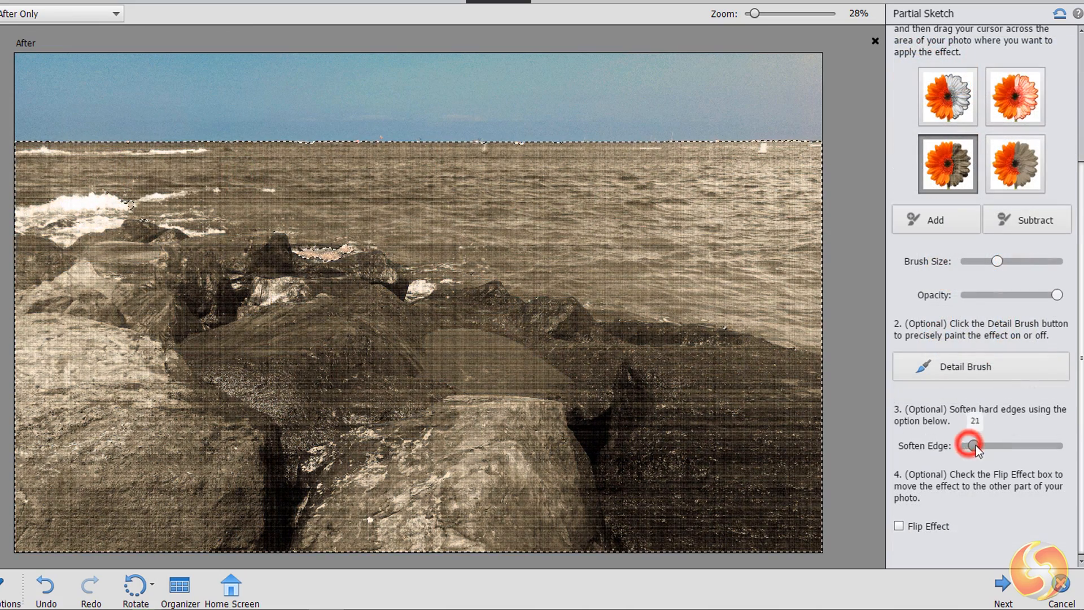
pyautogui.moveTo(968, 445); pyautogui.dragTo(1013, 445)
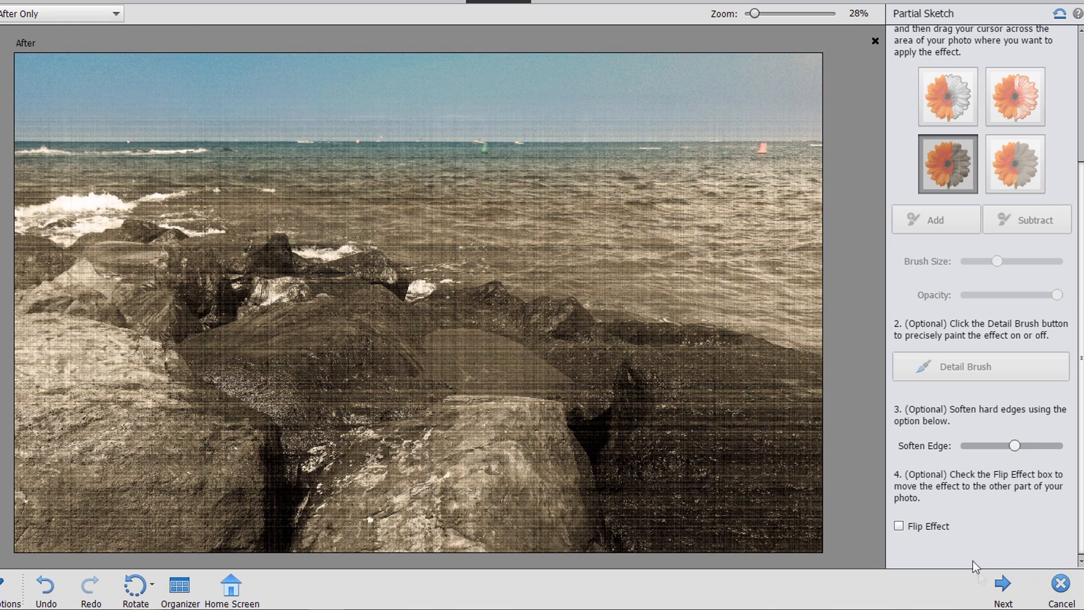
pyautogui.click(1002, 584)
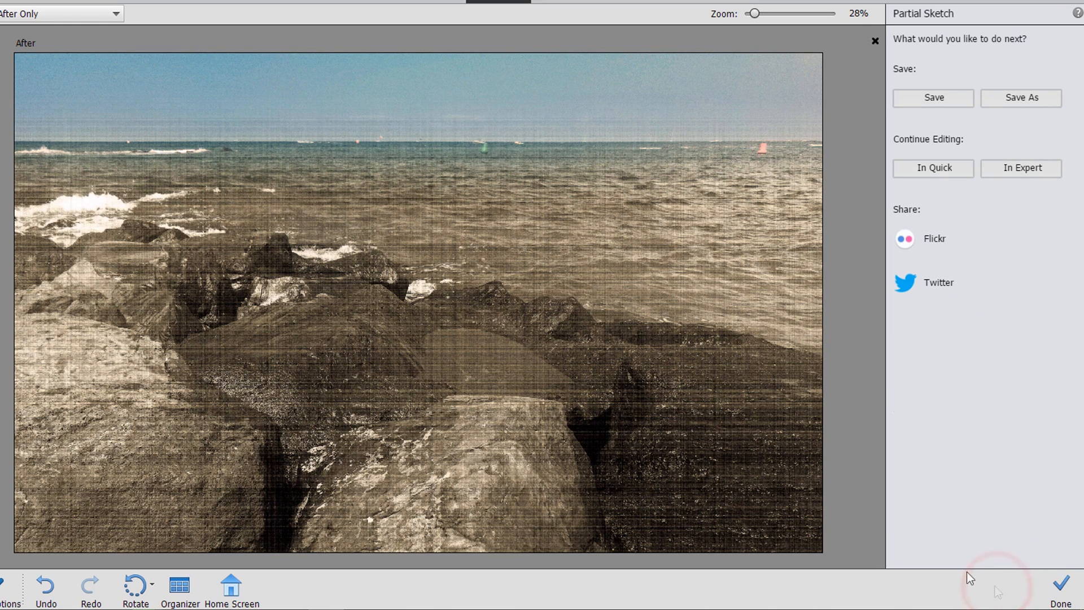
pyautogui.moveTo(415, 260)
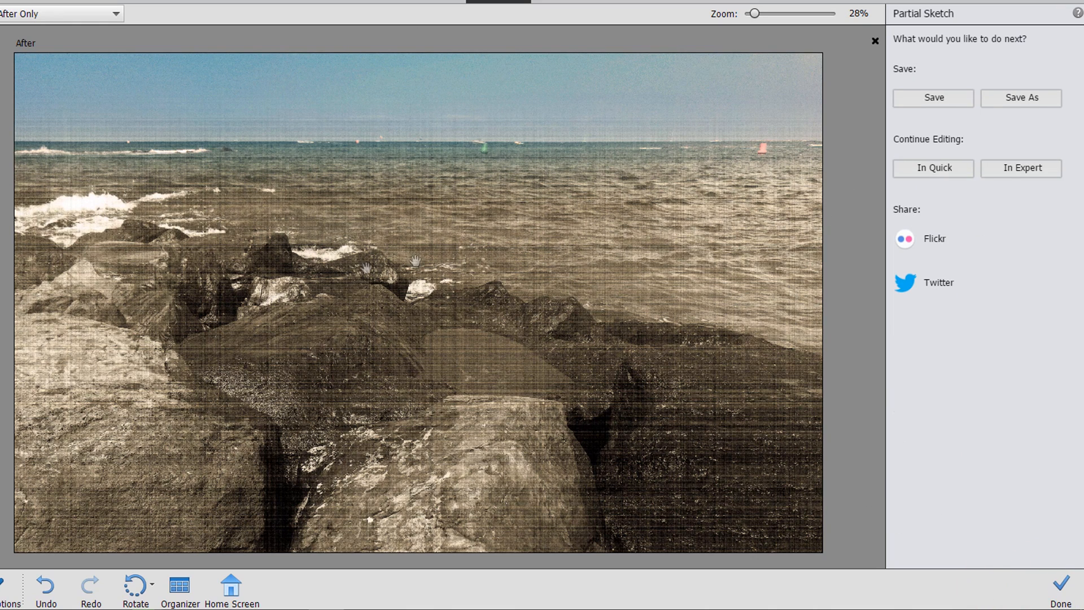
pyautogui.click(932, 168)
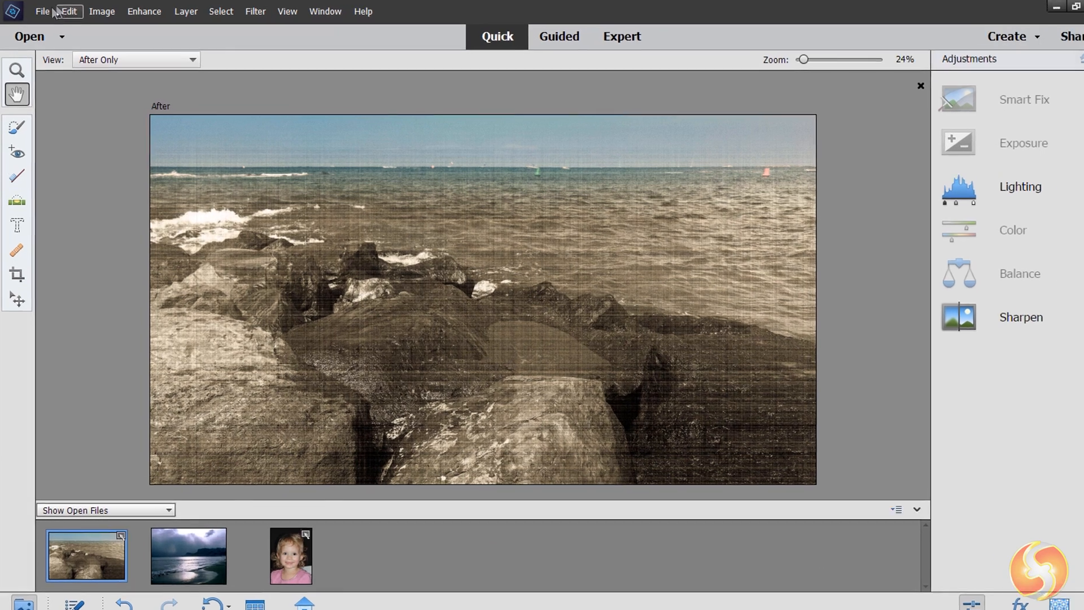
# Save the sketched beach photo as a JPEG, keeping the name IMG_20170906_121633.jpg.
pyautogui.click(43, 11)
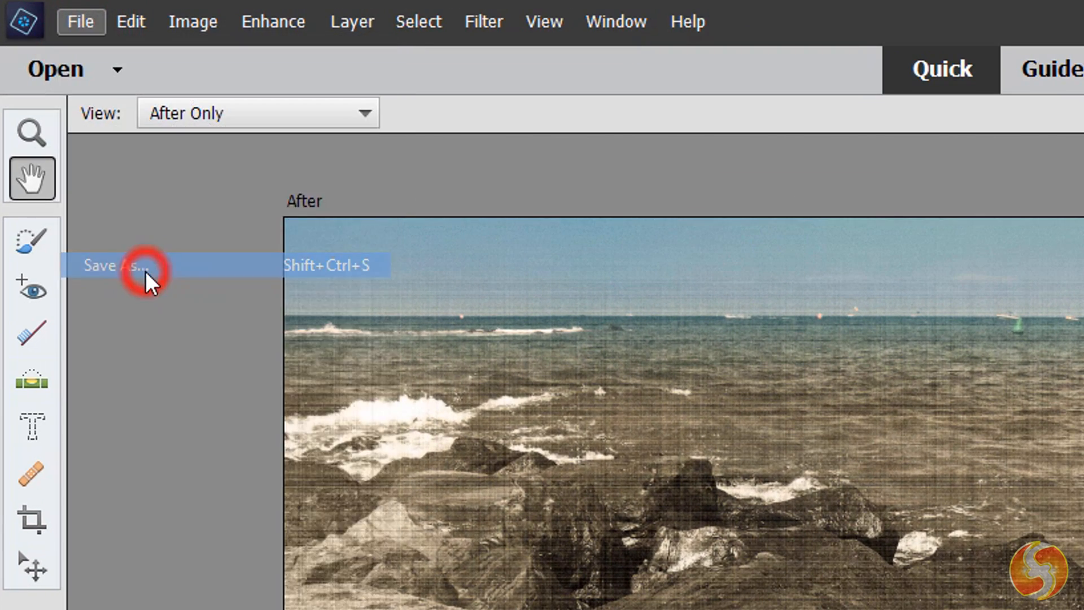
pyautogui.click(118, 265)
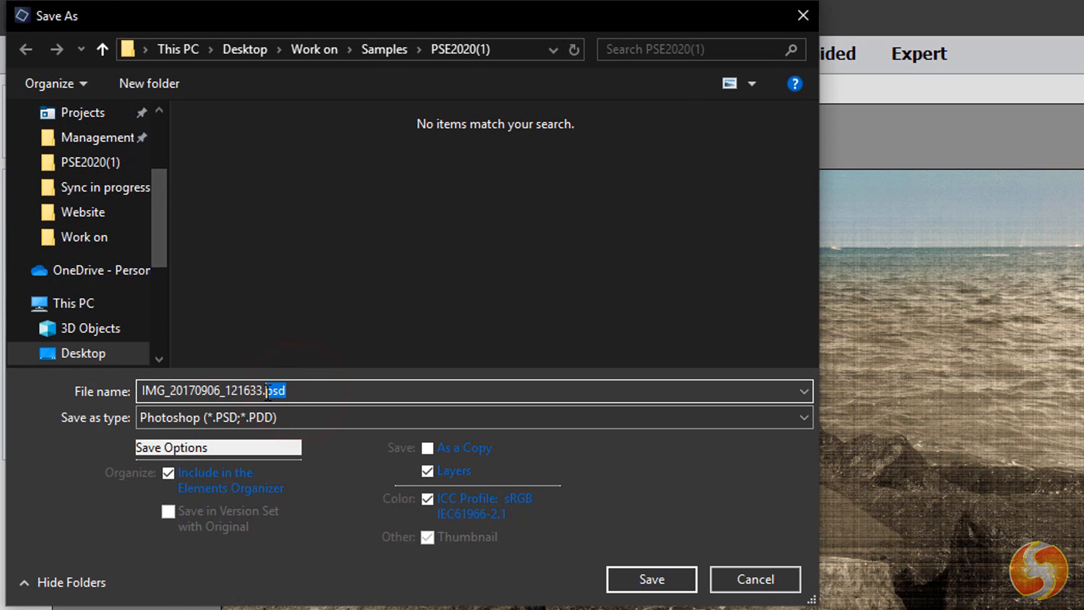
pyautogui.click(472, 417)
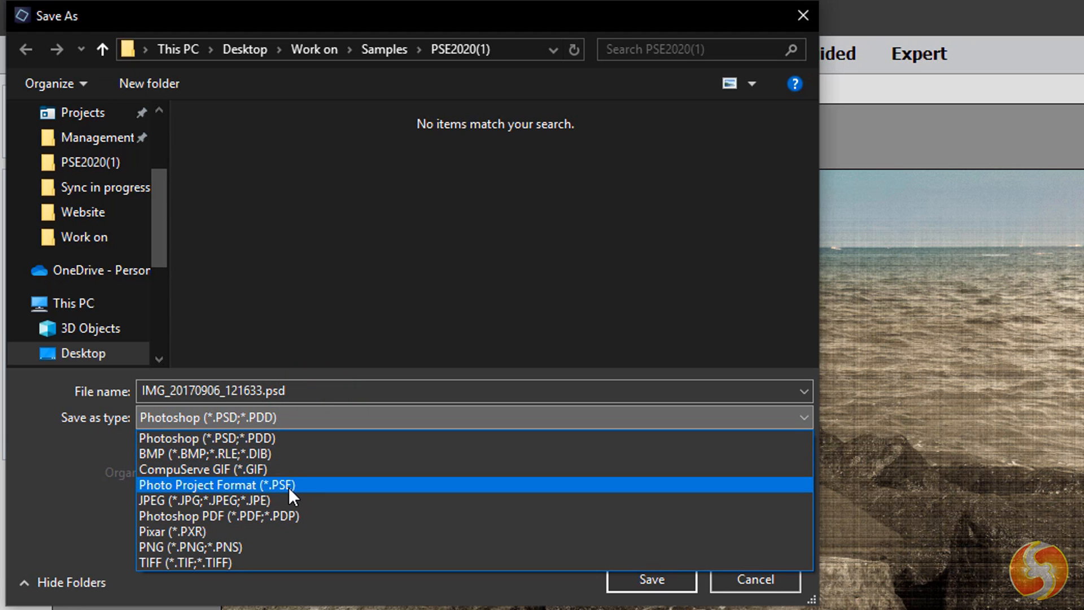
pyautogui.click(217, 499)
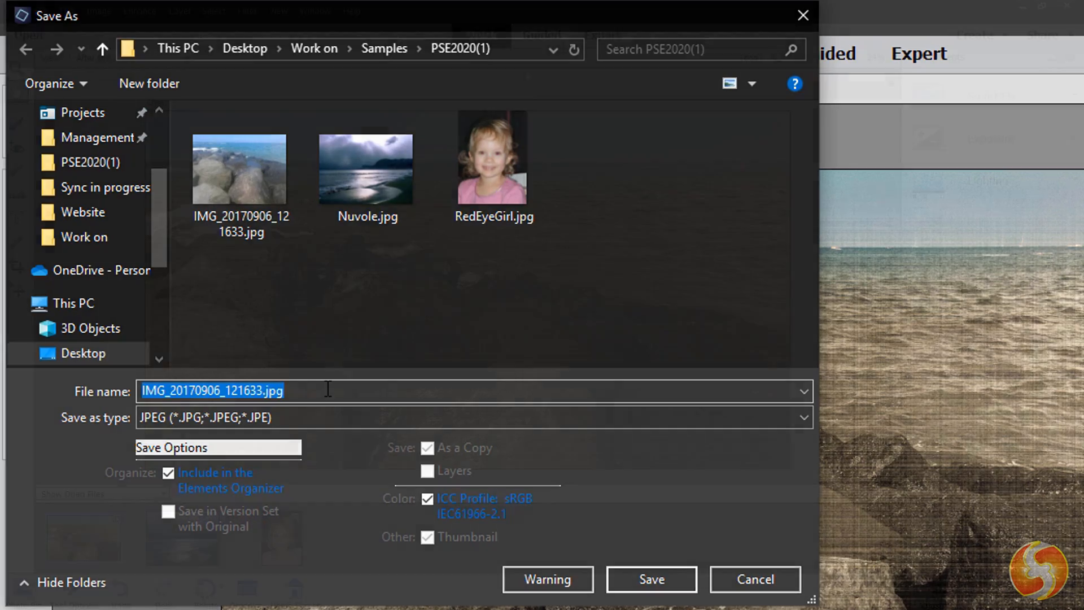
pyautogui.click(910, 42)
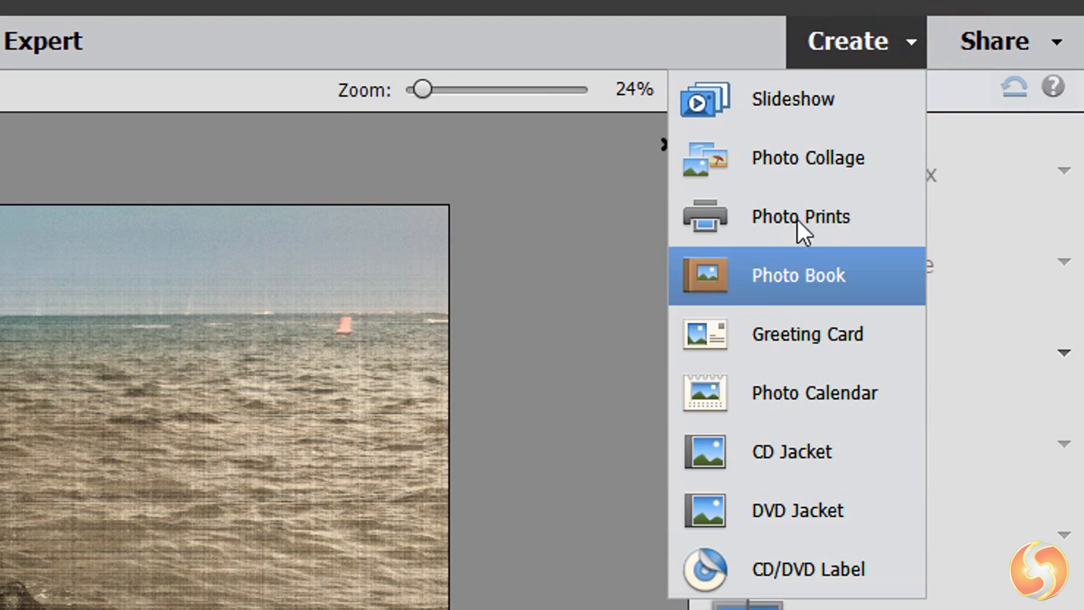
# Show the Share menu's Flickr and Twitter options, then list the Create projects again.
pyautogui.click(994, 41)
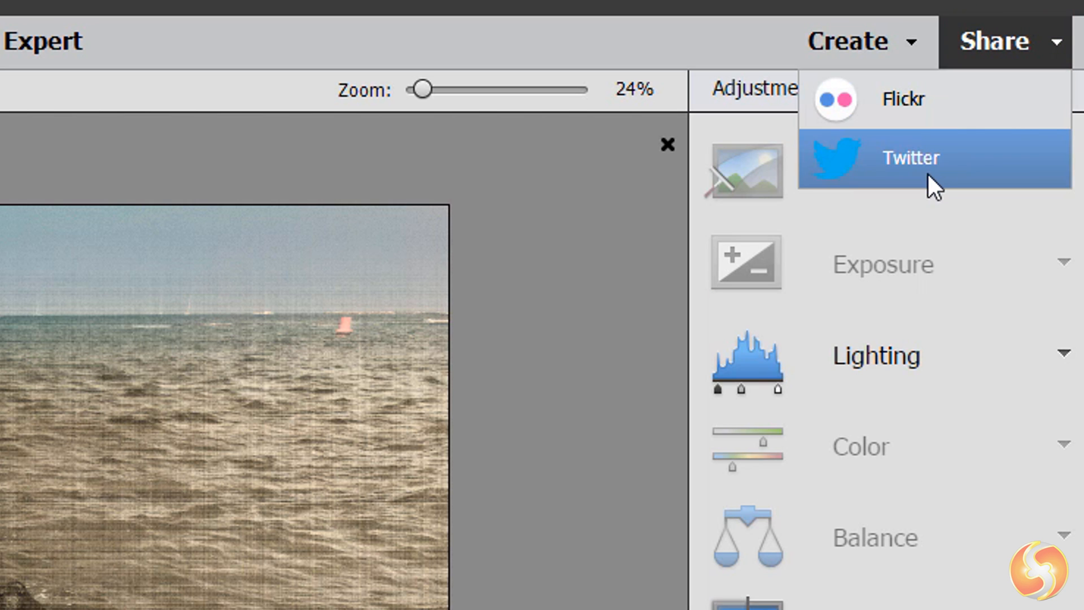
pyautogui.click(854, 42)
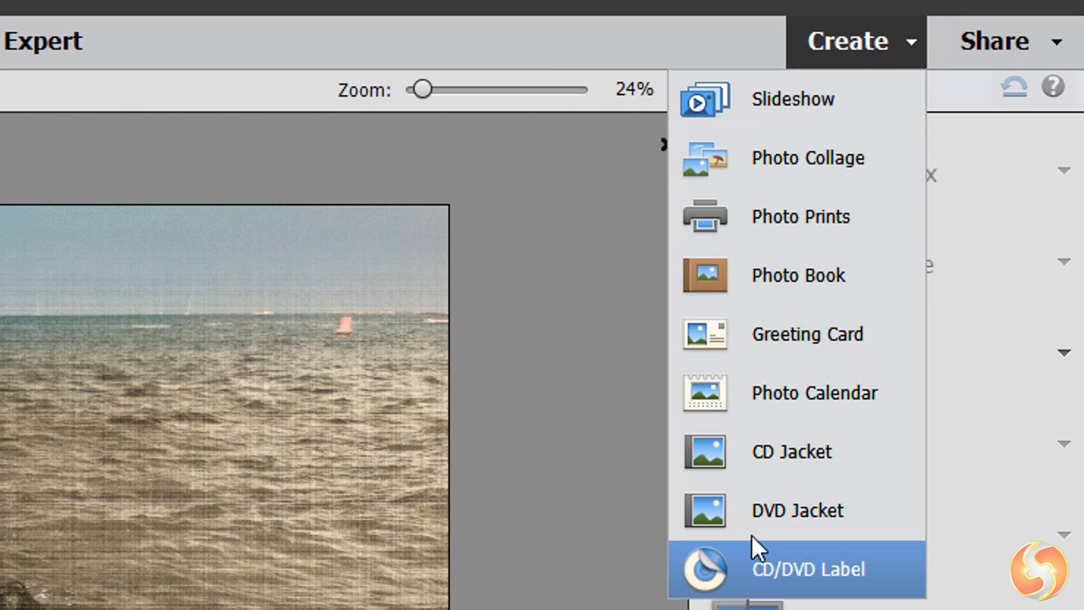